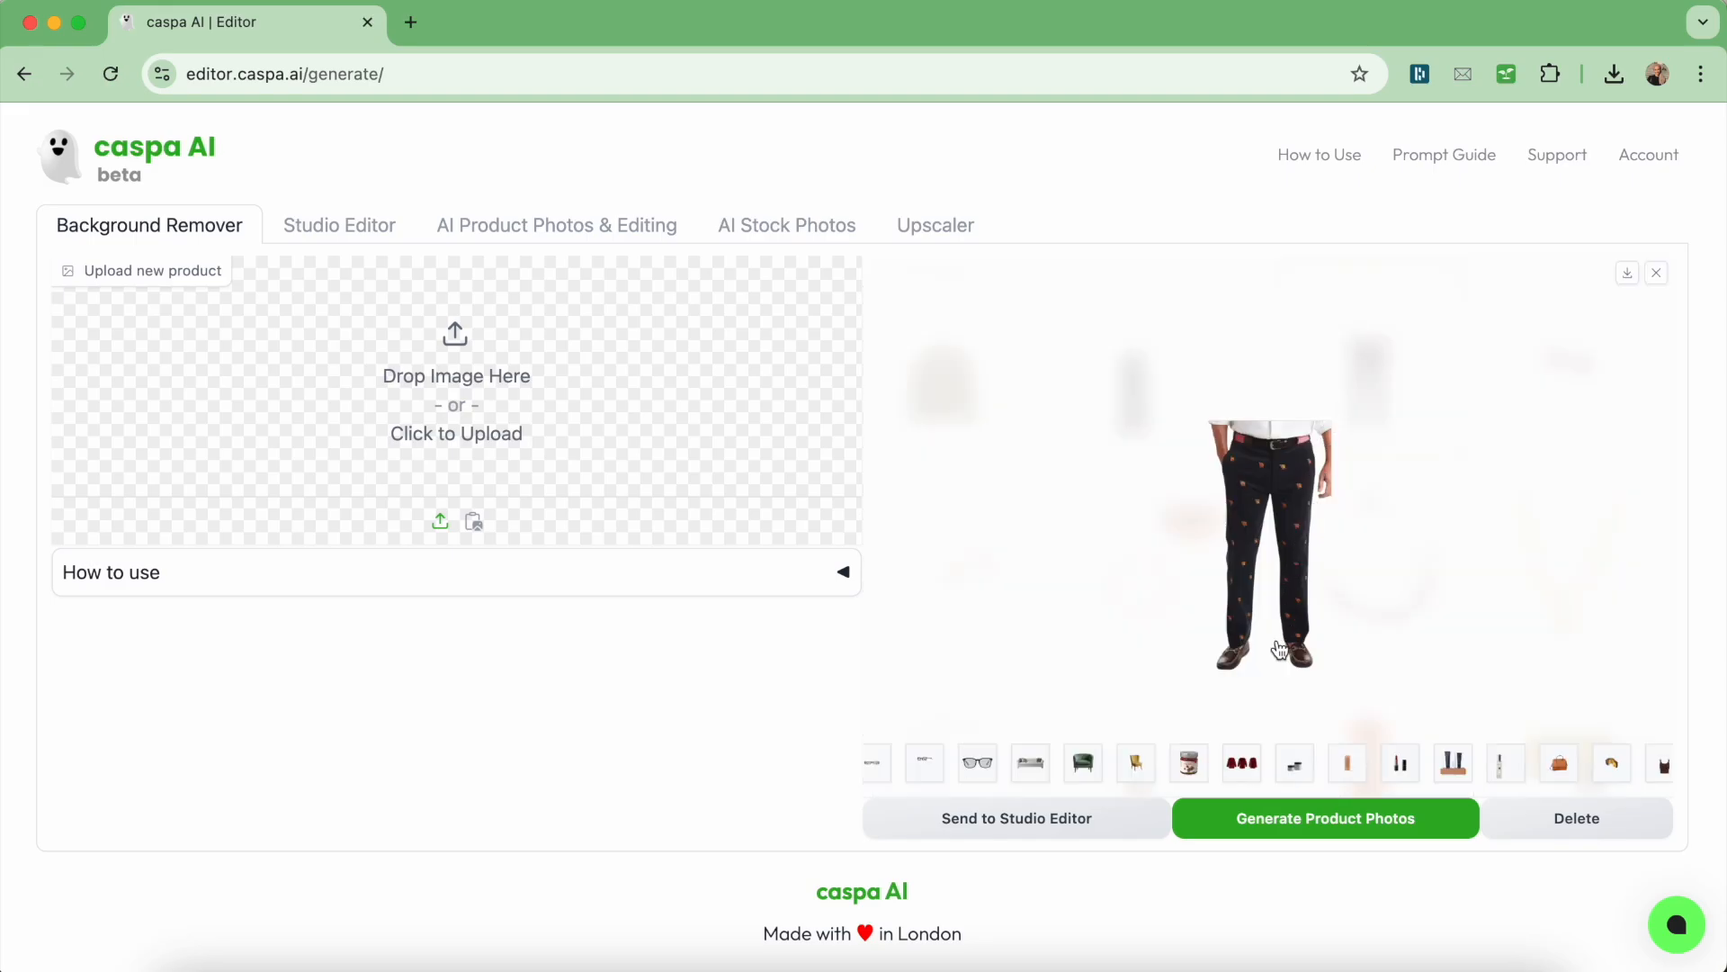
# Load the cut-out trousers into the AI product photo generator and make the browser fullscreen
pyautogui.click(555, 225)
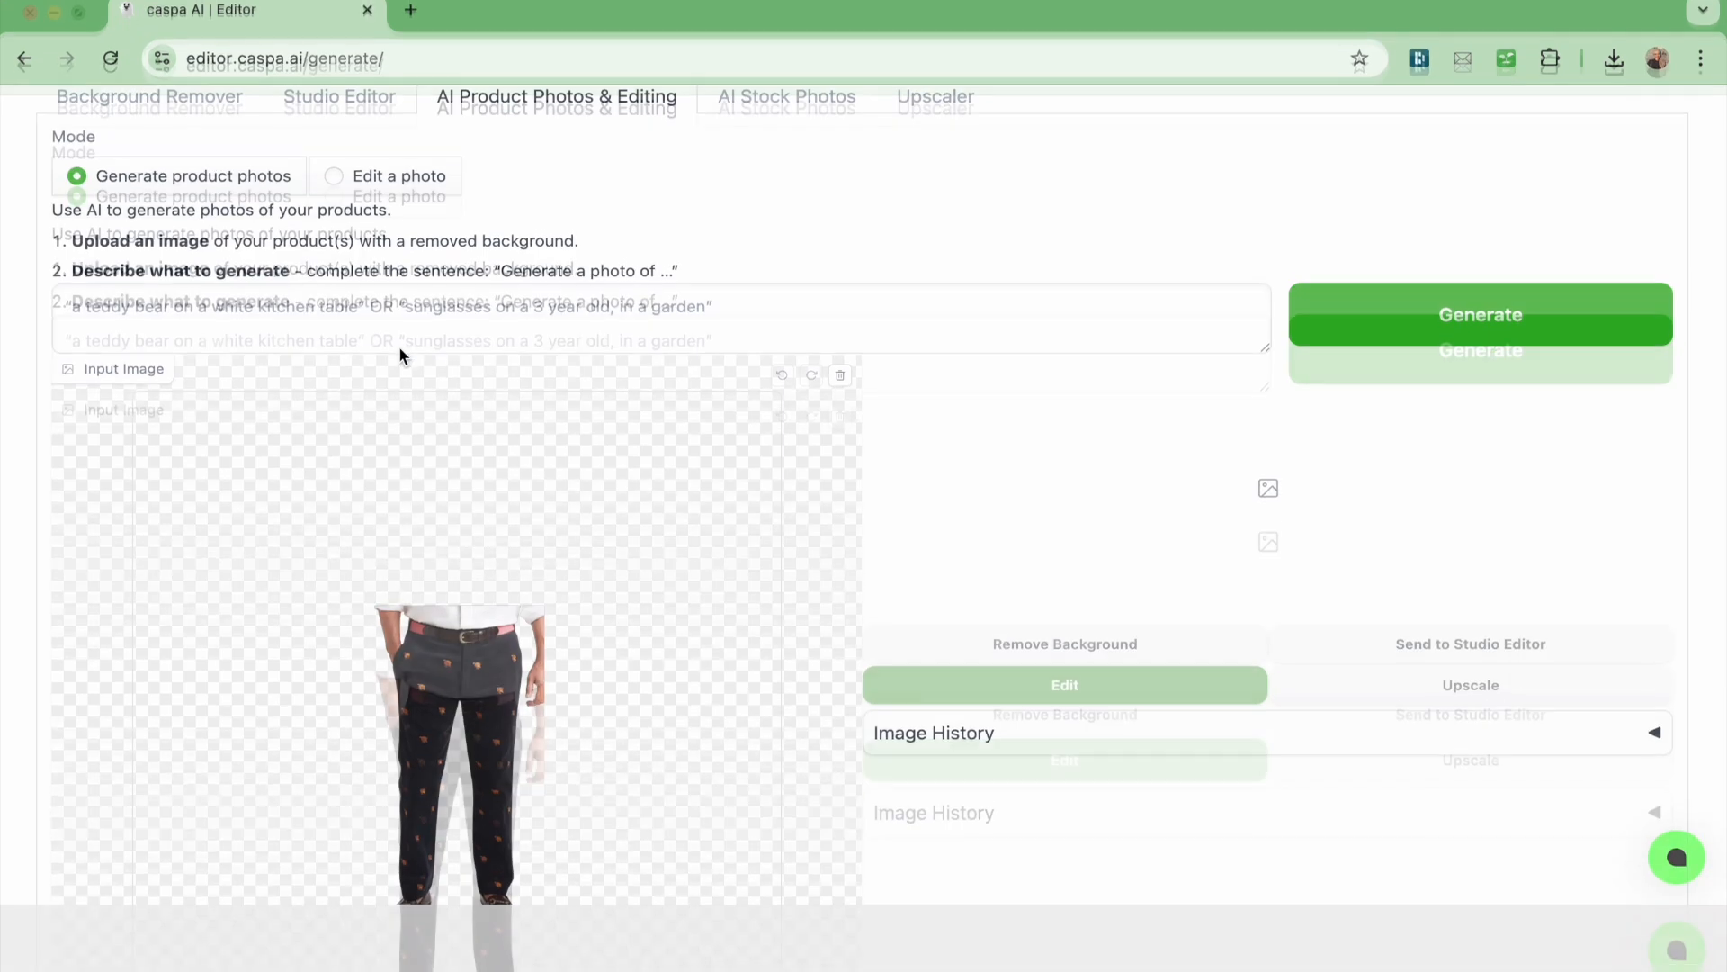
pyautogui.press('f11')
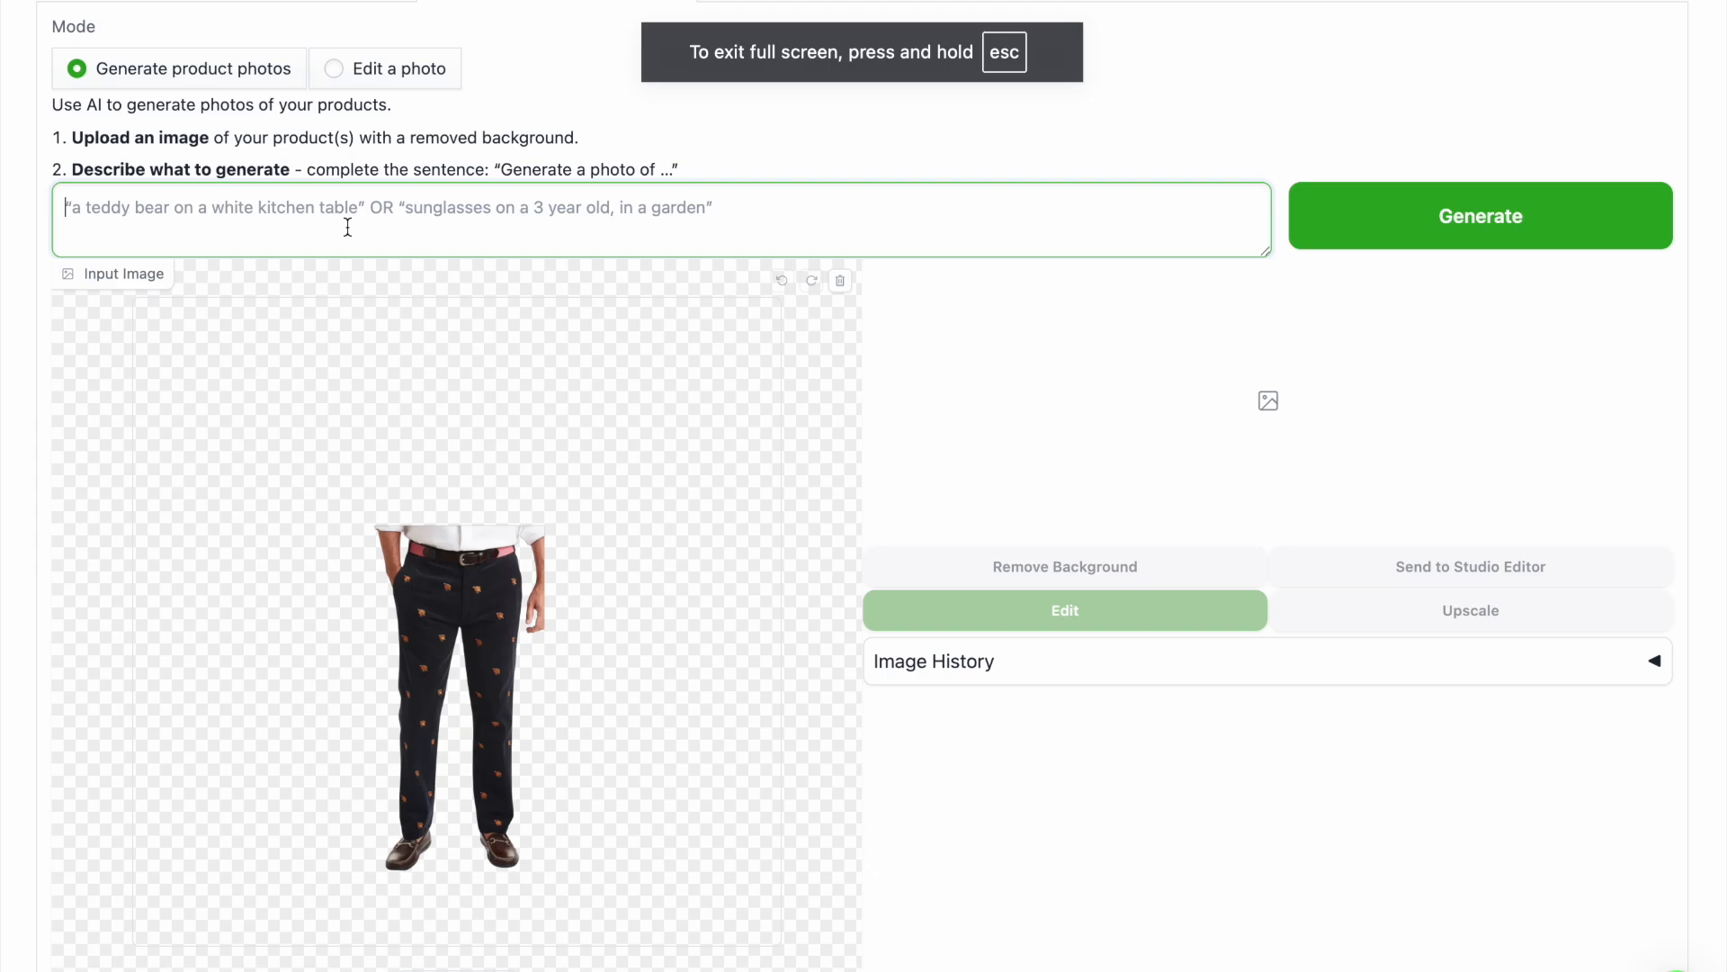
# Describe a 35-year-old tall black male model in a well-lit studio with a neutral background
pyautogui.write('35 year old tall black male model')
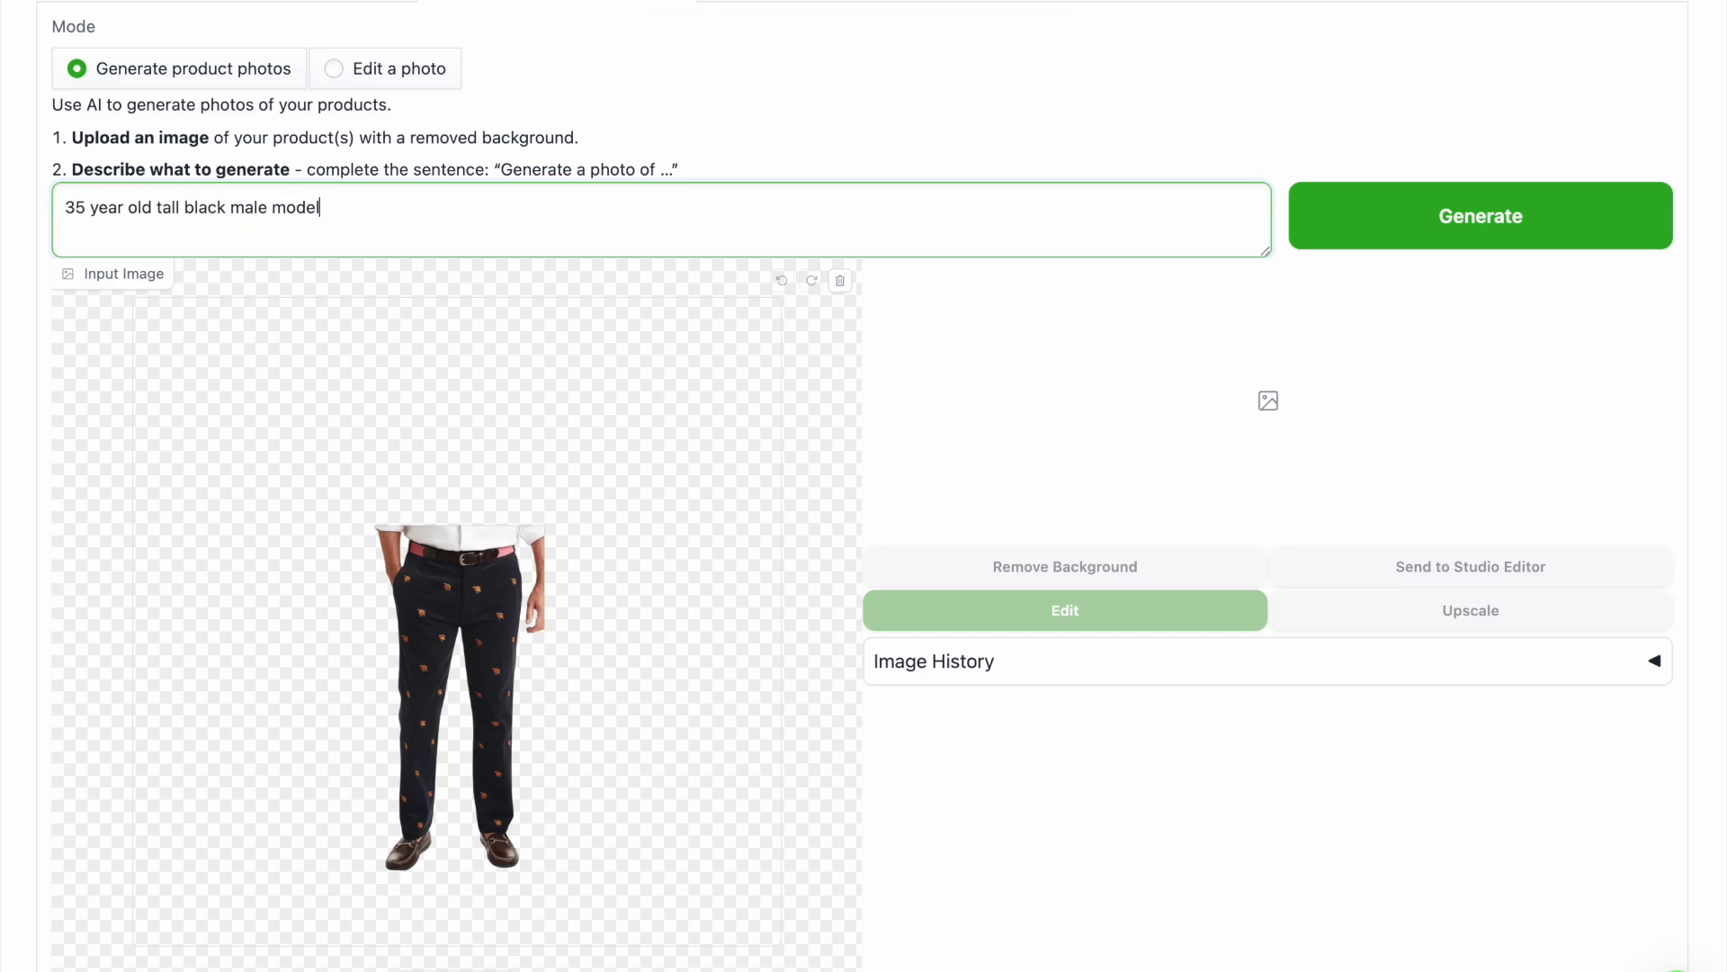
pyautogui.write('standing in a well lit studio, wearing these trousers, good p')
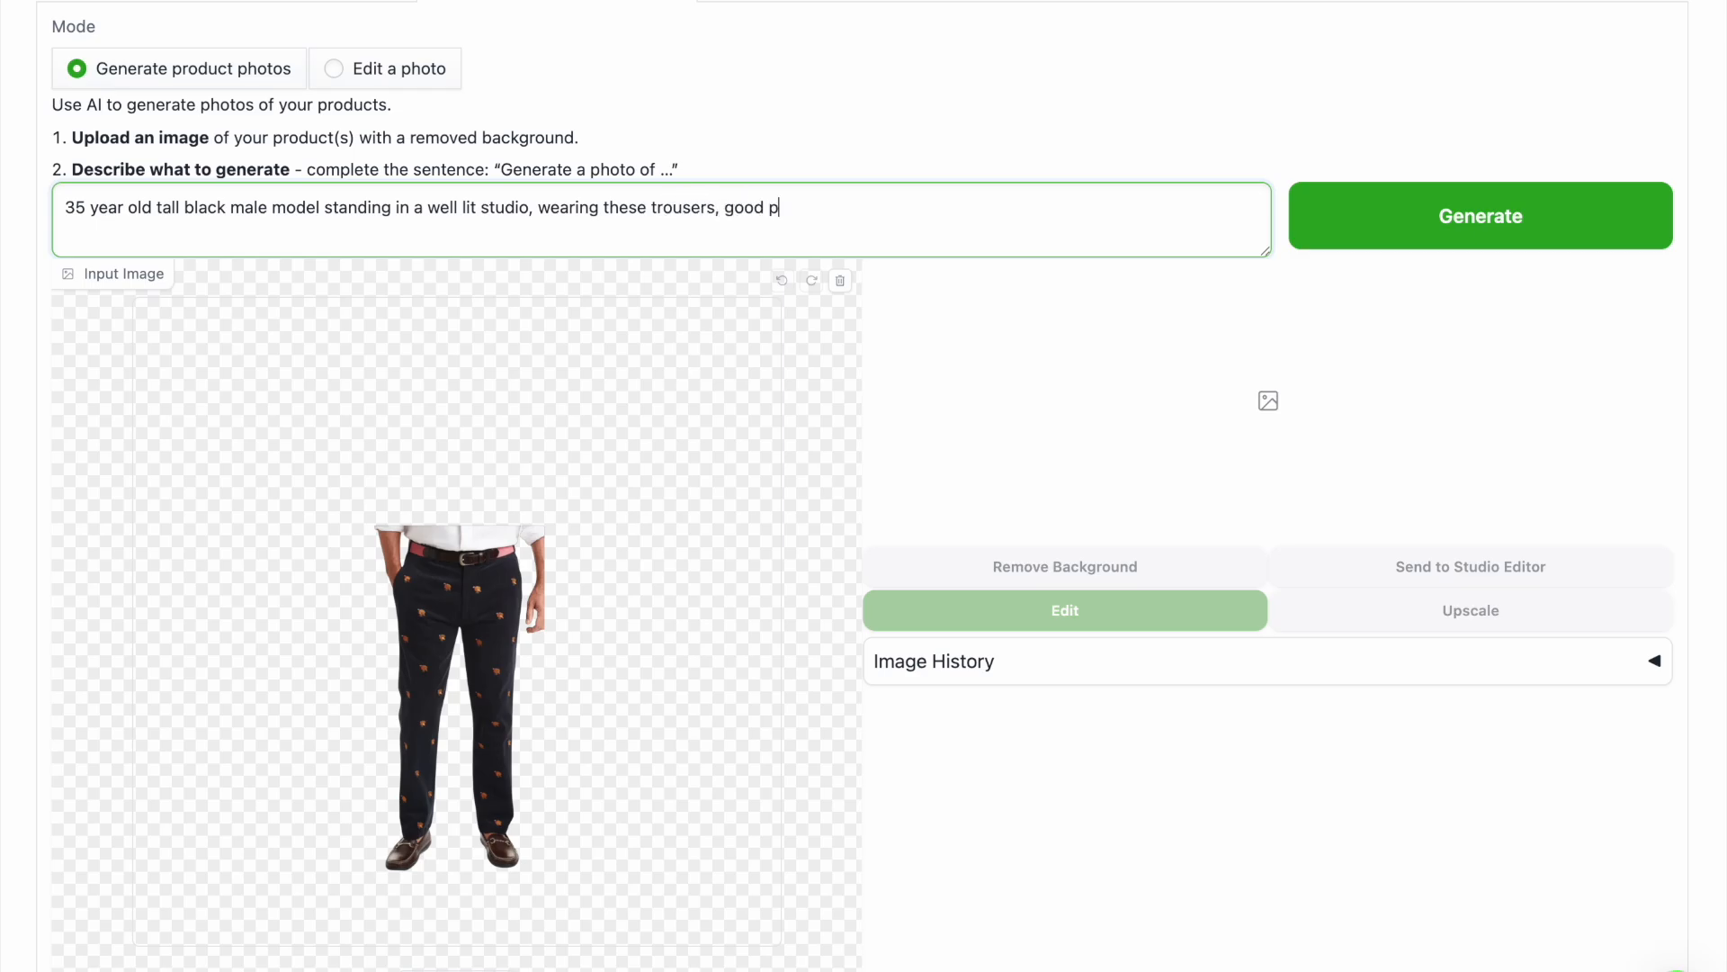
pyautogui.write('hysical shape, neutral background, full body shot focused on fabric texture and fit')
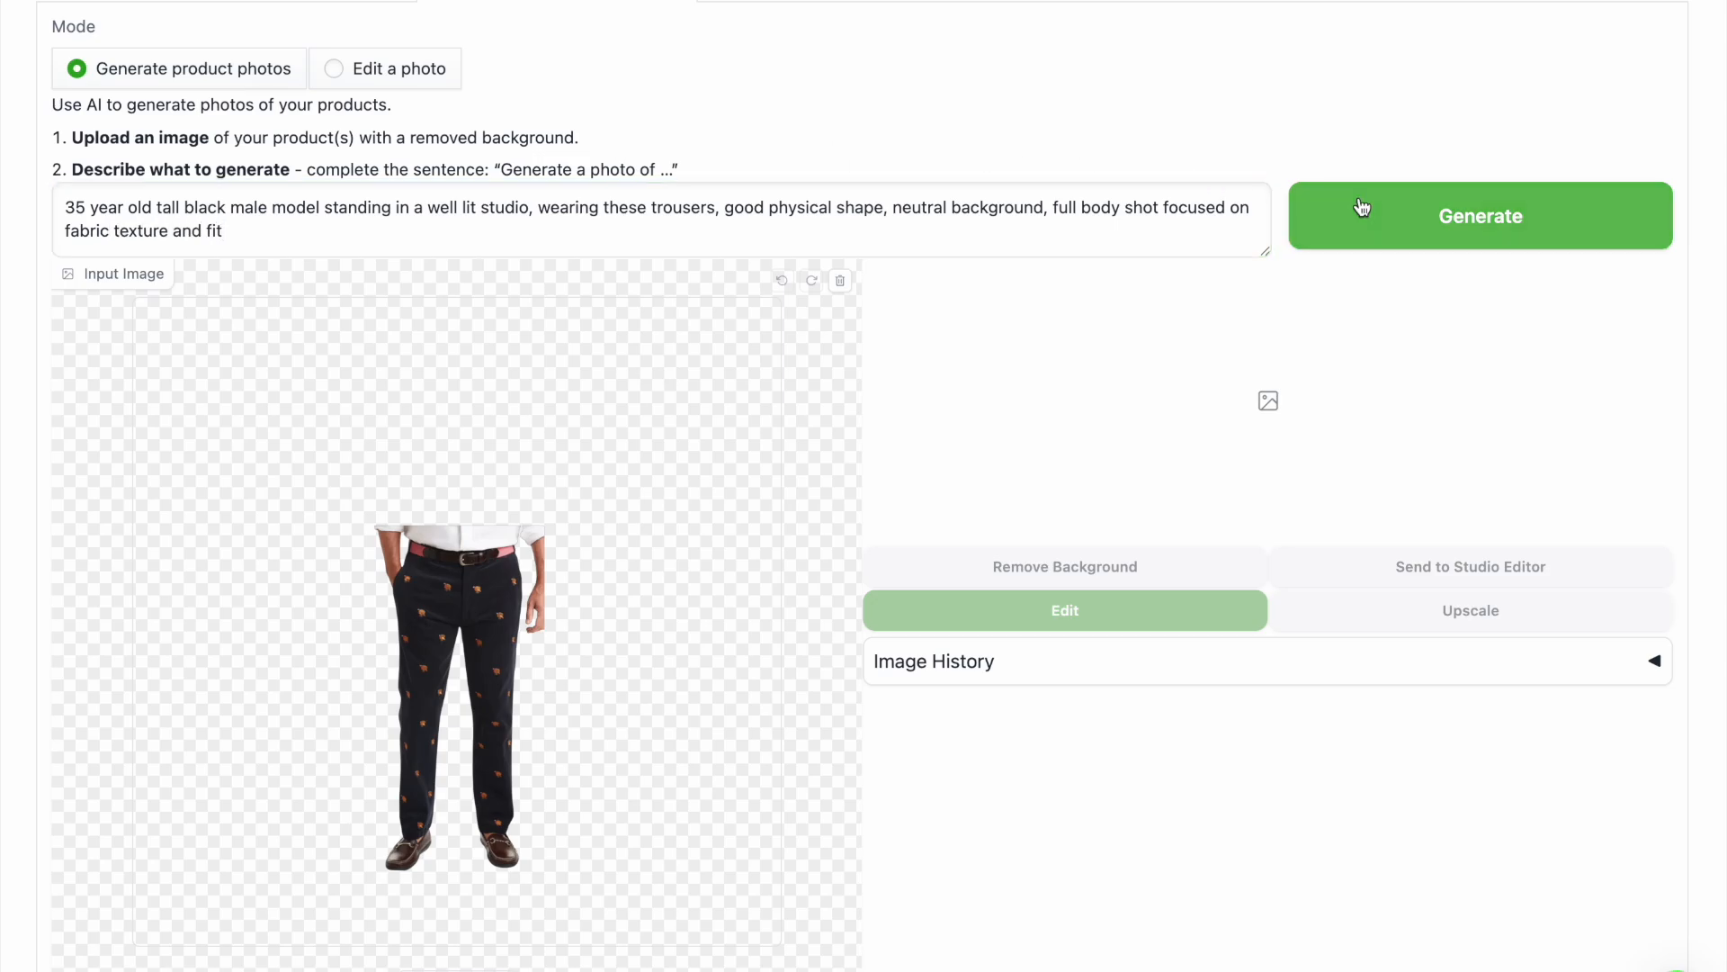
# Generate the front-view photo of the model in the trousers and save it
pyautogui.click(1479, 216)
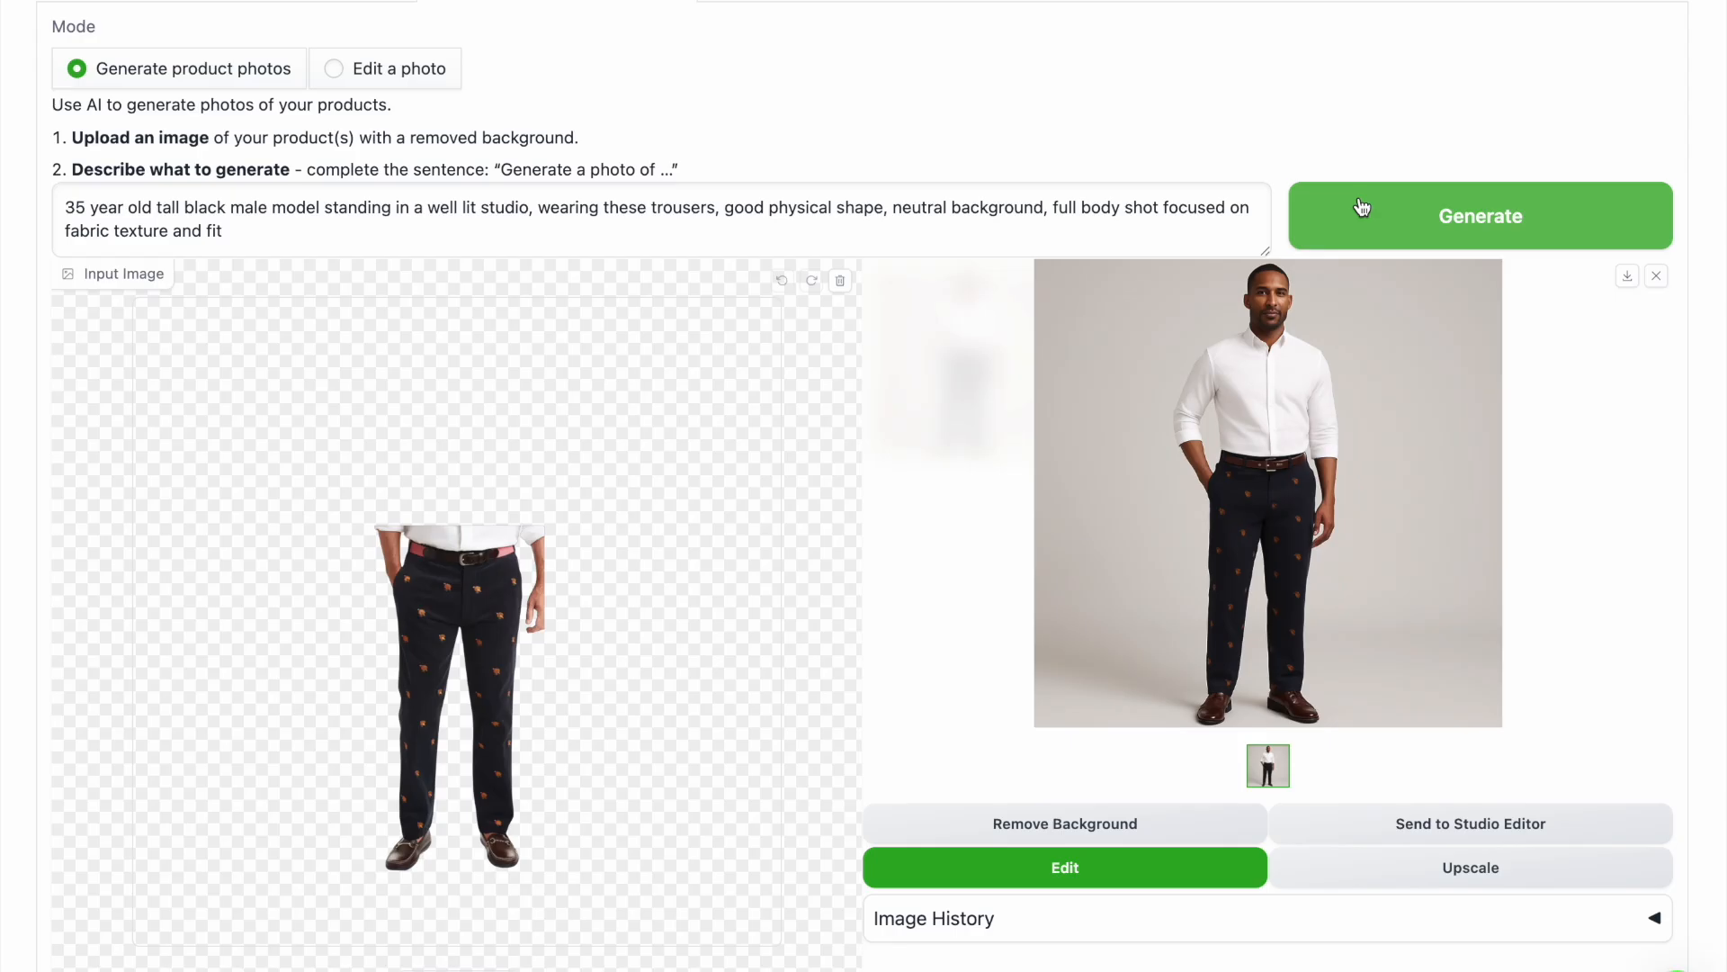
pyautogui.moveTo(1580, 357)
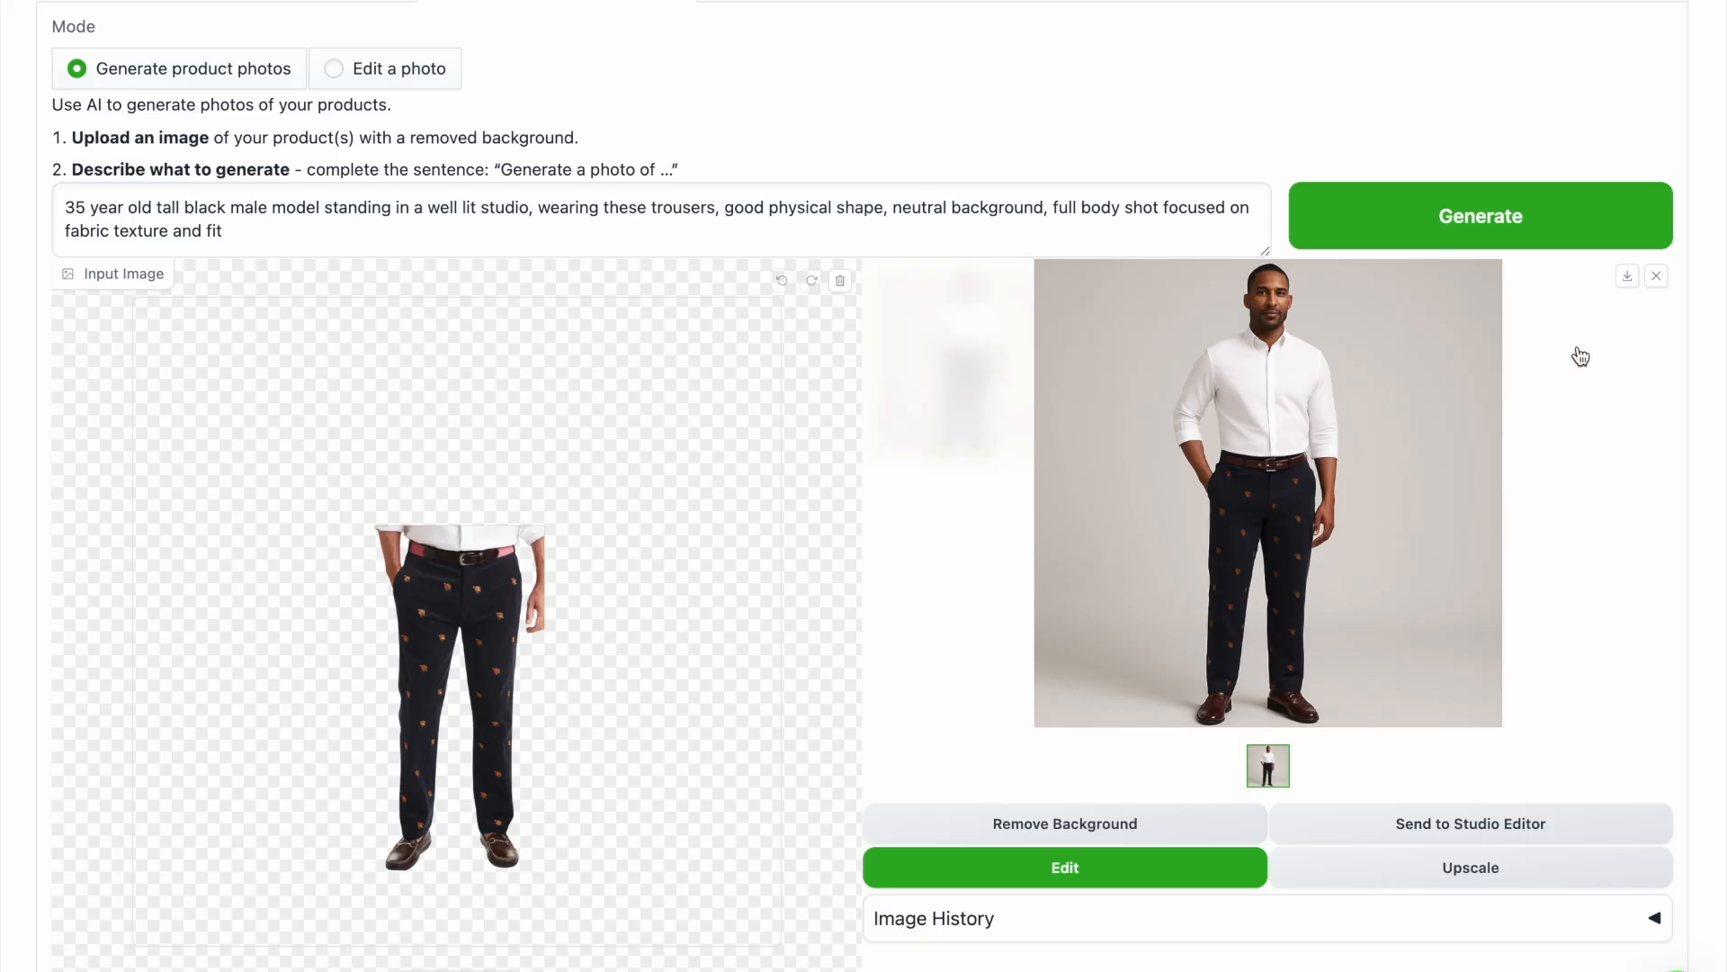
pyautogui.click(1478, 215)
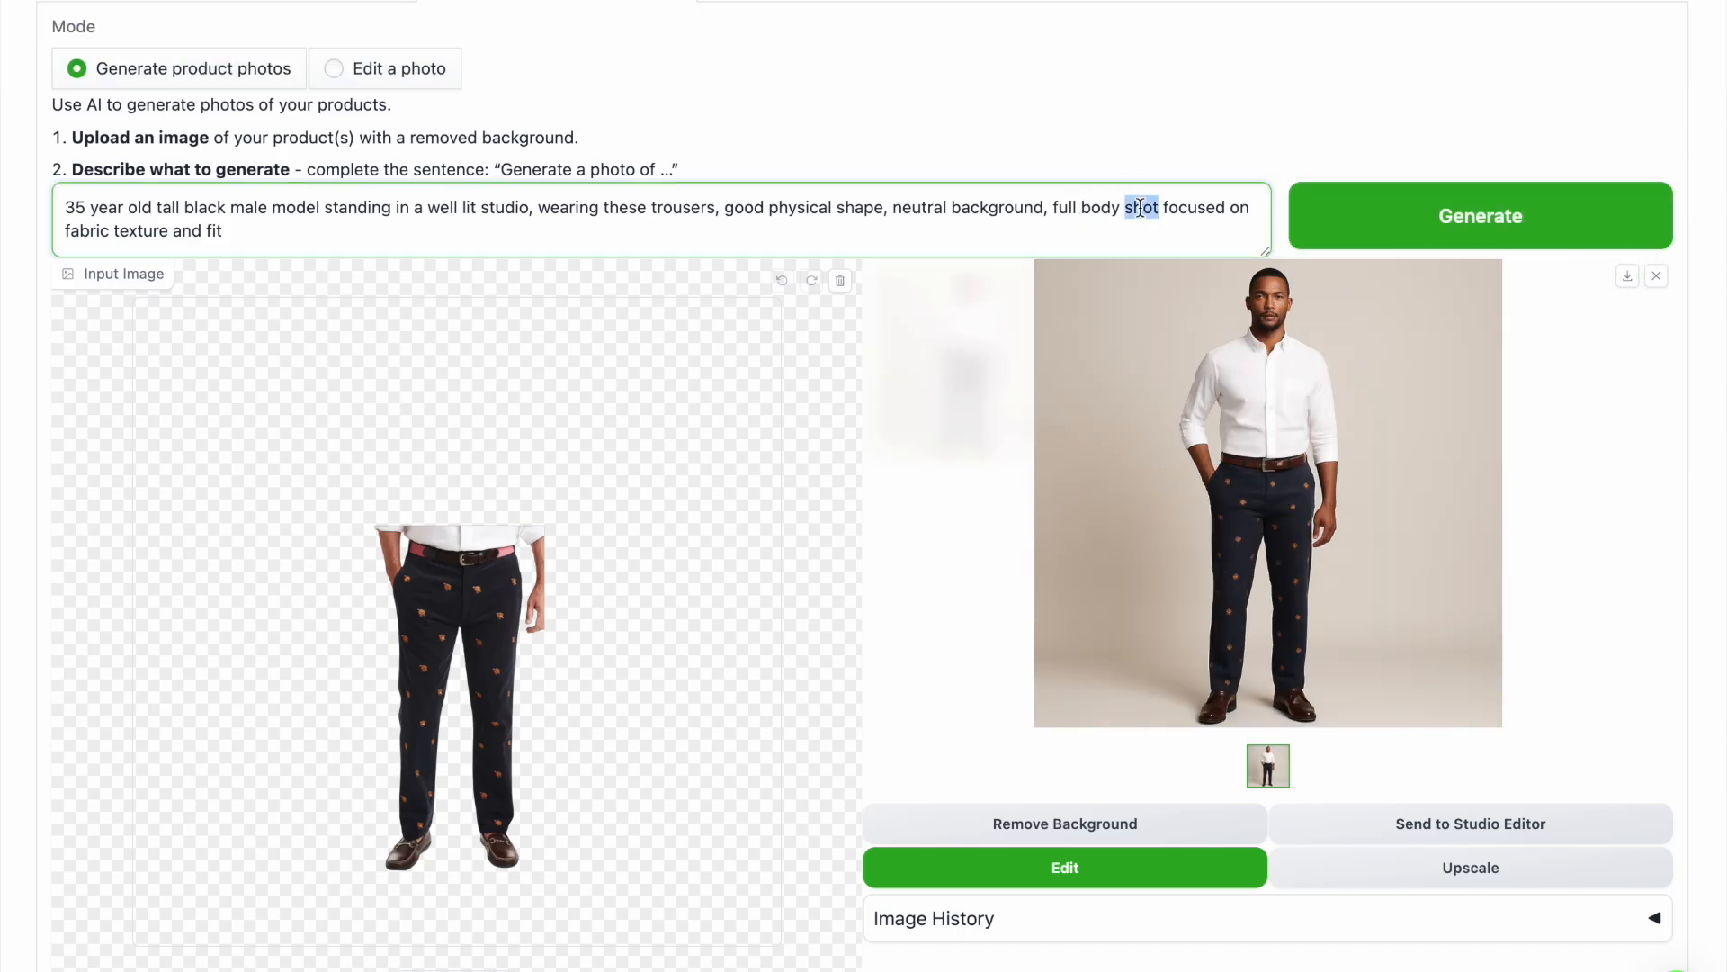
# Change the prompt to a back-facing pose, then generate and save the trousers photo
pyautogui.write('back facing')
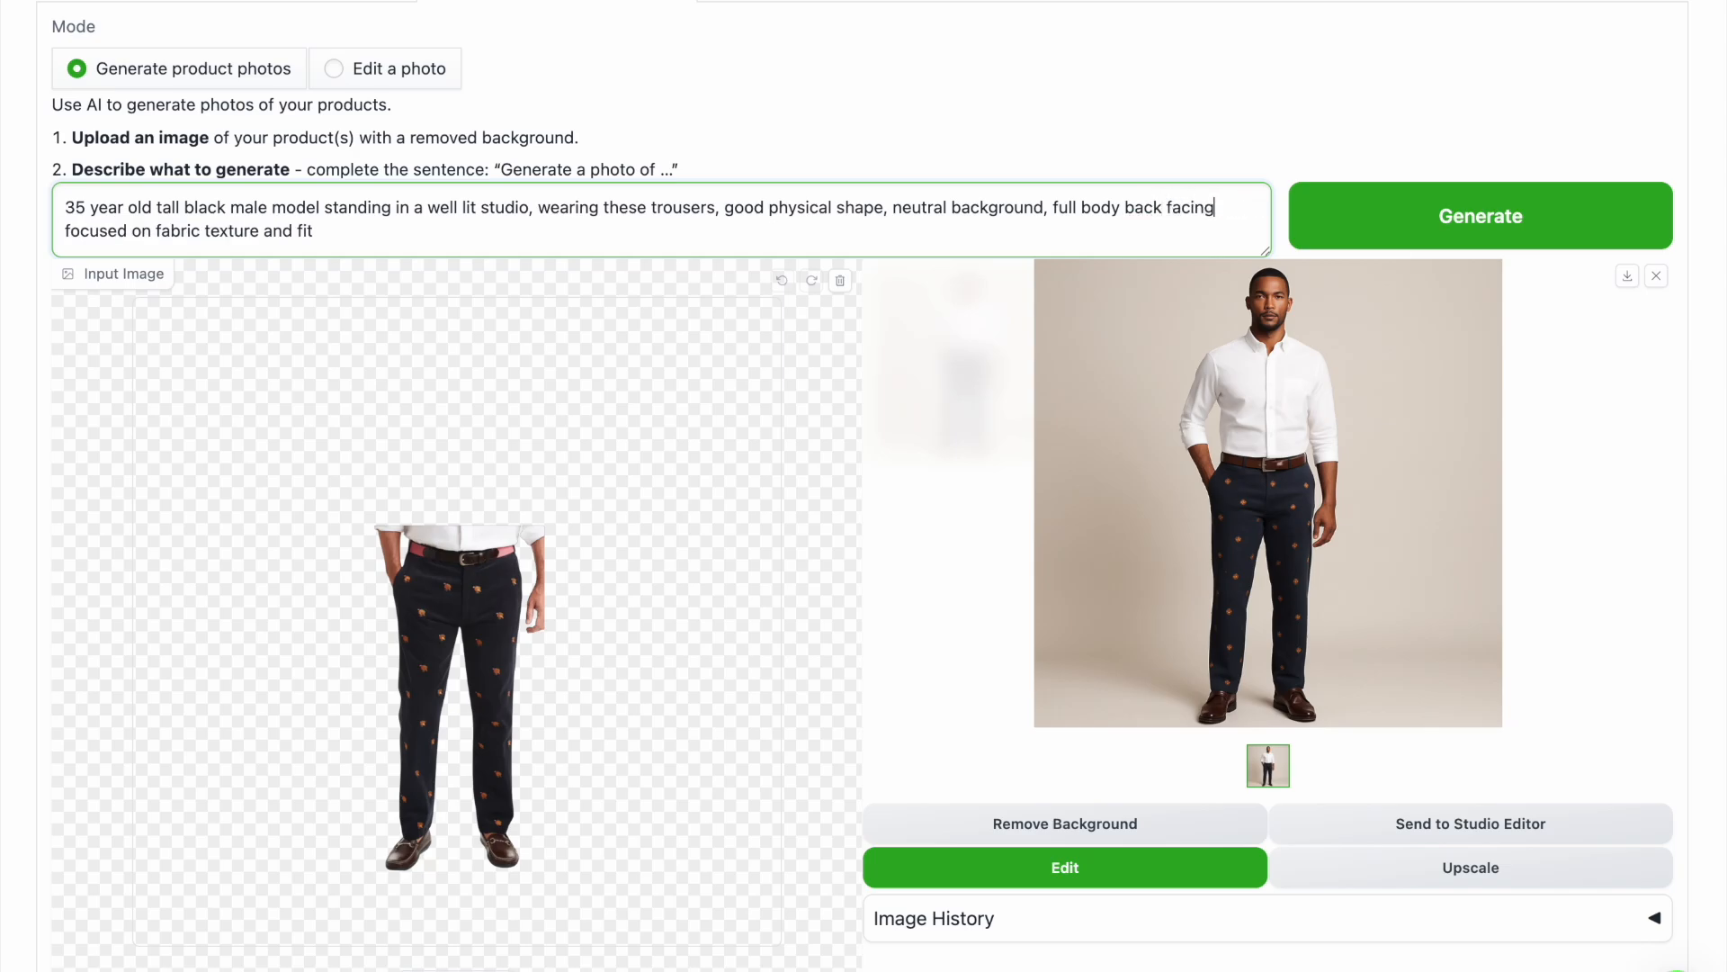
pyautogui.click(1479, 215)
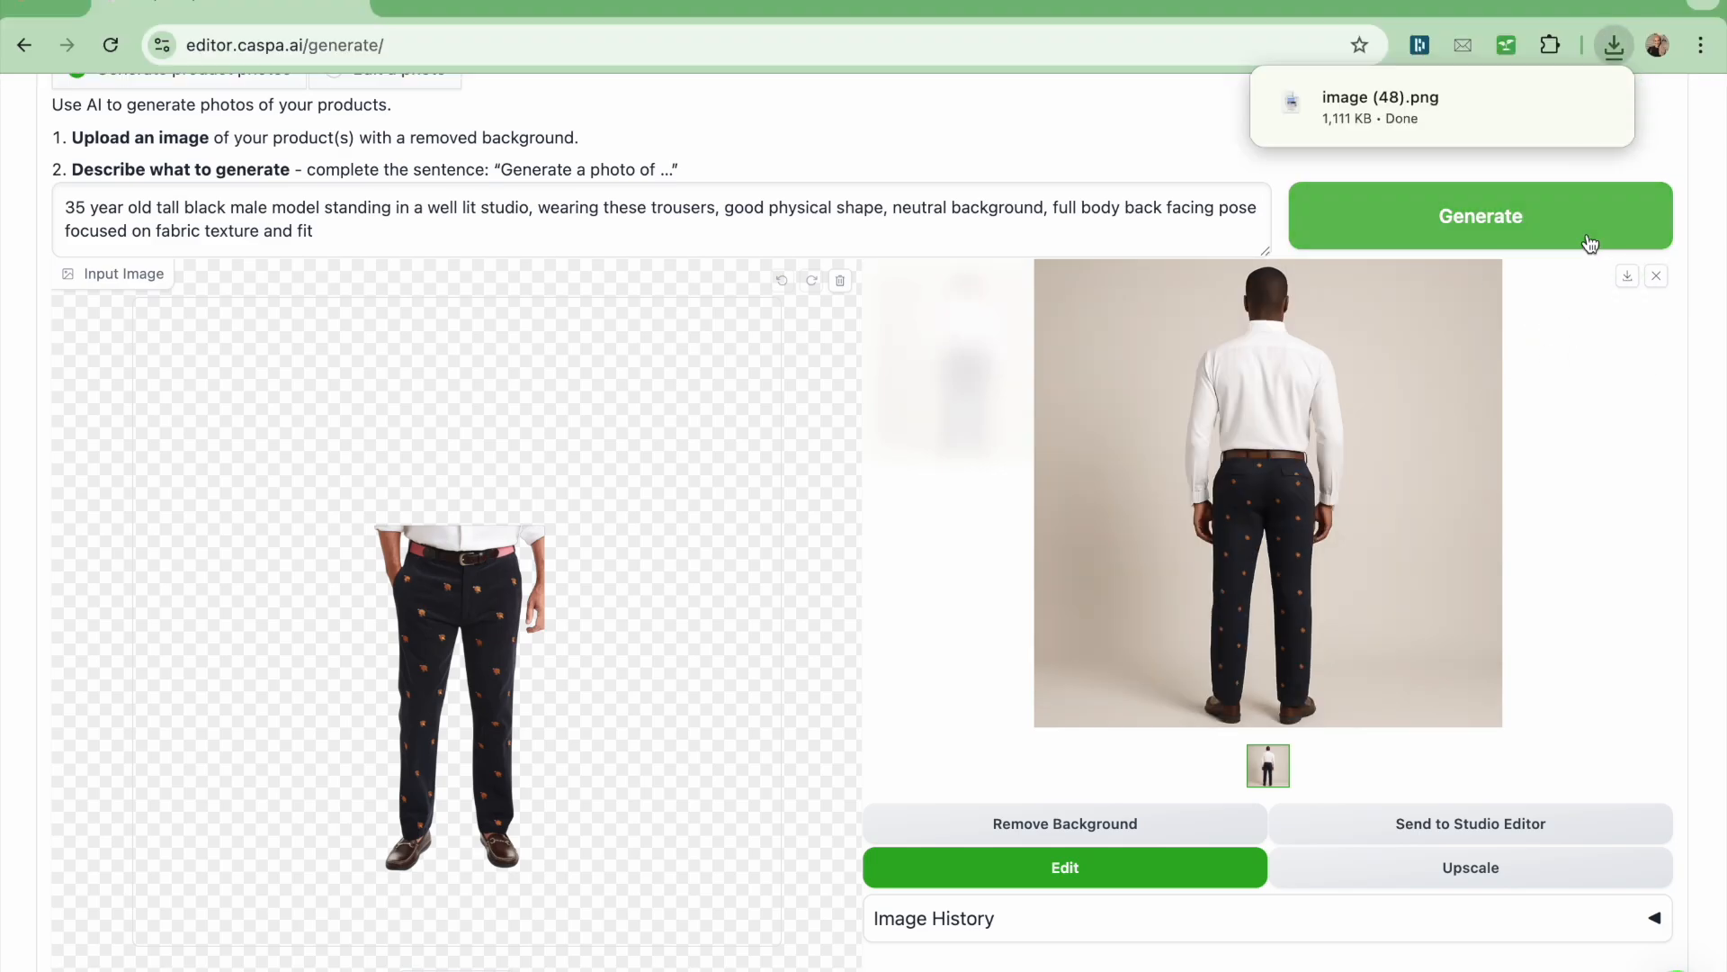
pyautogui.click(1479, 215)
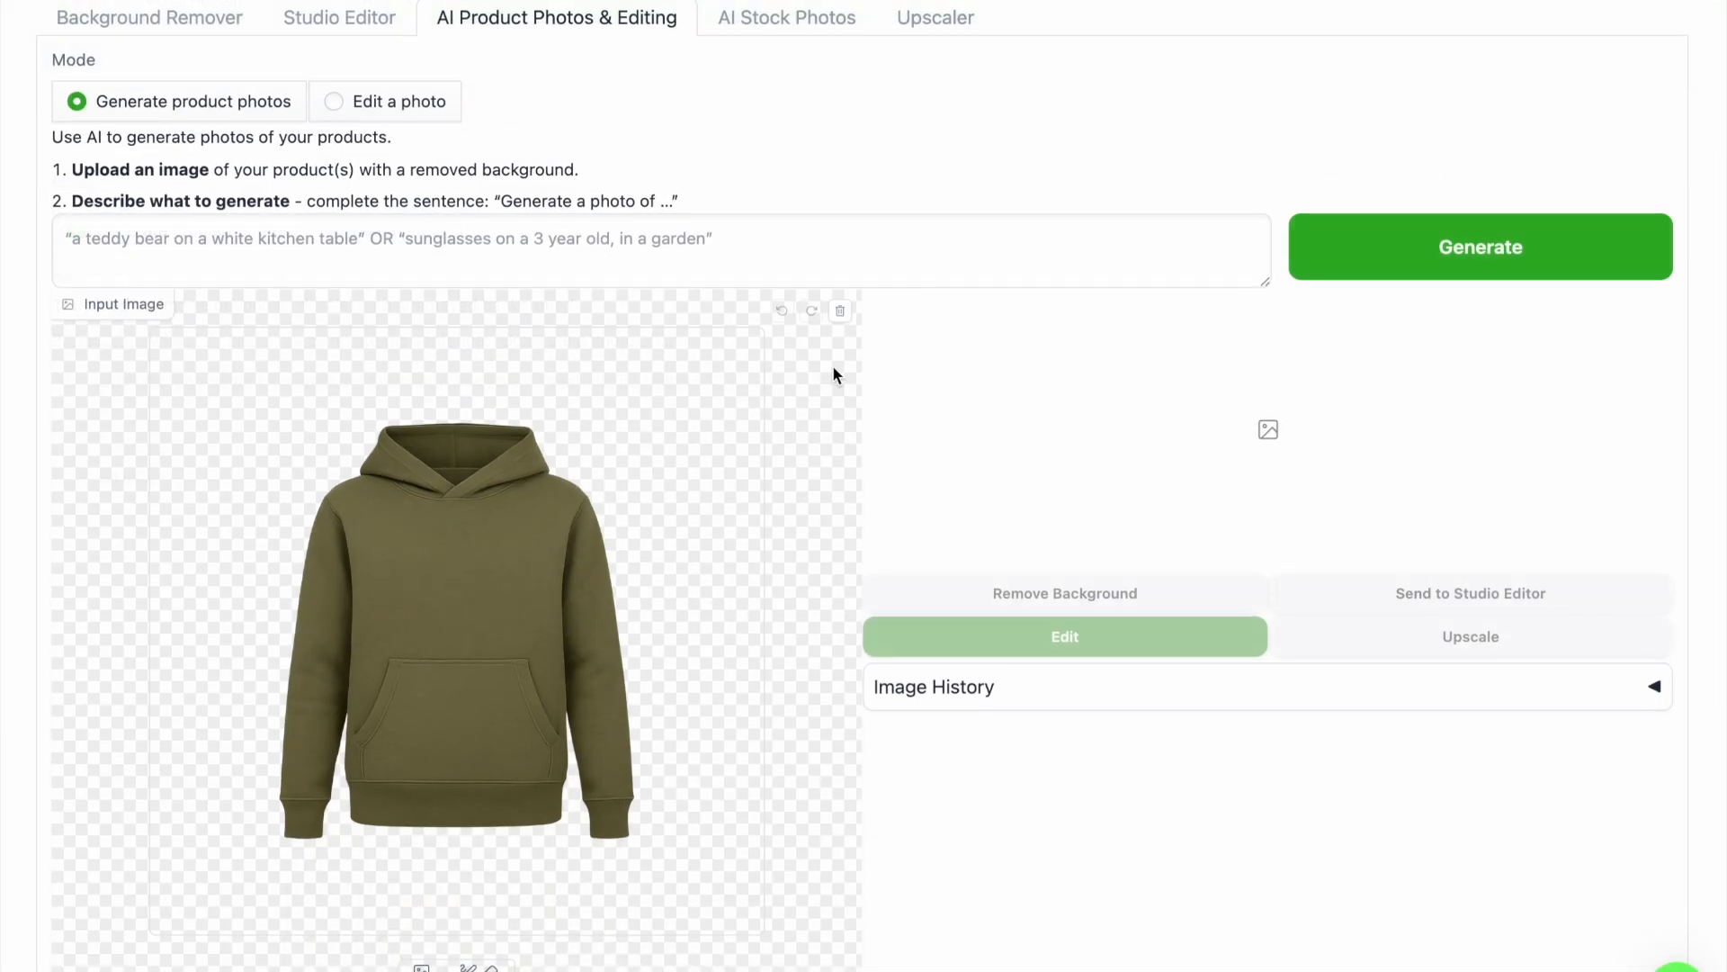
# Generate a side-facing, clean-shaven 25-year-old Caucasian model in the hoodie and black jeans on grey
pyautogui.write('25 year')
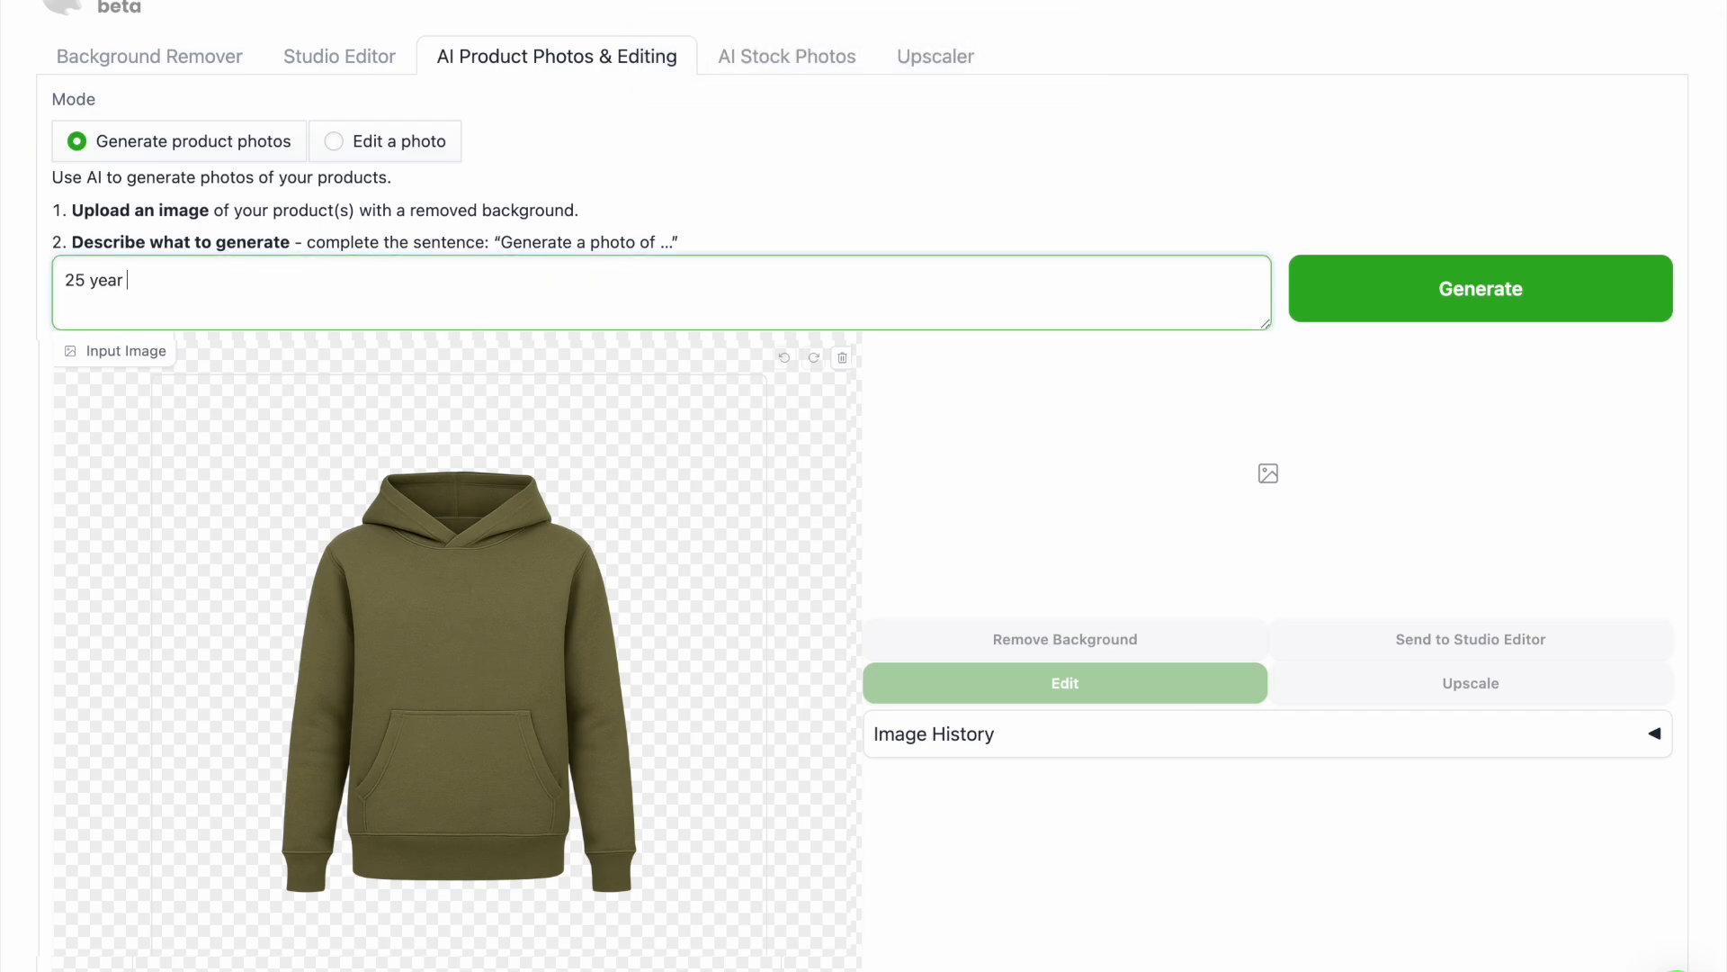
pyautogui.write('old caucasion male model')
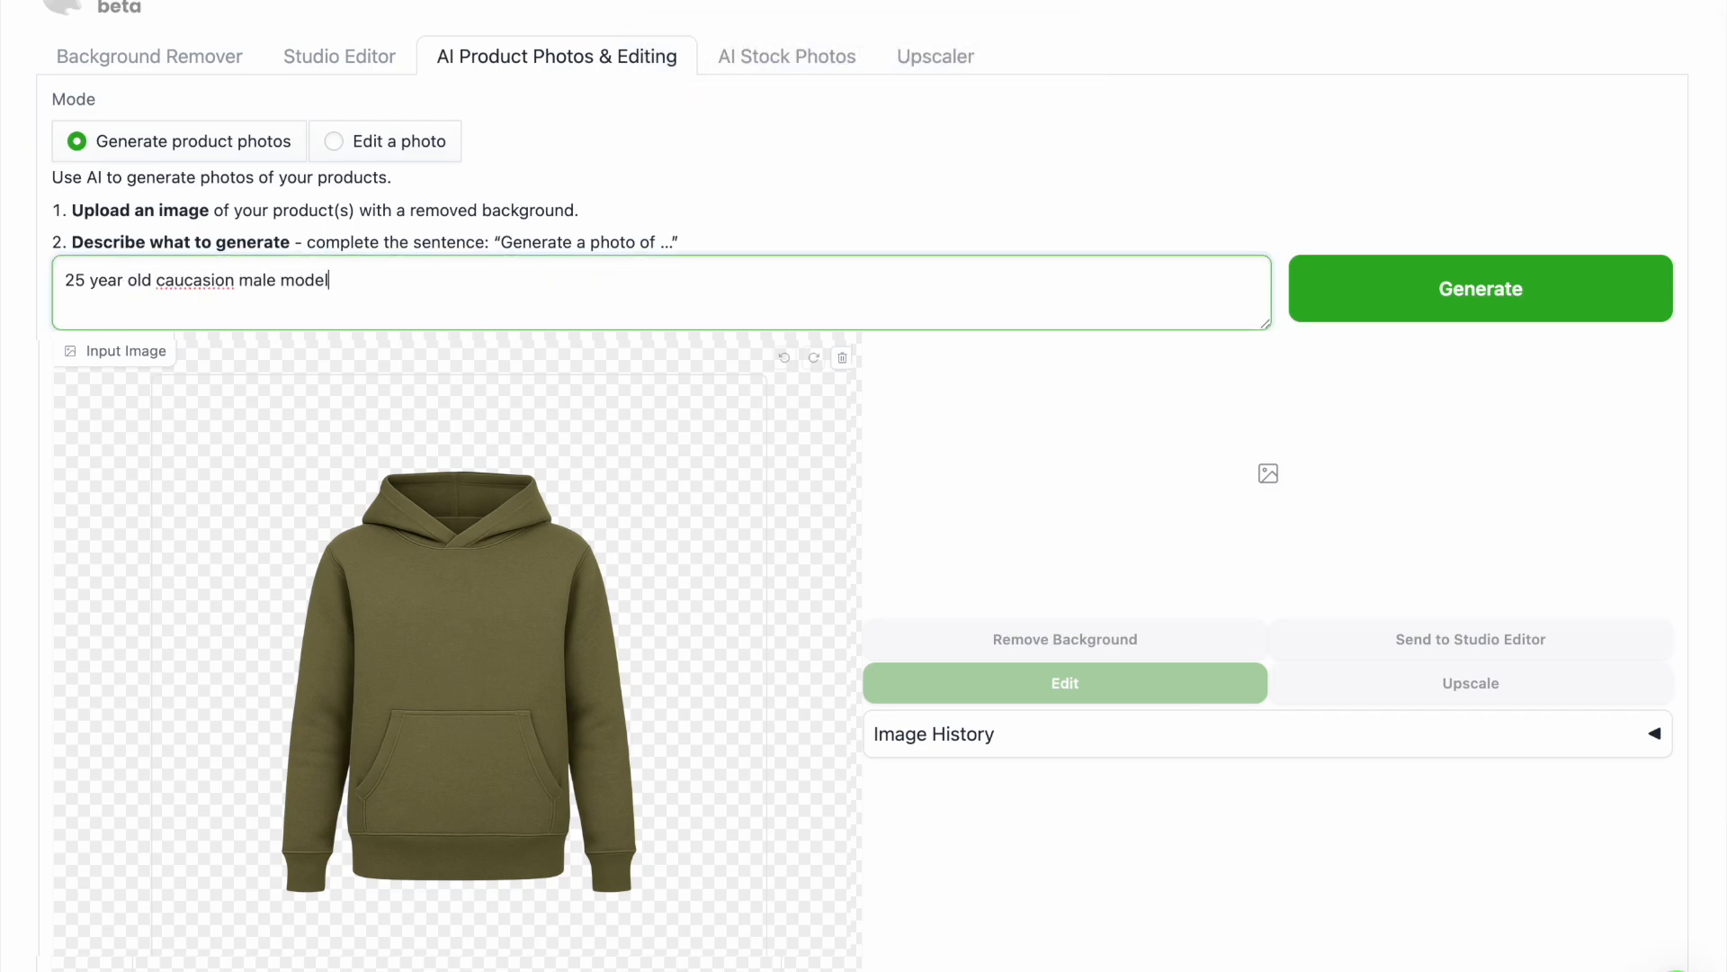
pyautogui.write(', clean shaven, wearing this')
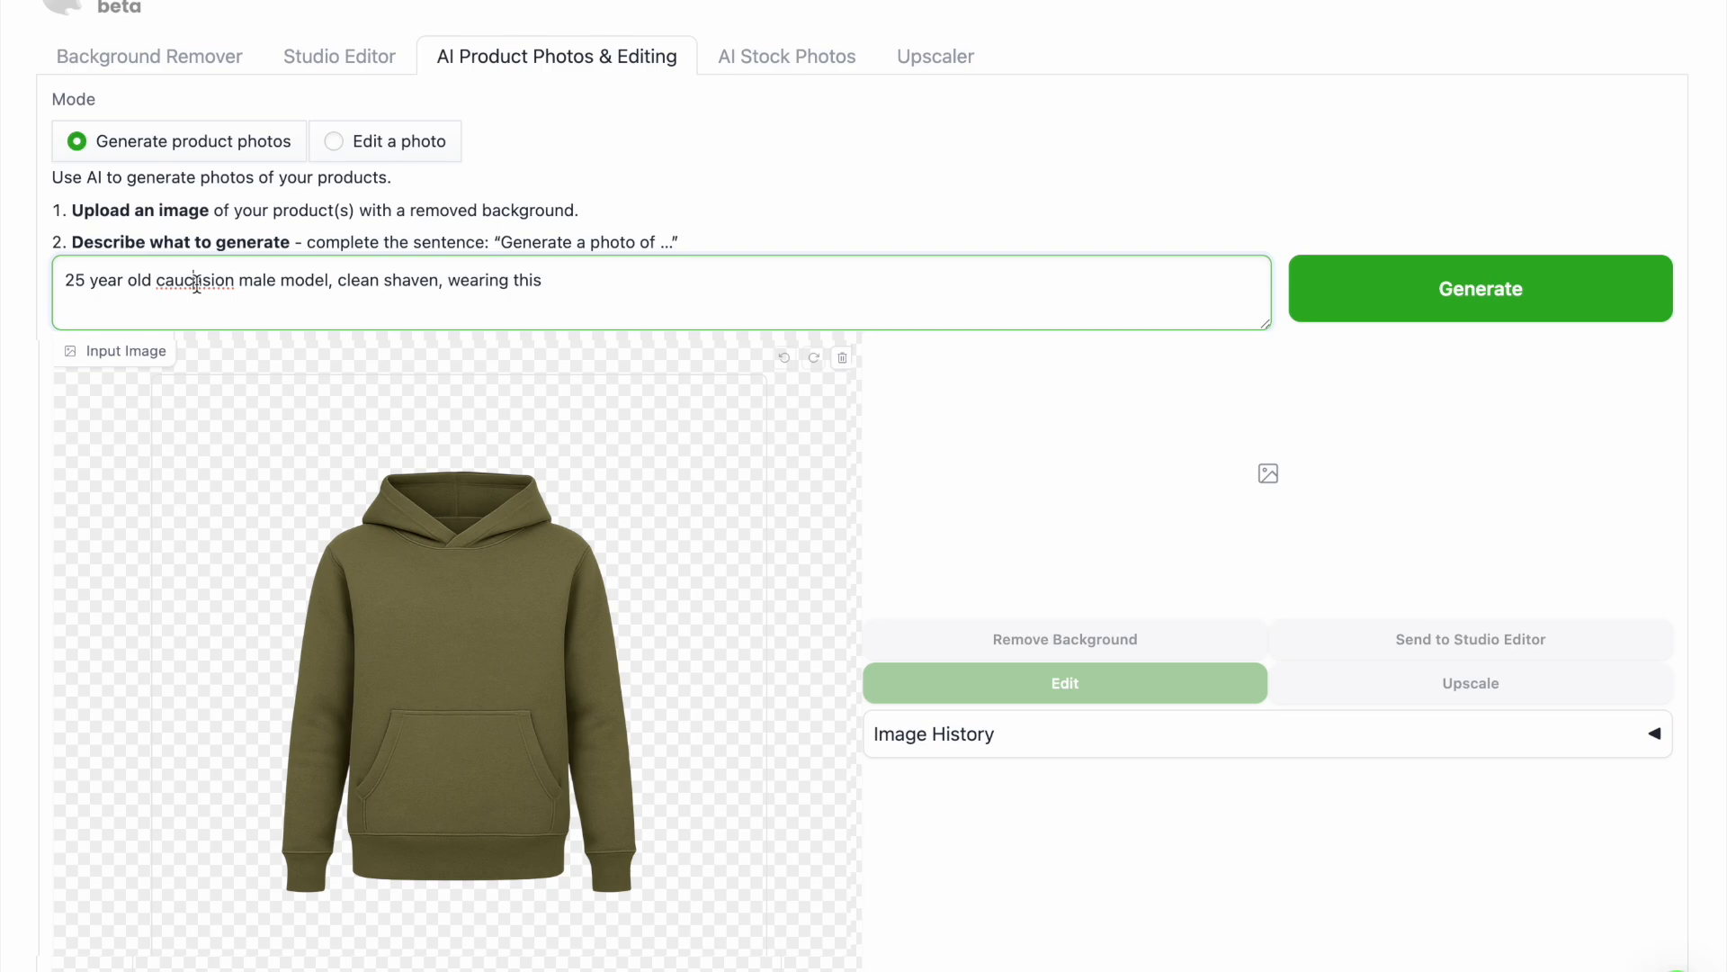
pyautogui.write('hoodie, full body, bl')
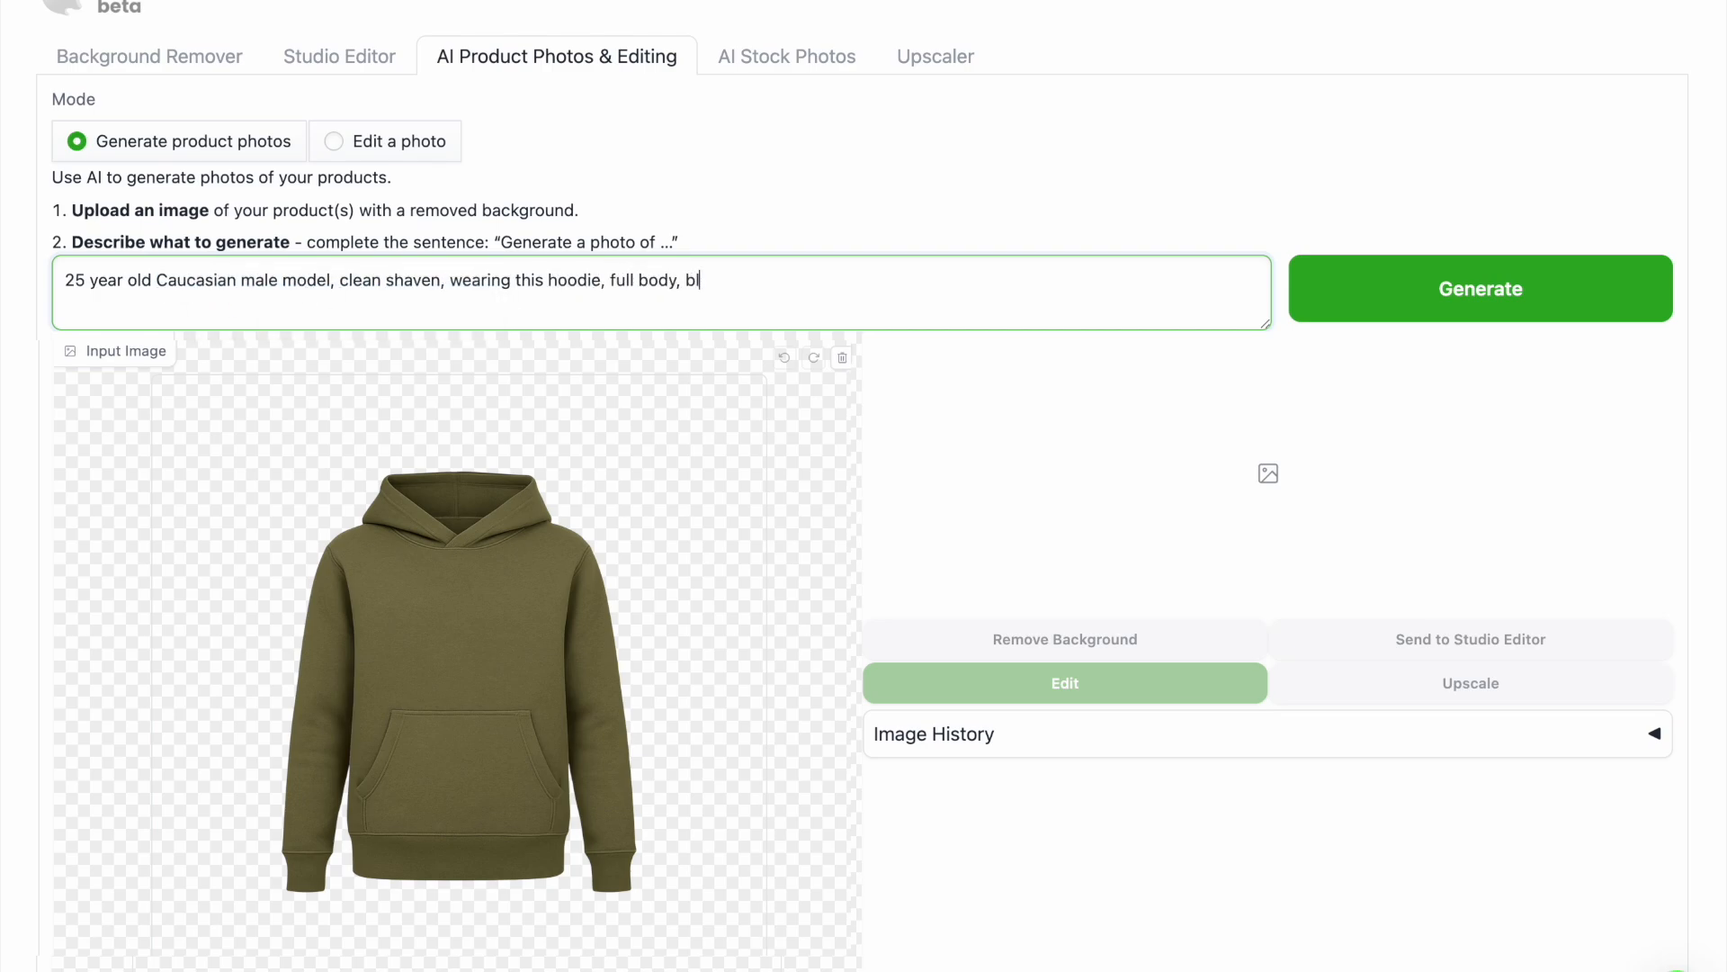
pyautogui.write('ack jeans, good physical shape, side-f')
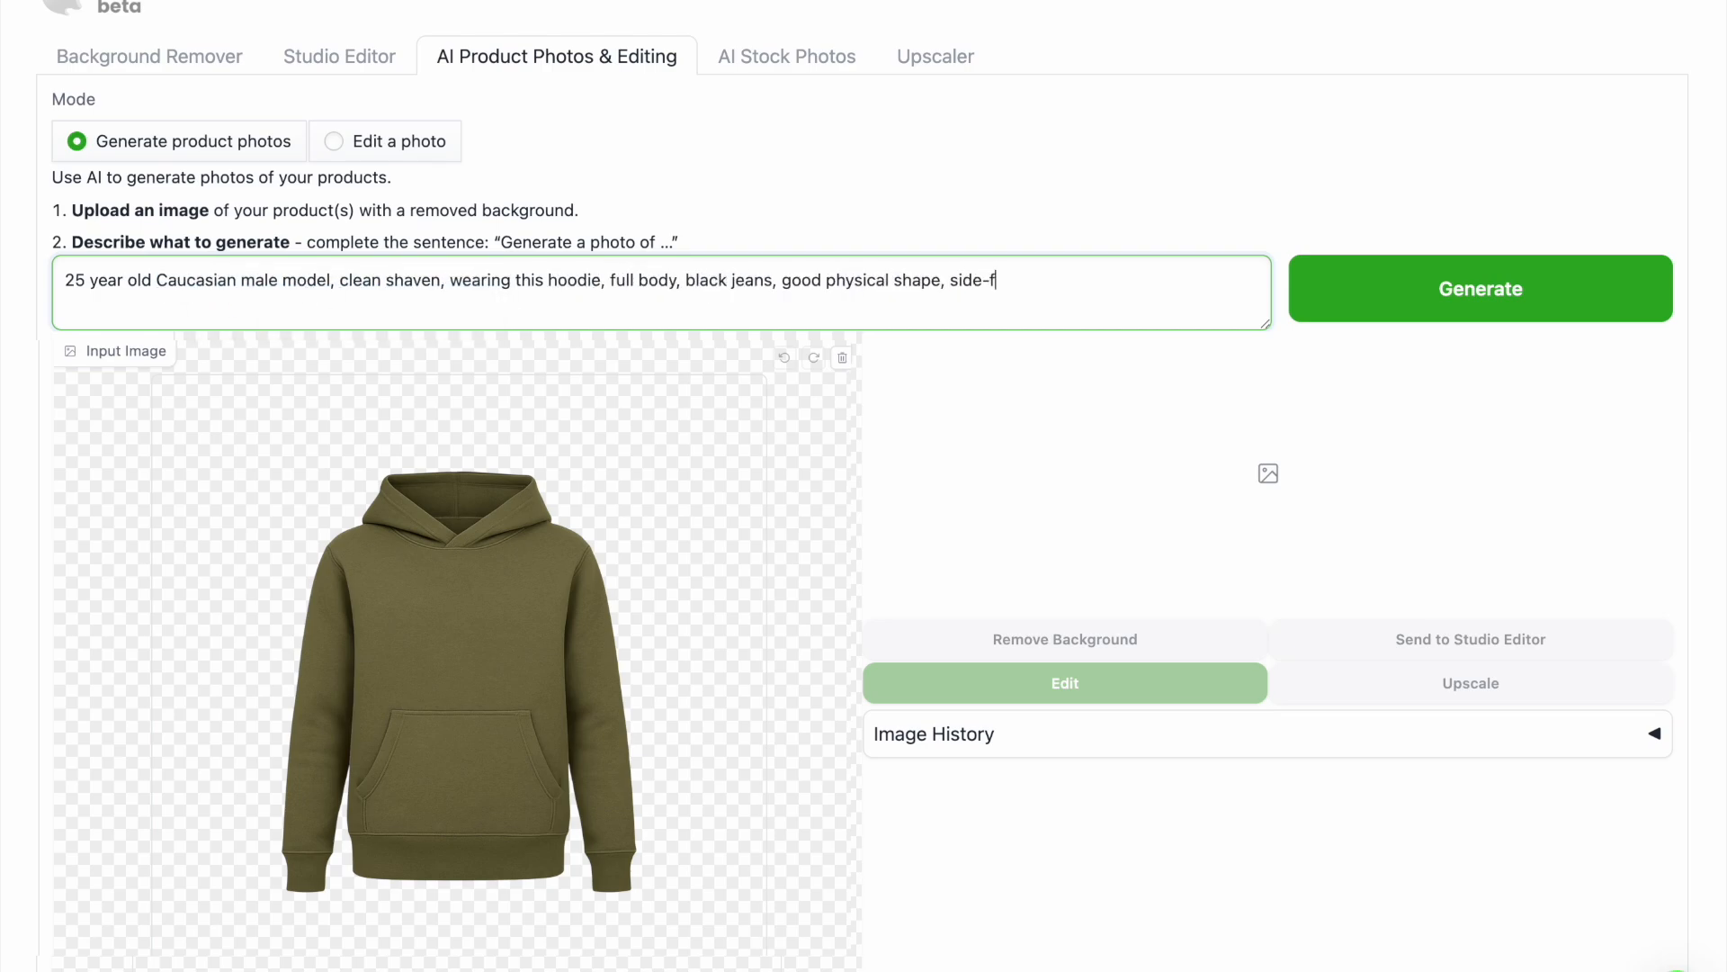
pyautogui.write('acing pose, clean grey background')
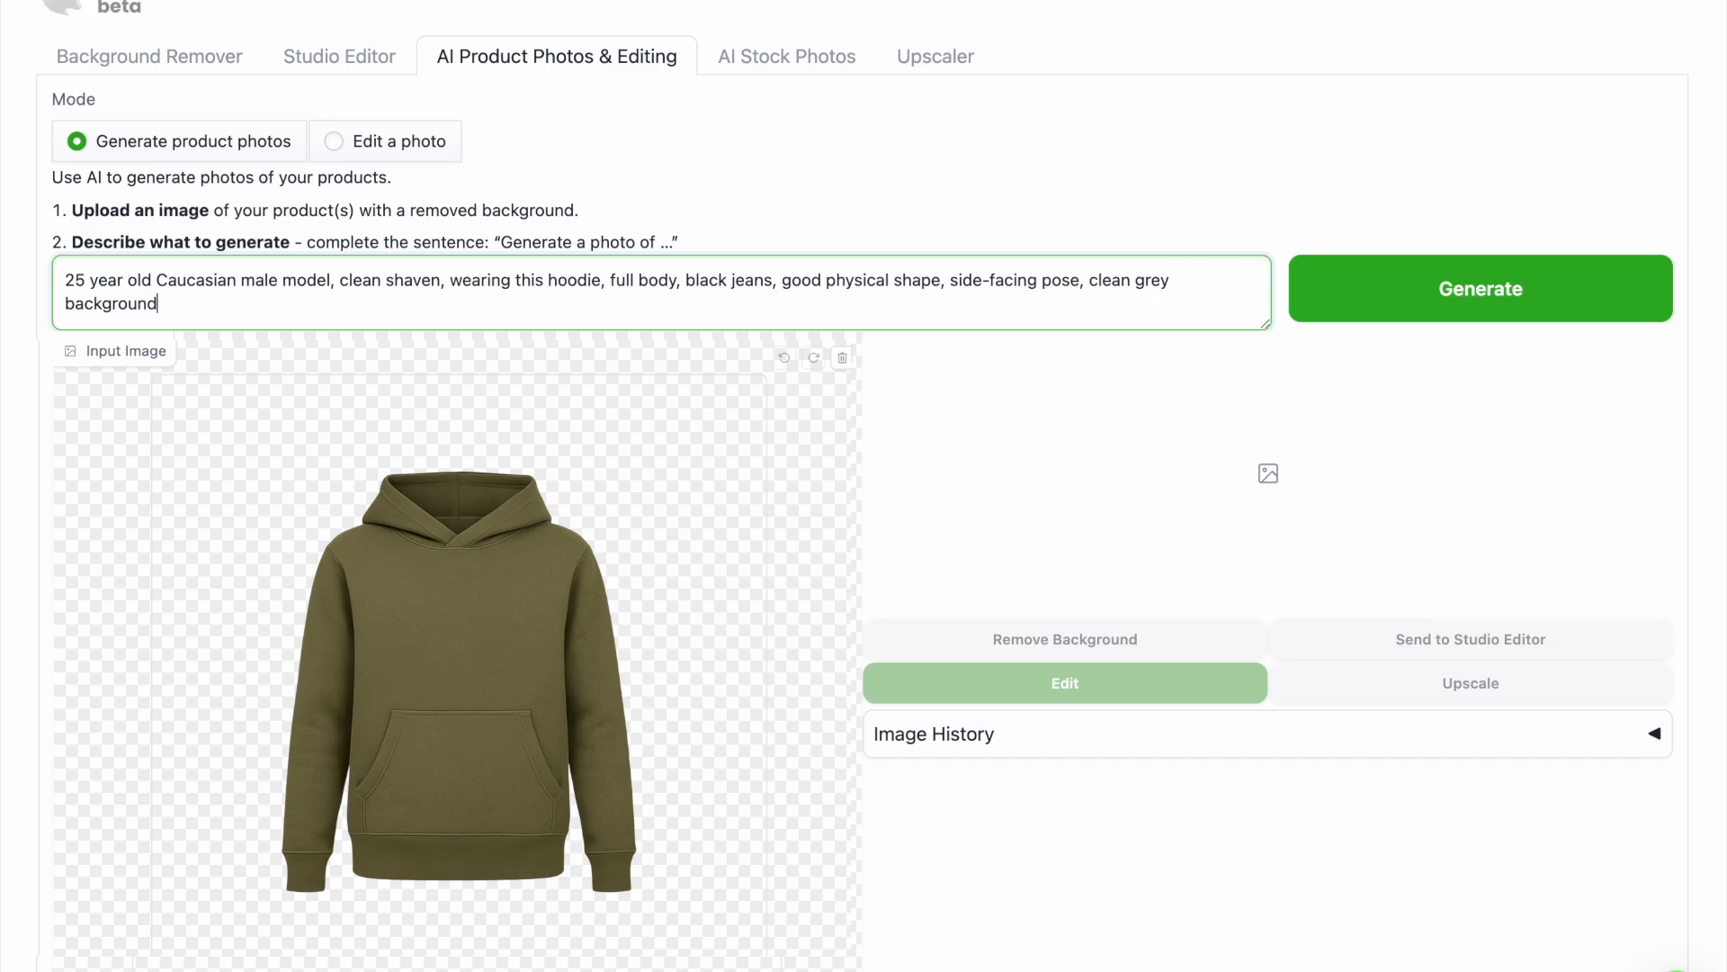
pyautogui.write(', close up texture visible on sleeves and')
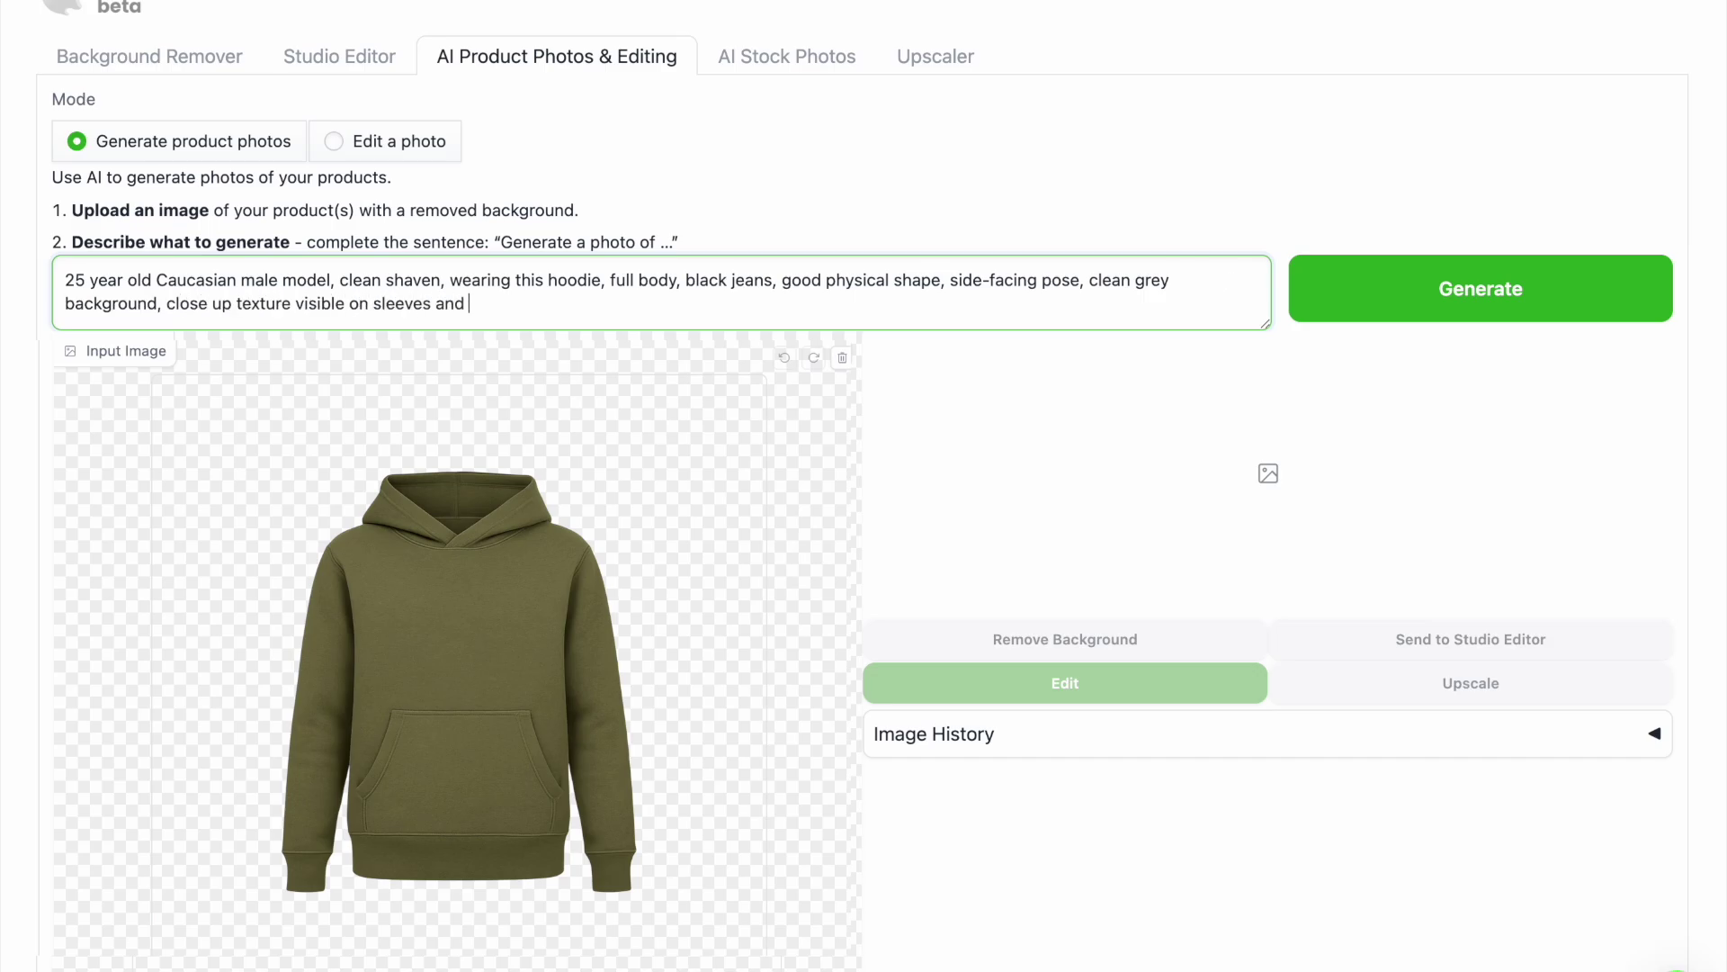
pyautogui.write('hood, hd, ultrarealistic studio ima')
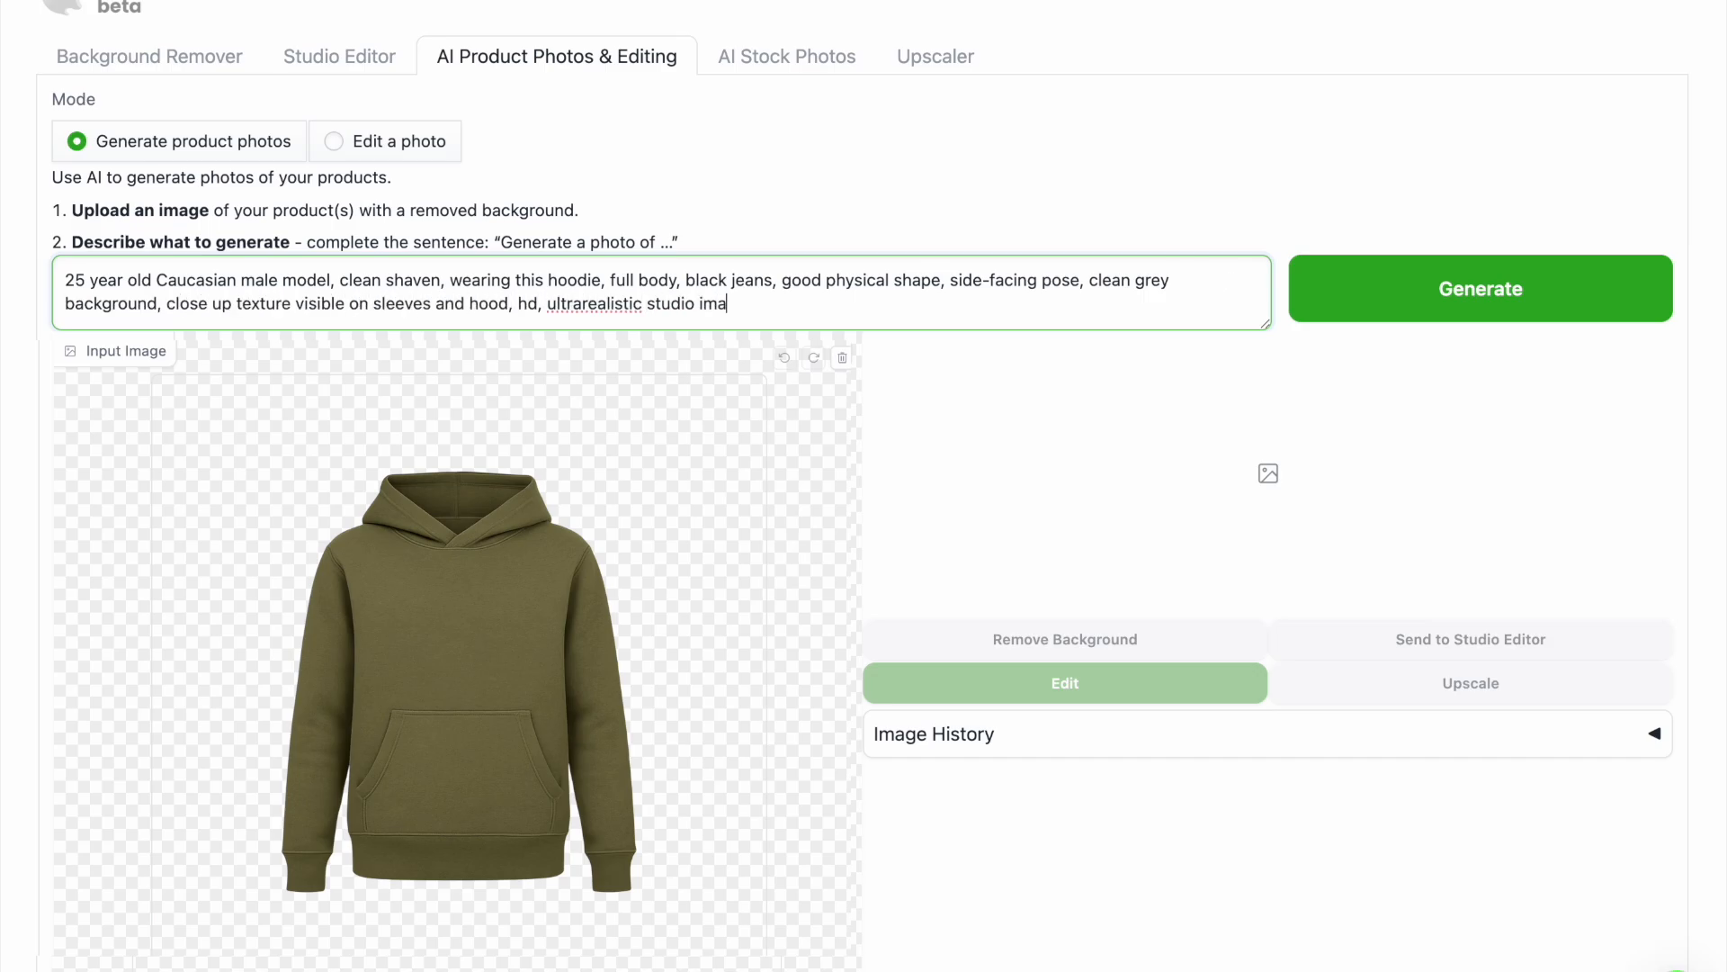
pyautogui.click(1479, 288)
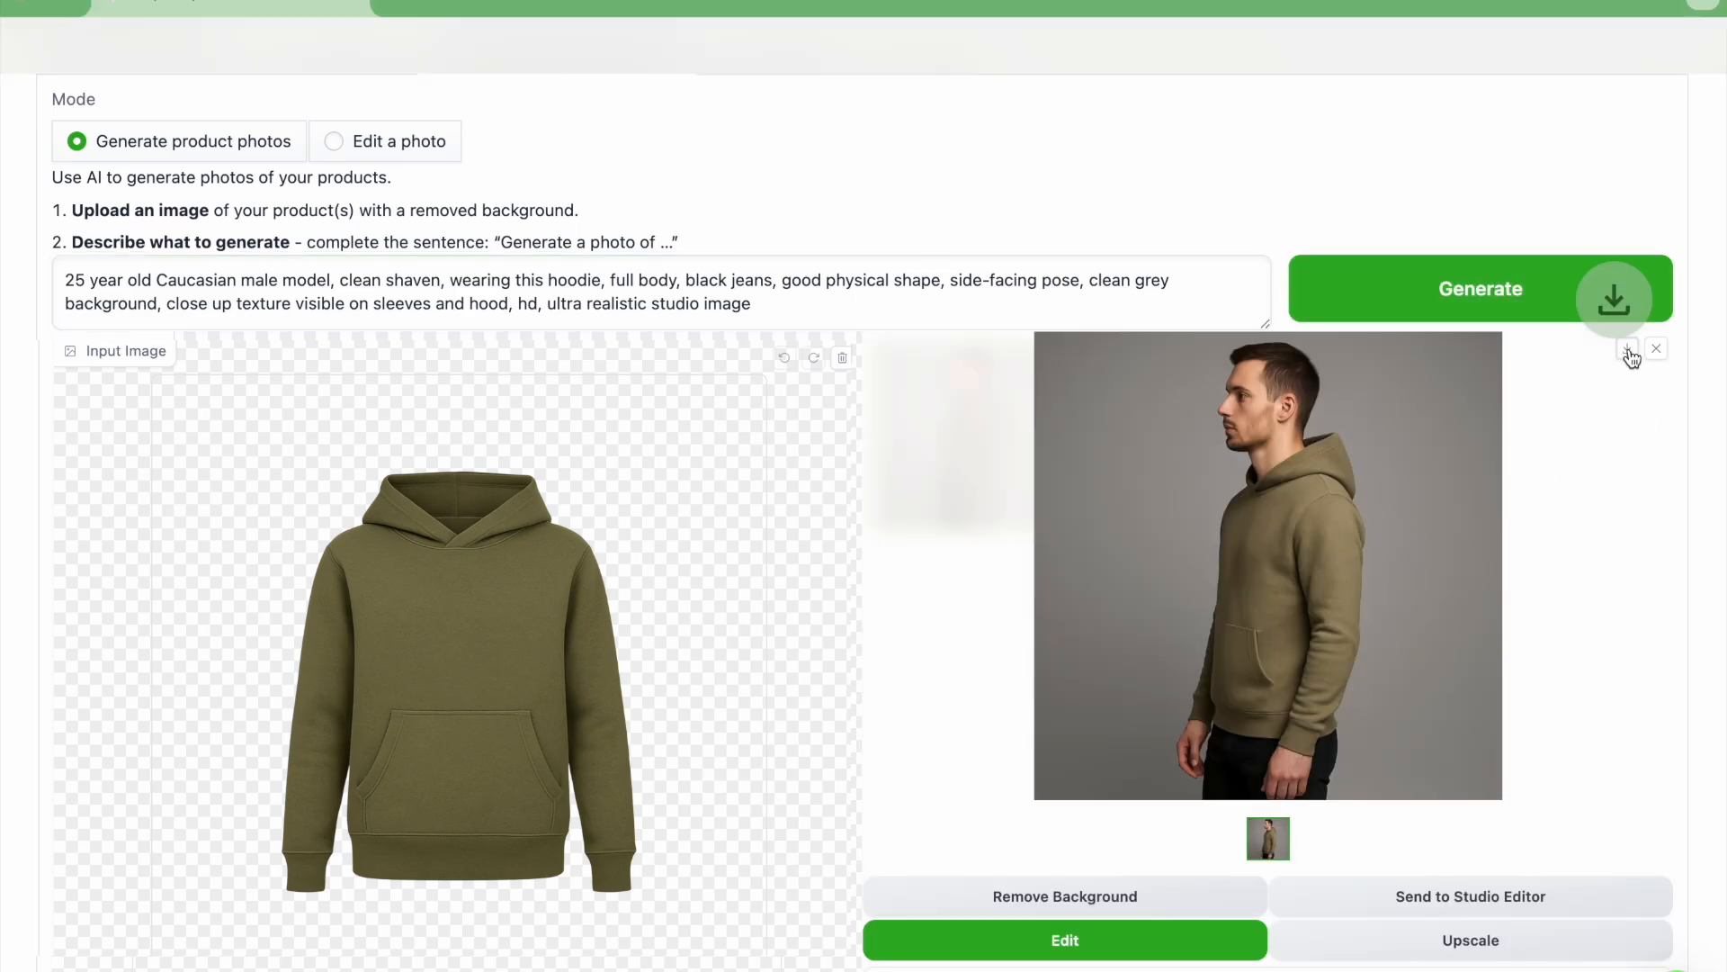
# Save the side-view hoodie photo and select the pose word in the prompt
pyautogui.click(1481, 287)
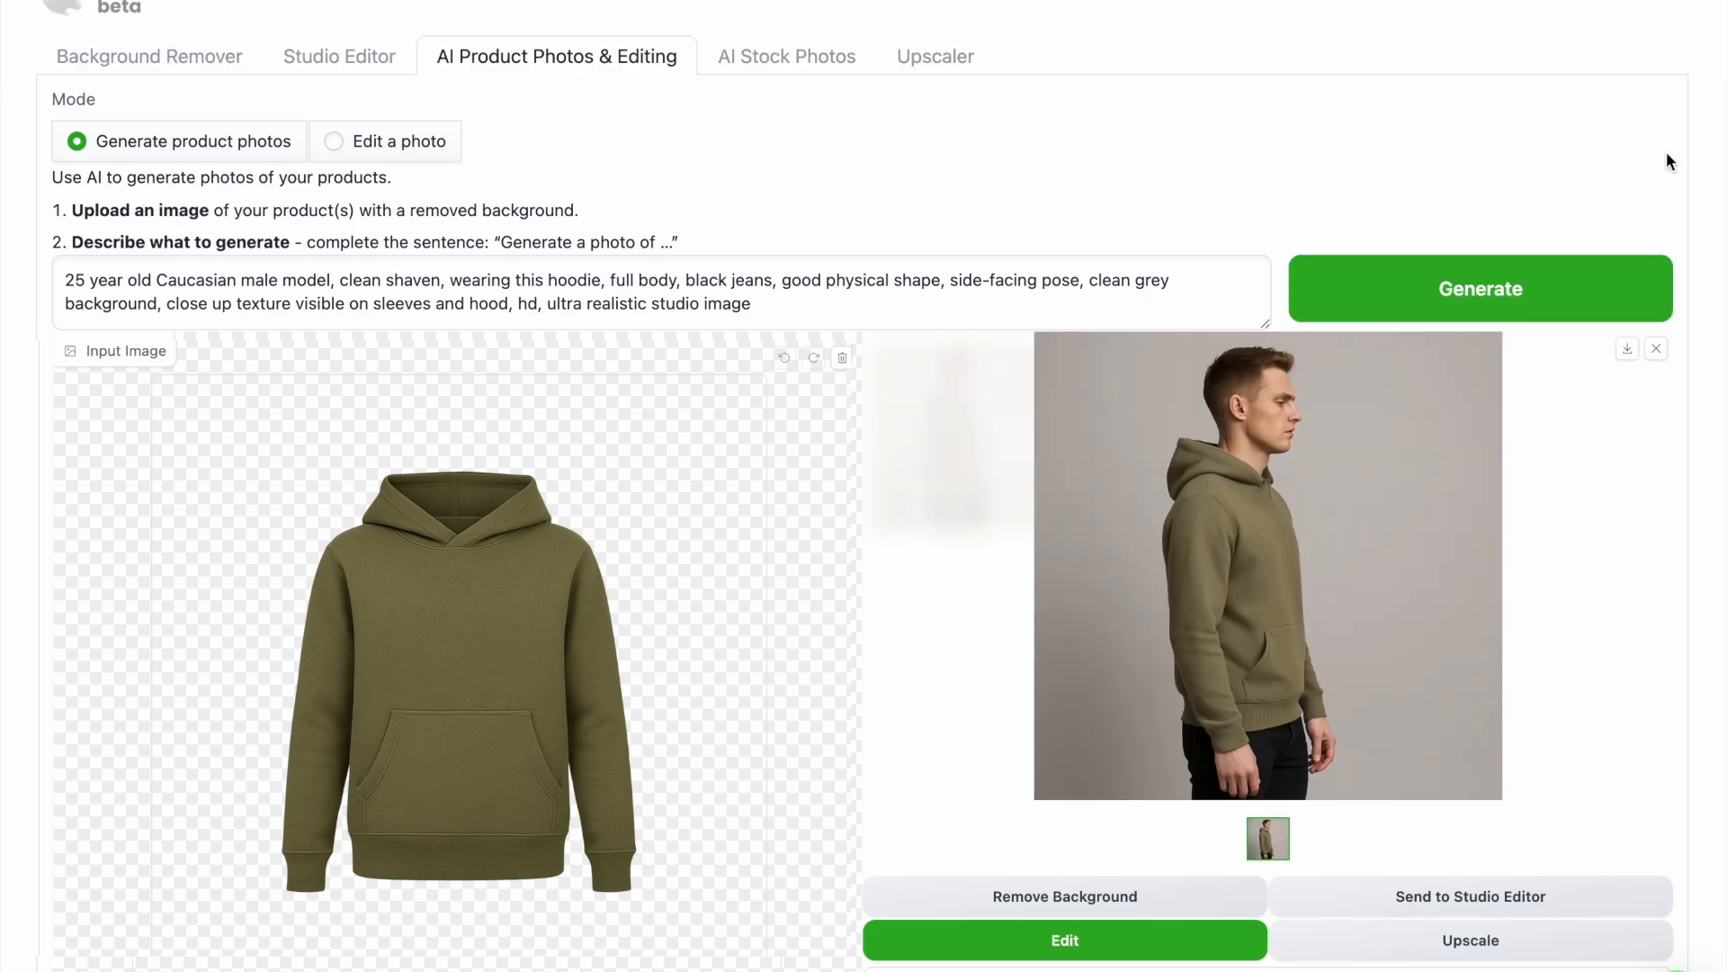
pyautogui.click(1614, 45)
pyautogui.write('front')
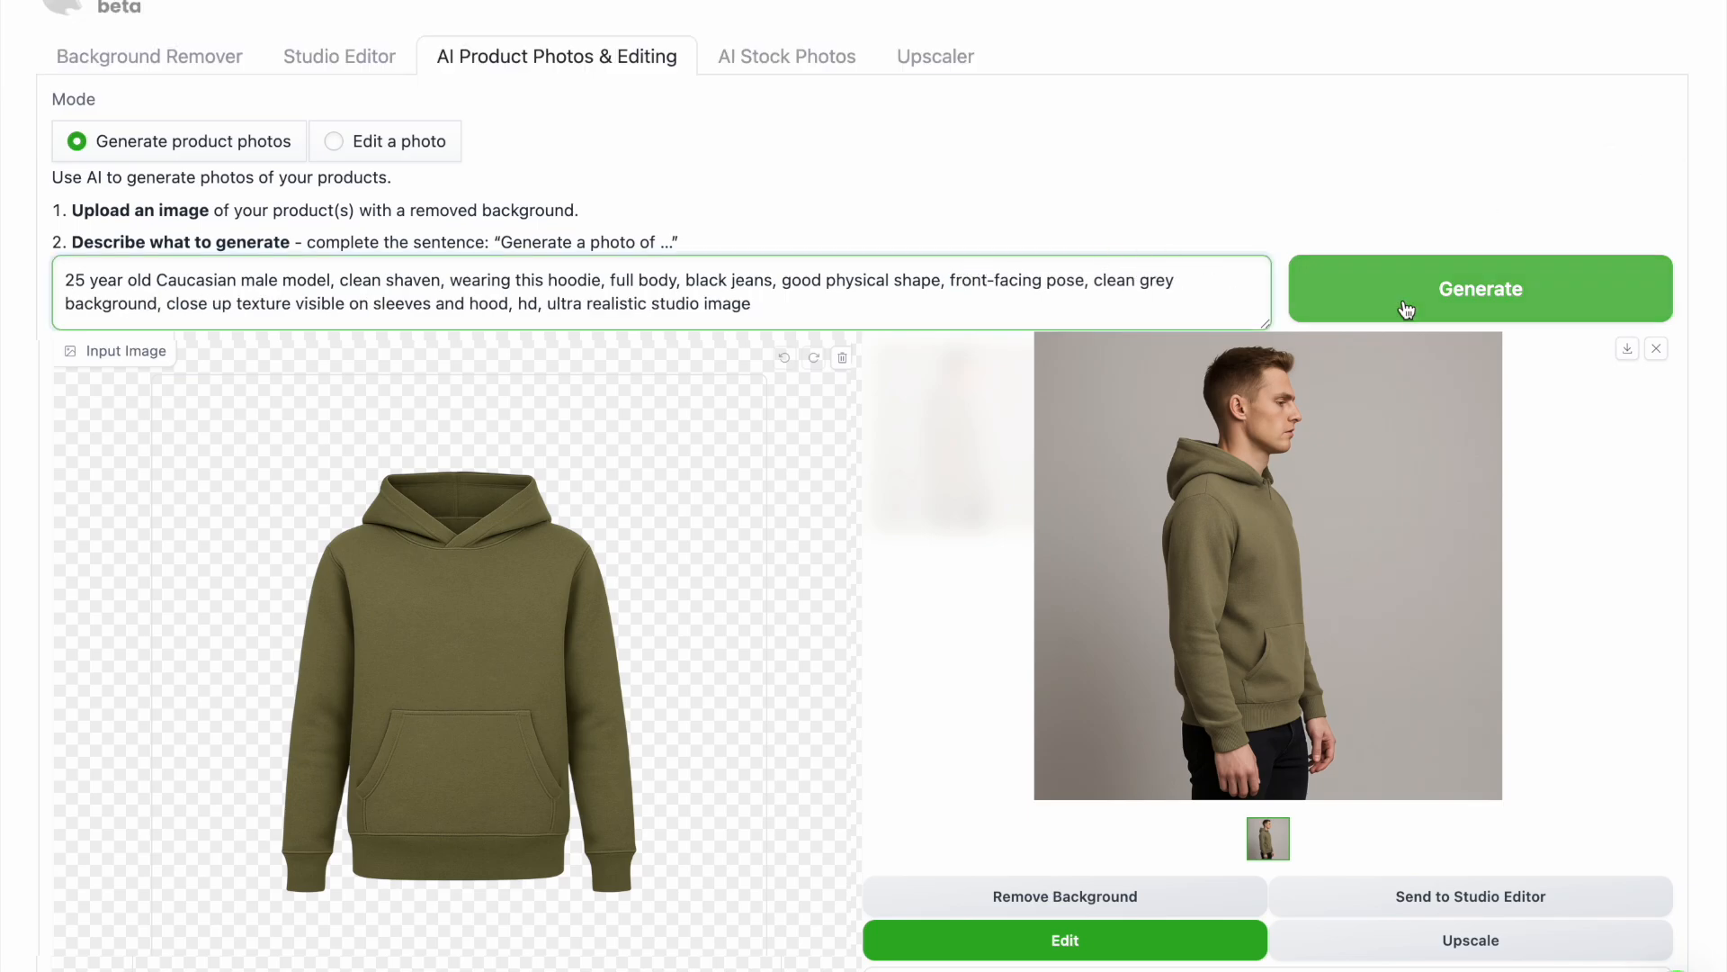
# Generate the front-facing hoodie photo and save it
pyautogui.click(1479, 289)
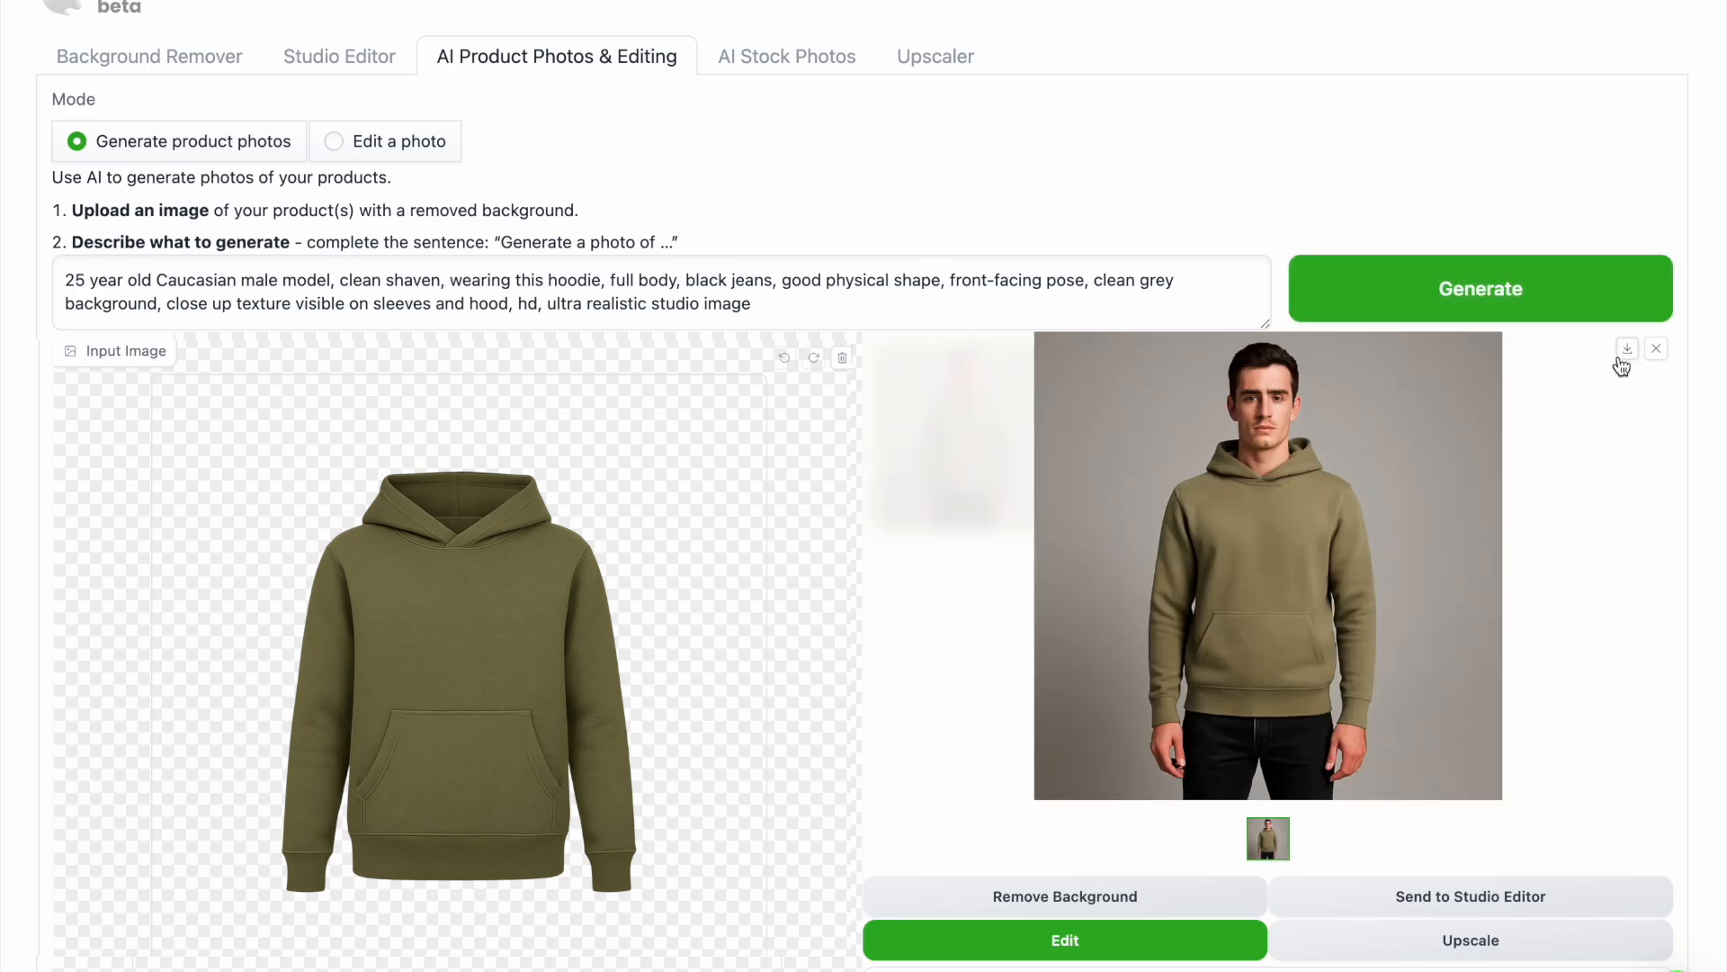
pyautogui.click(1479, 289)
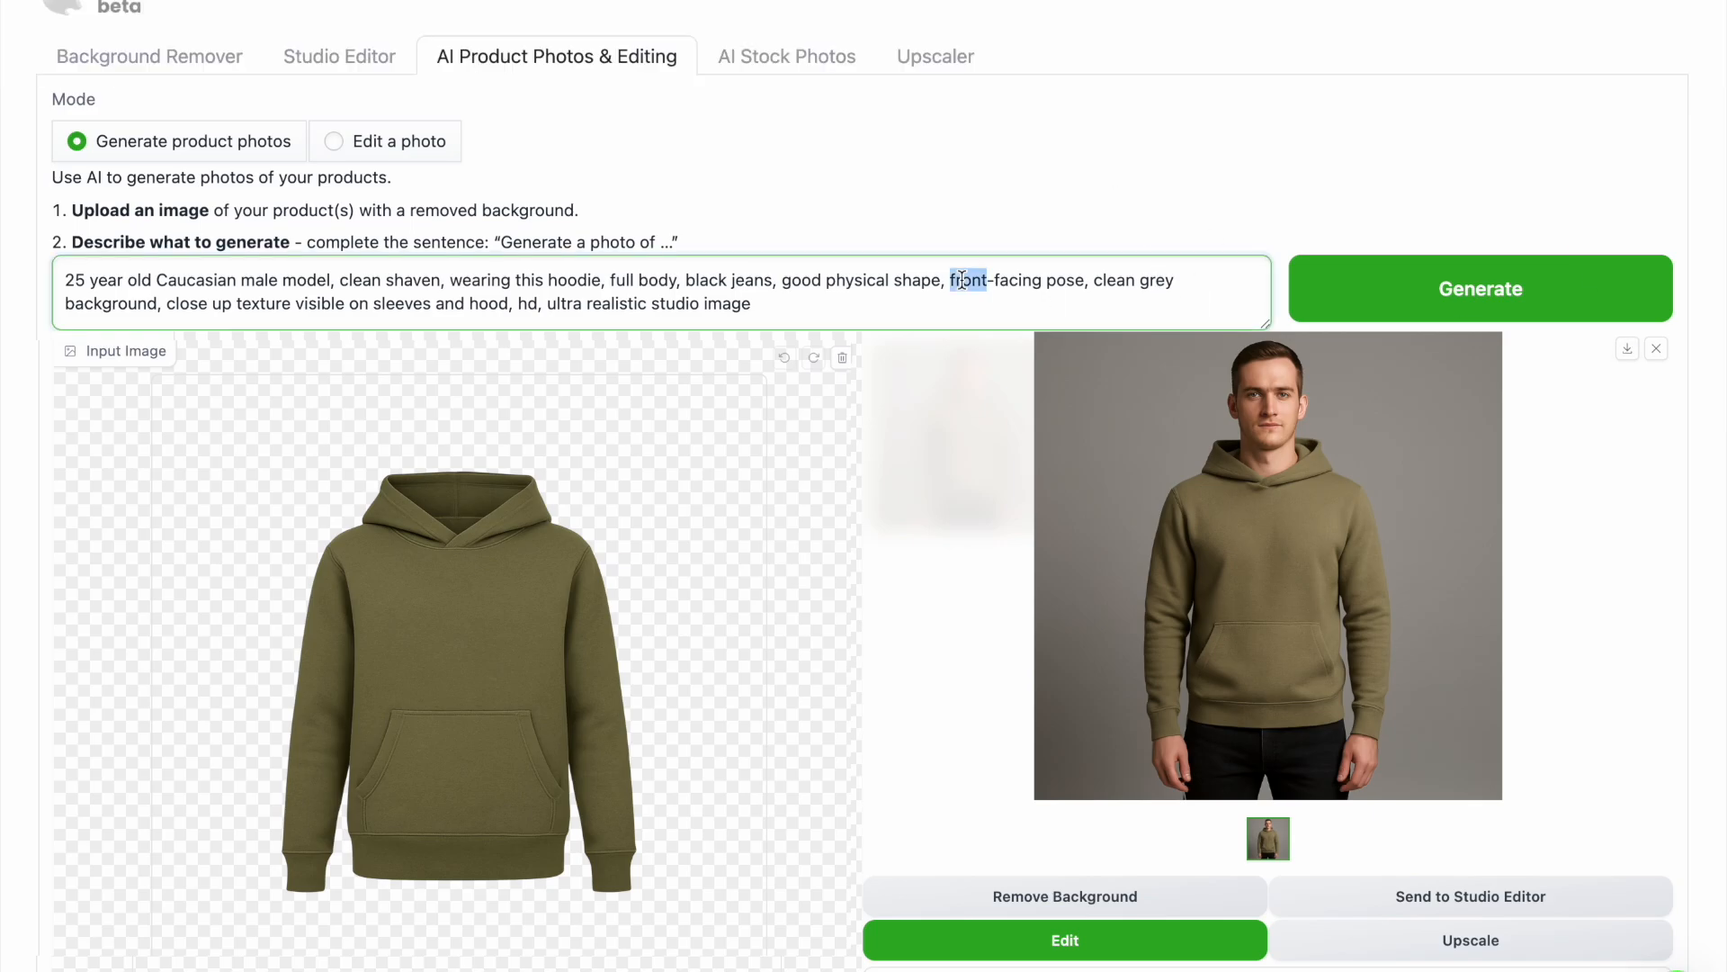
# Generate and save the back-view hoodie photo
pyautogui.click(1478, 289)
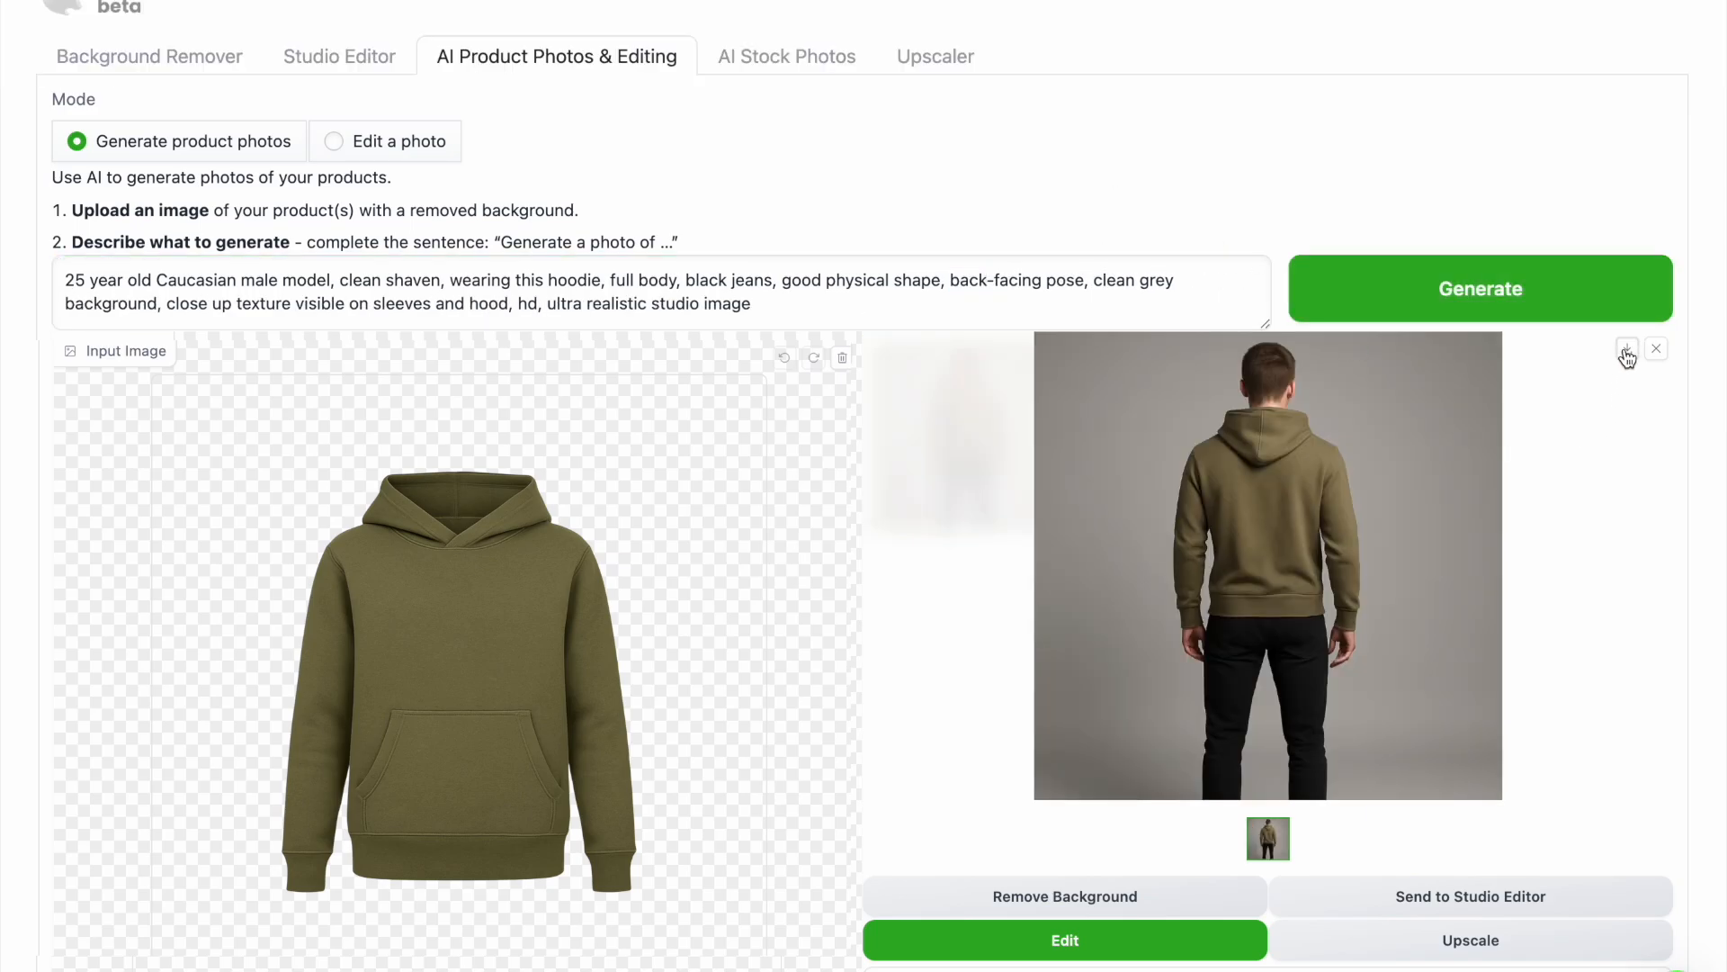
pyautogui.click(1479, 289)
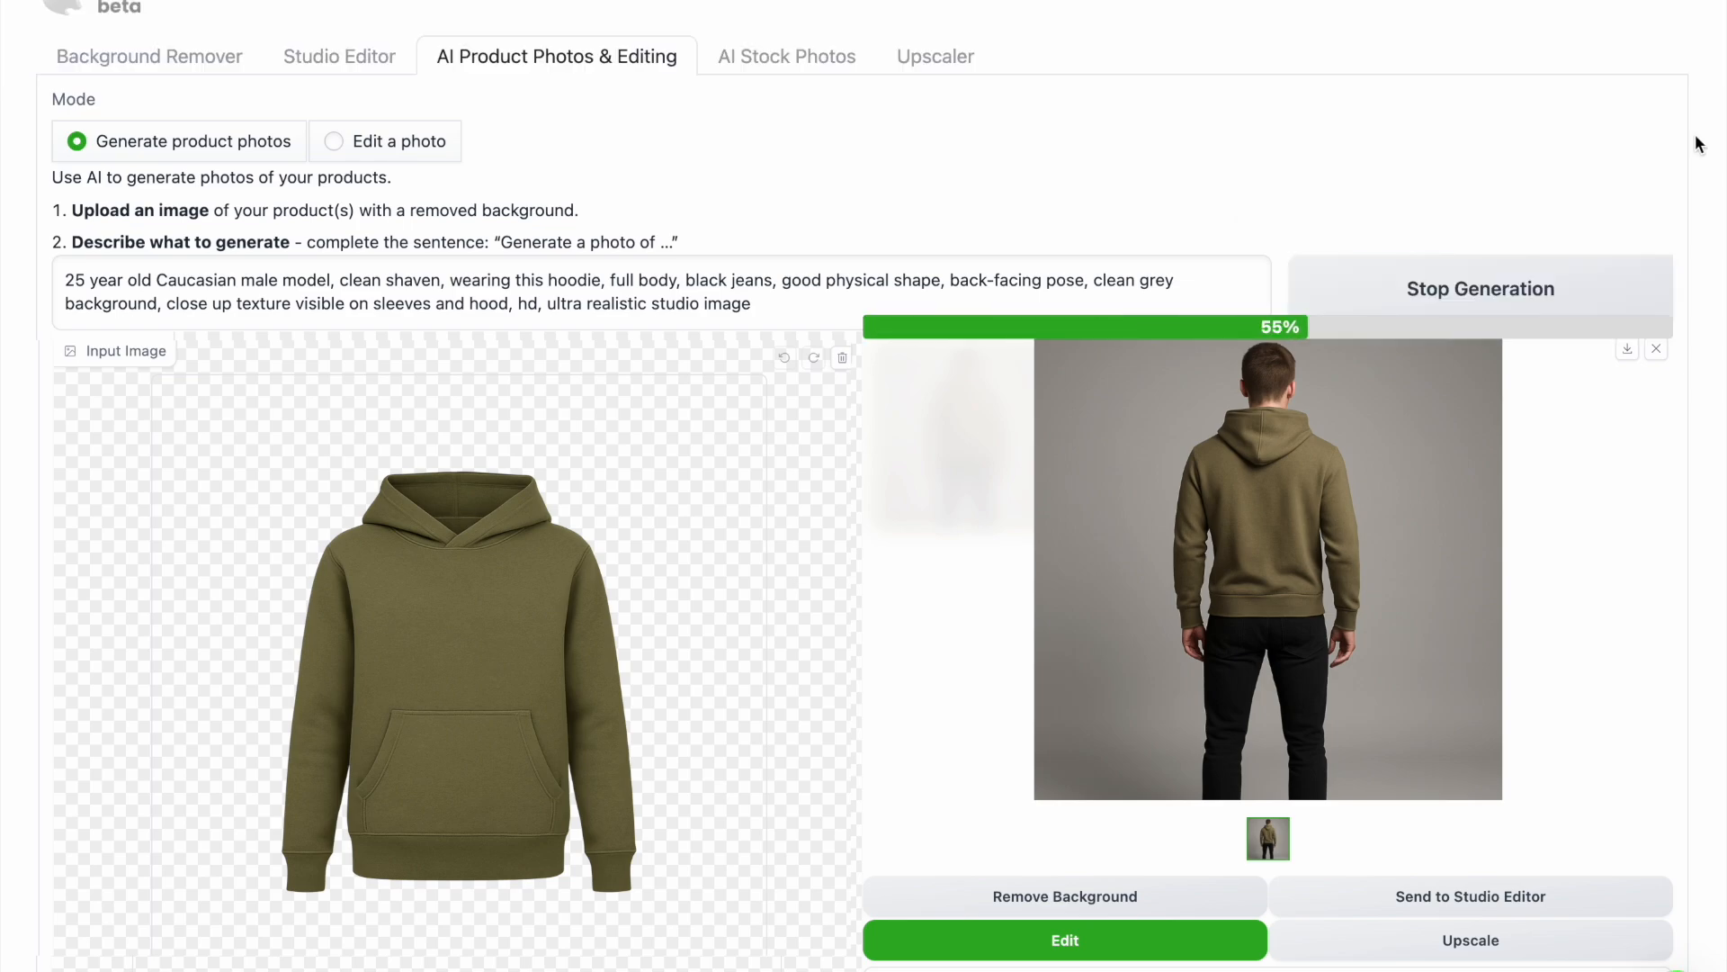
pyautogui.click(1613, 45)
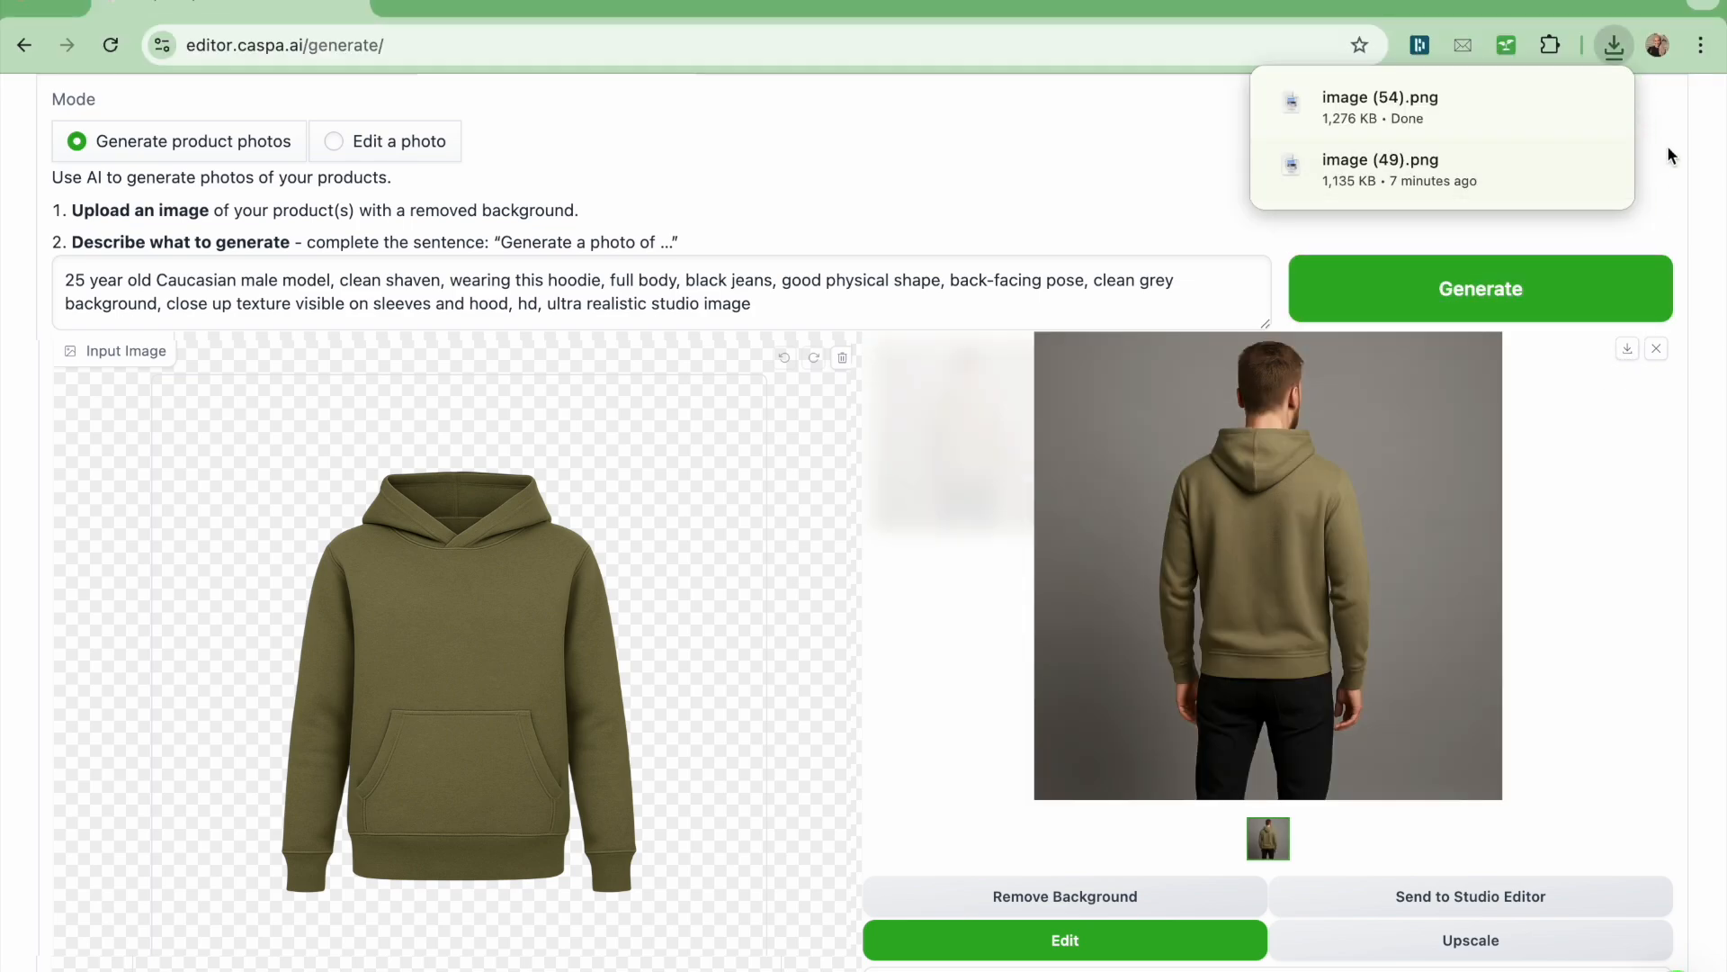
# Load the grey t-shirt from saved assets as the product photo input
pyautogui.click(1378, 97)
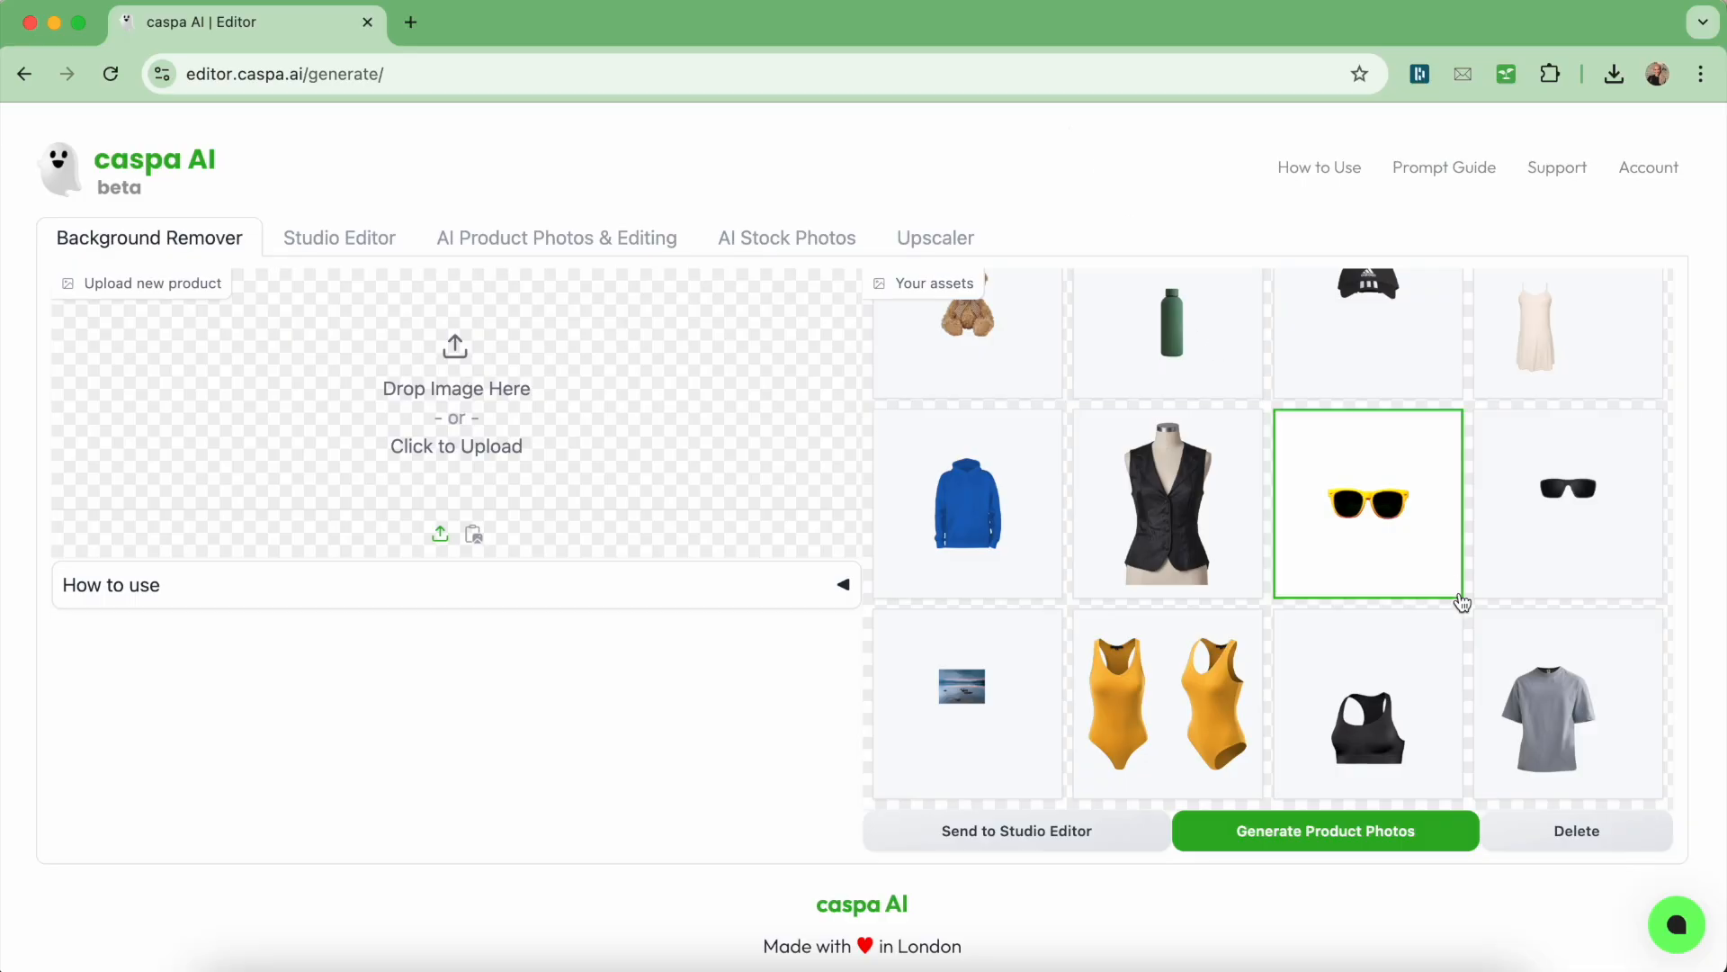
pyautogui.click(1569, 701)
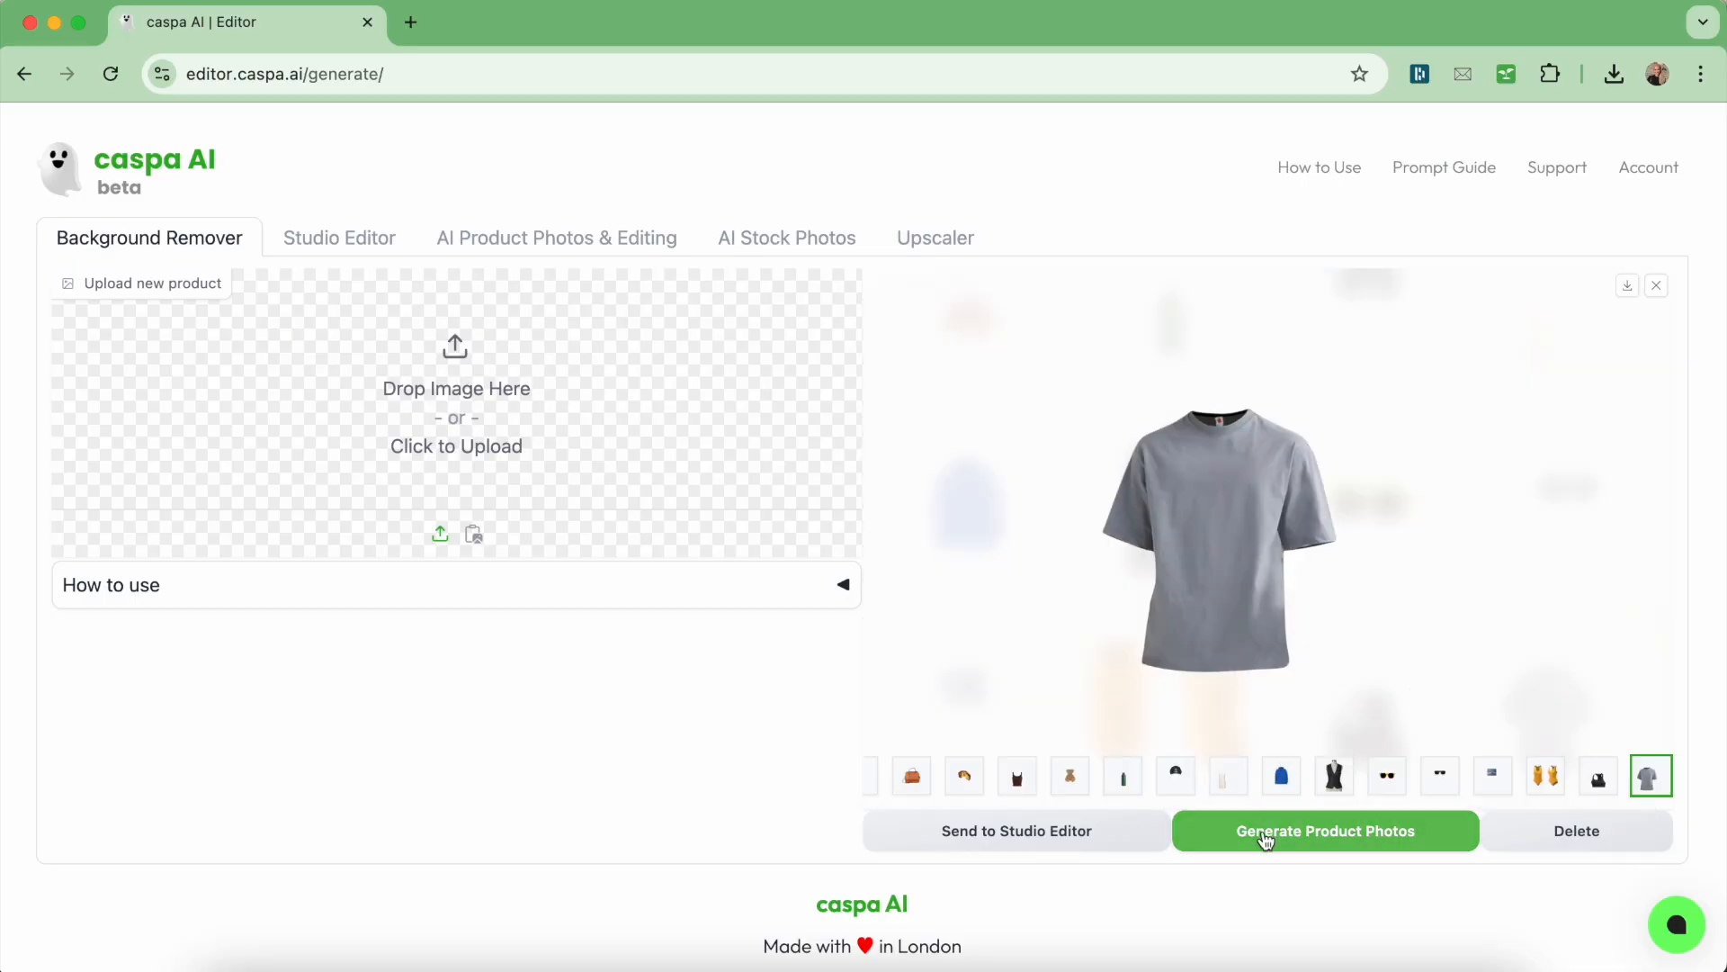
pyautogui.click(1326, 830)
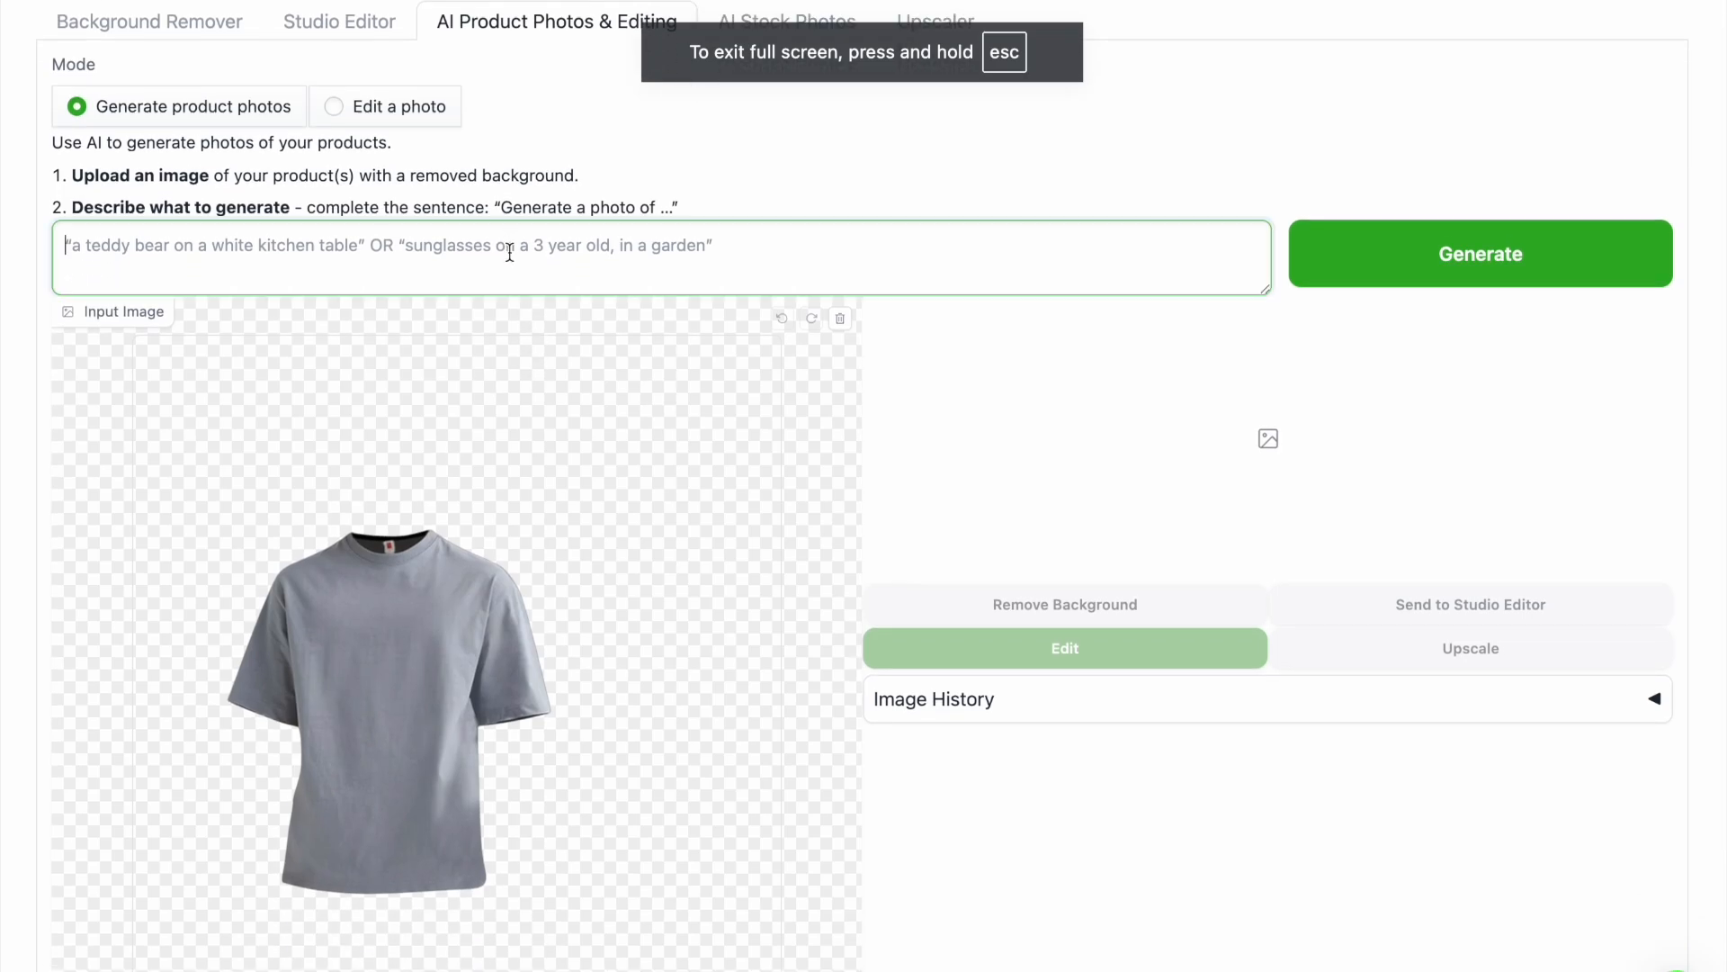
# Generate a front-facing 23-year-old East Asian model in the light grey t-shirt, modern living room
pyautogui.write('HD front facing pose of')
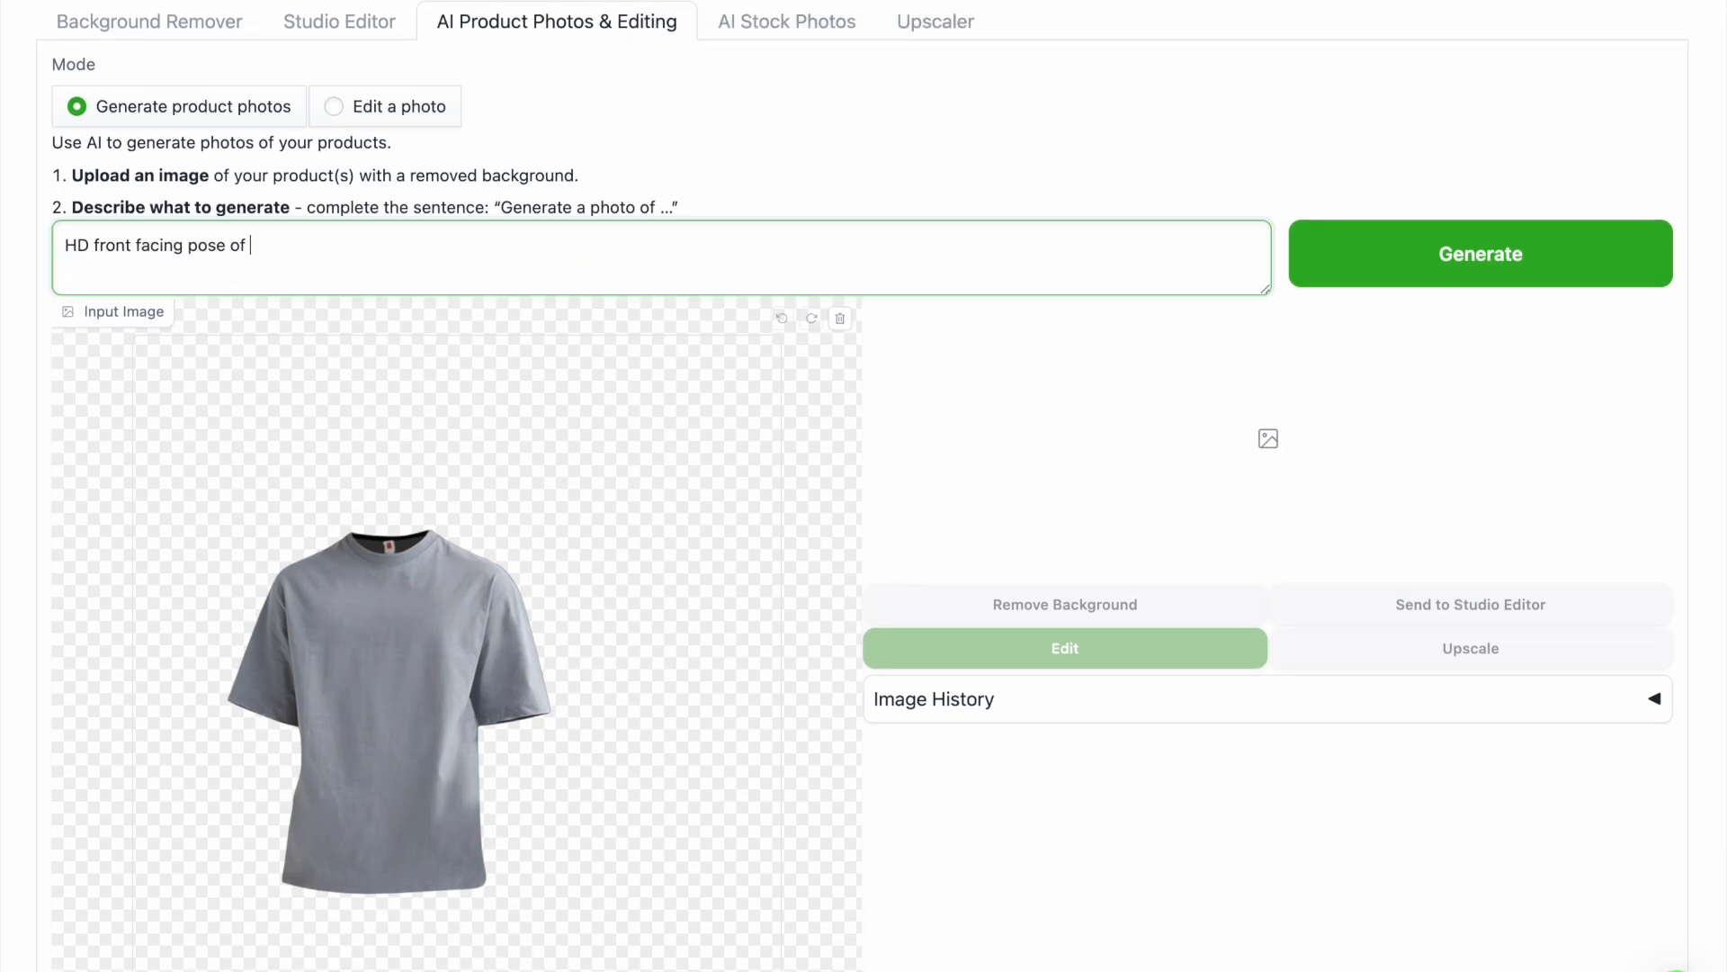
pyautogui.write('a 23 year old East Asian male model, d')
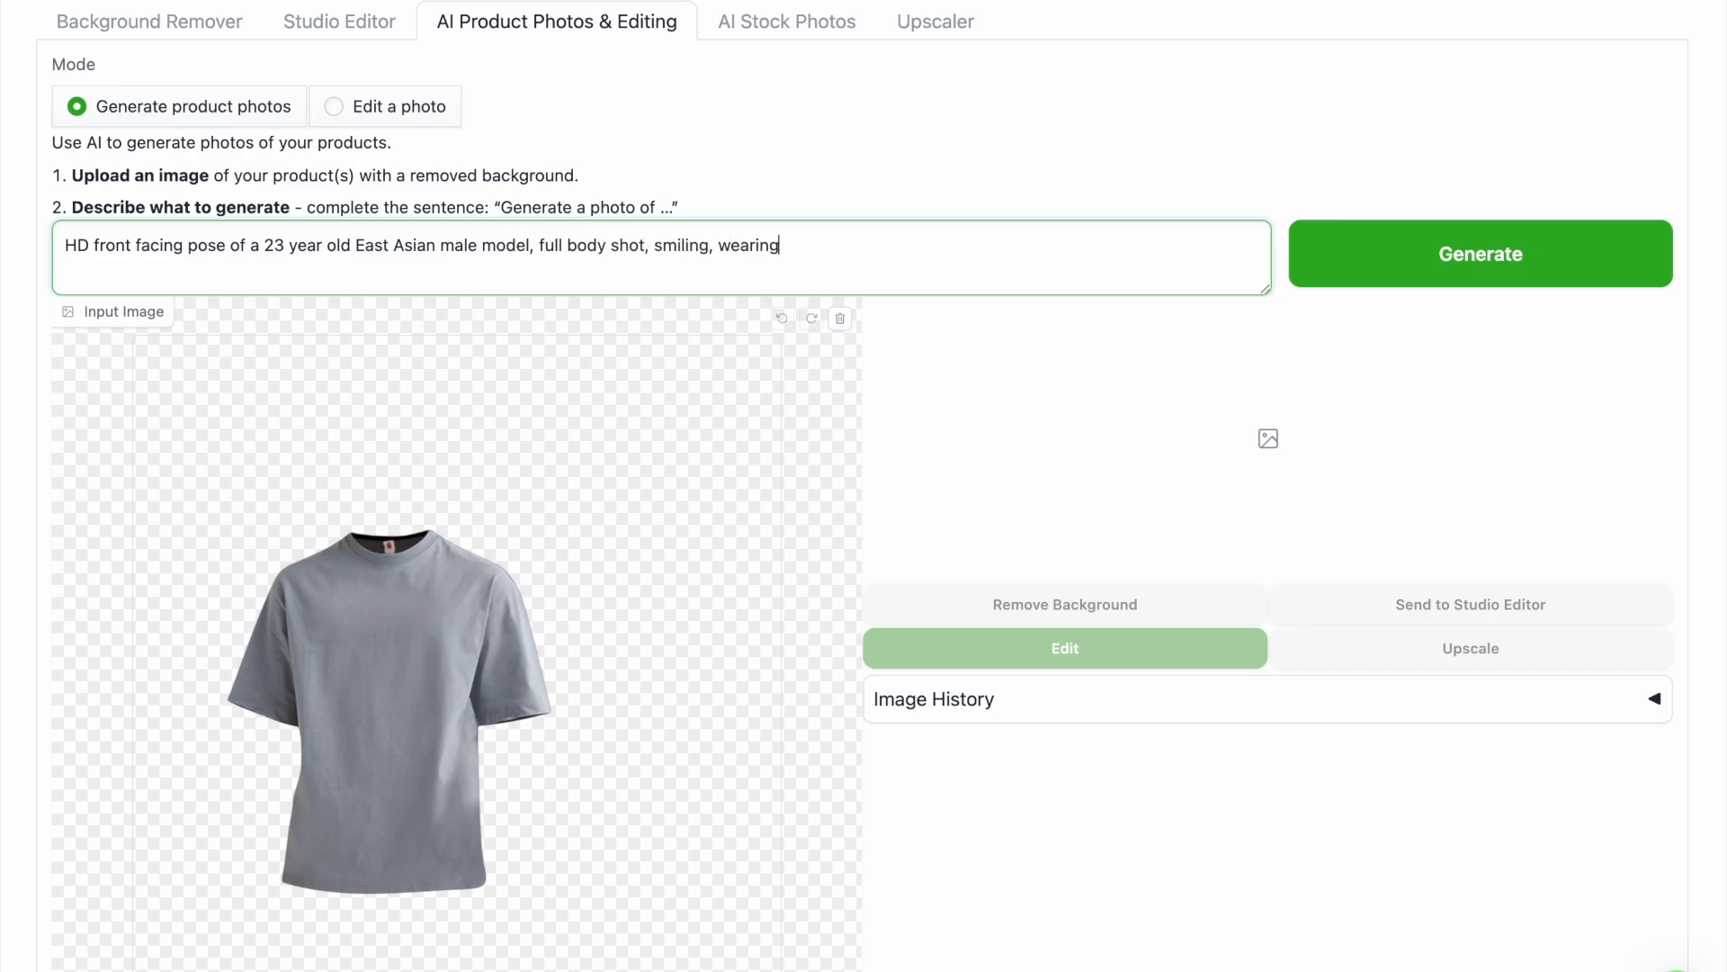
pyautogui.write('this light grey t-shirt, natural')
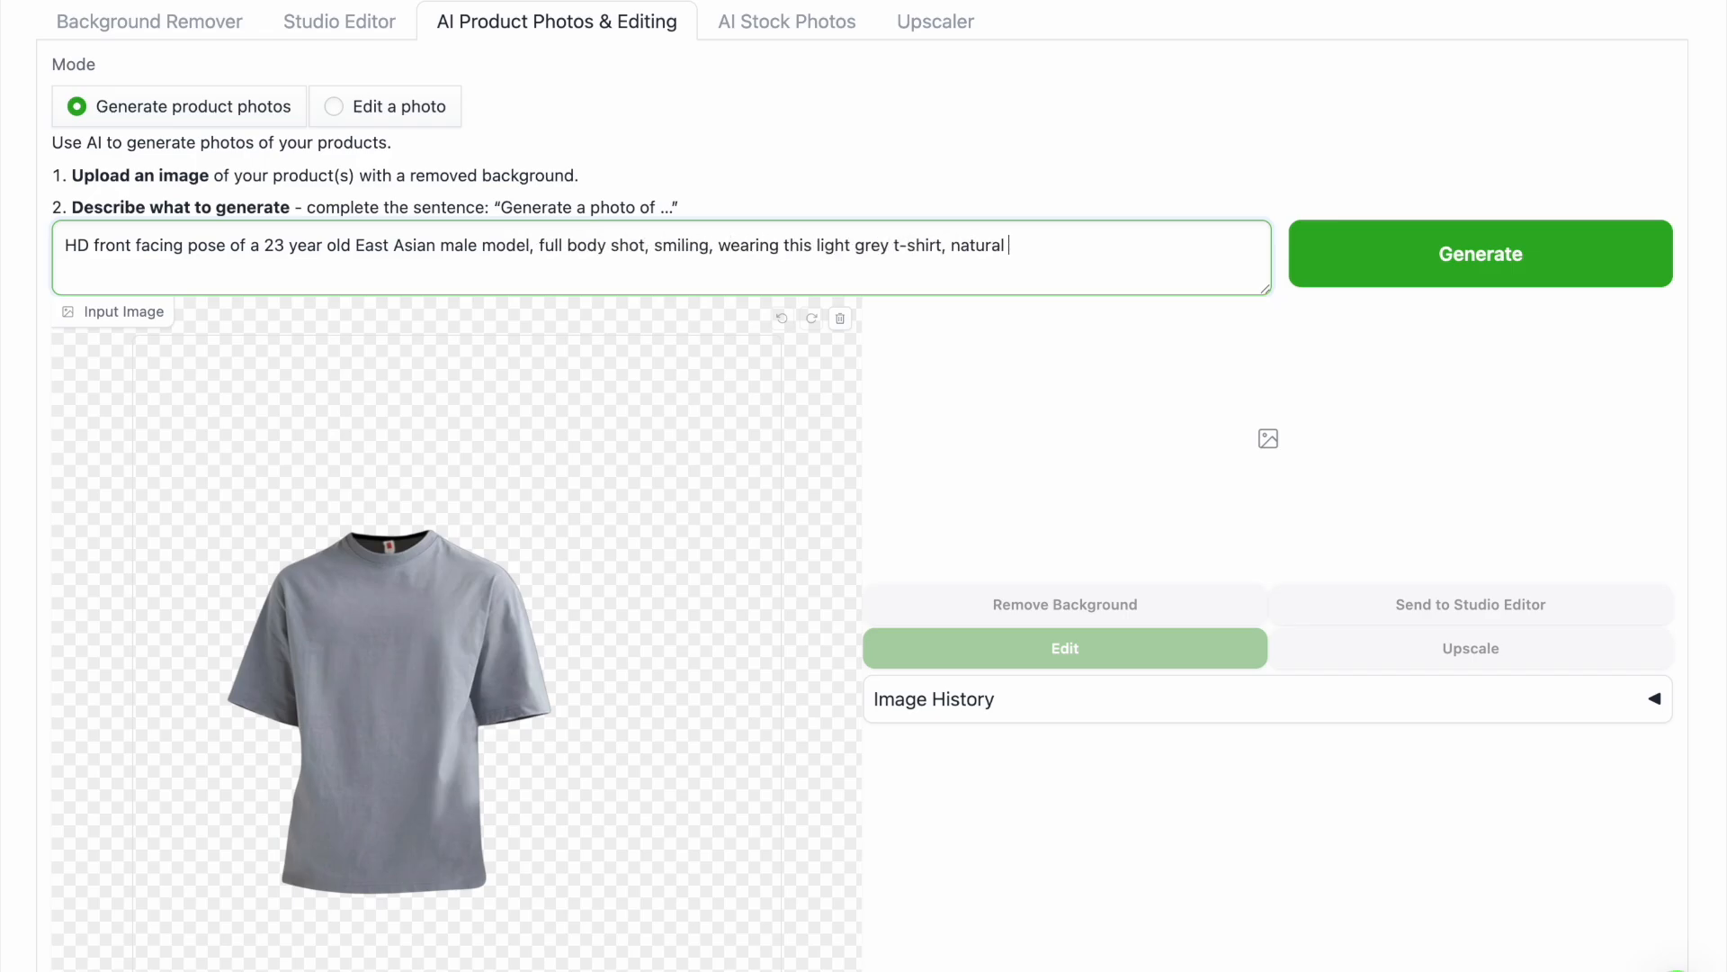
pyautogui.write('daylight in a modern living room, f')
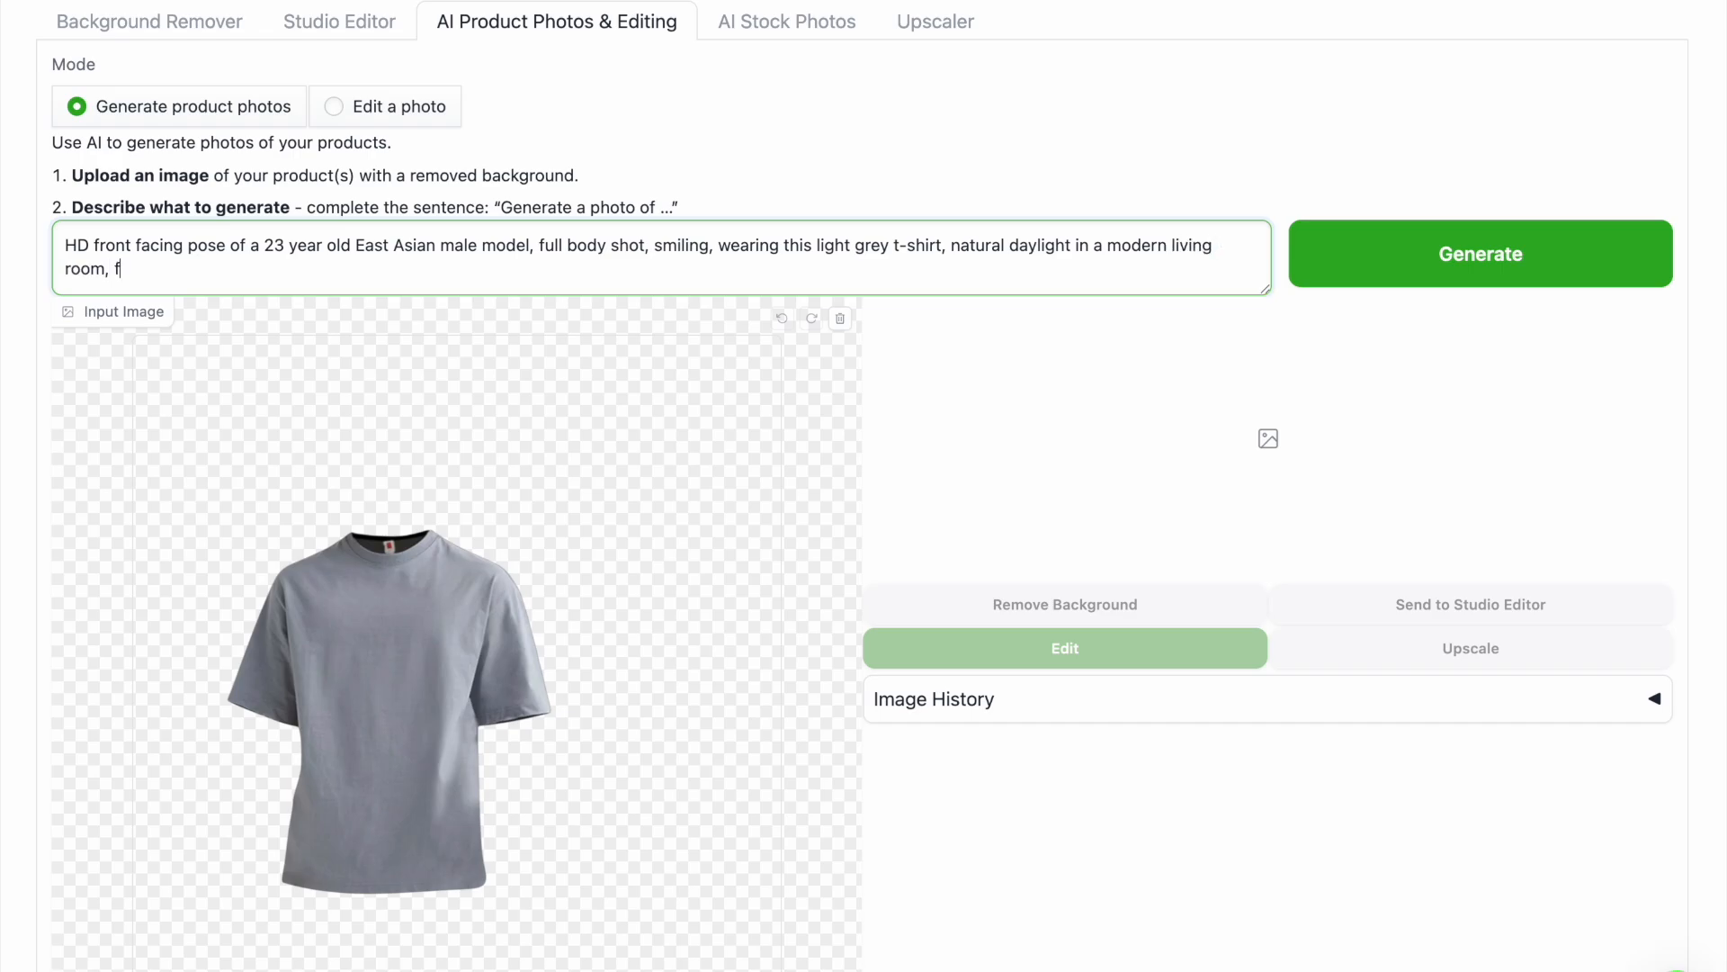
pyautogui.write('ocus on drape and material')
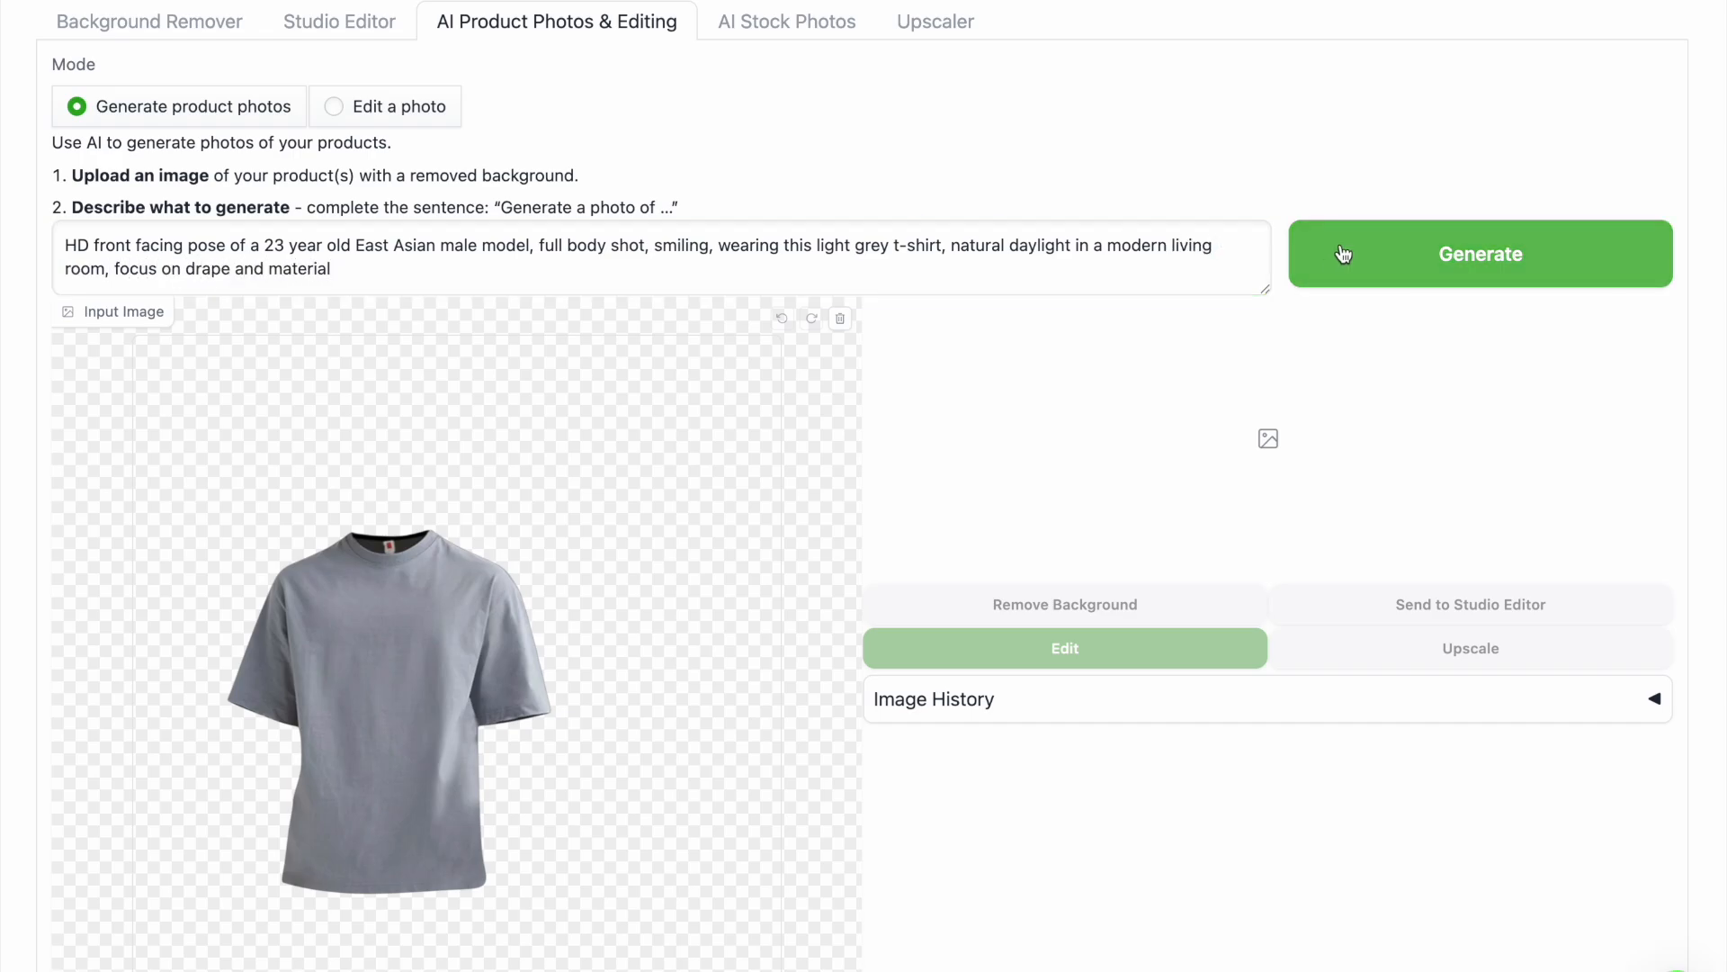
pyautogui.click(1479, 254)
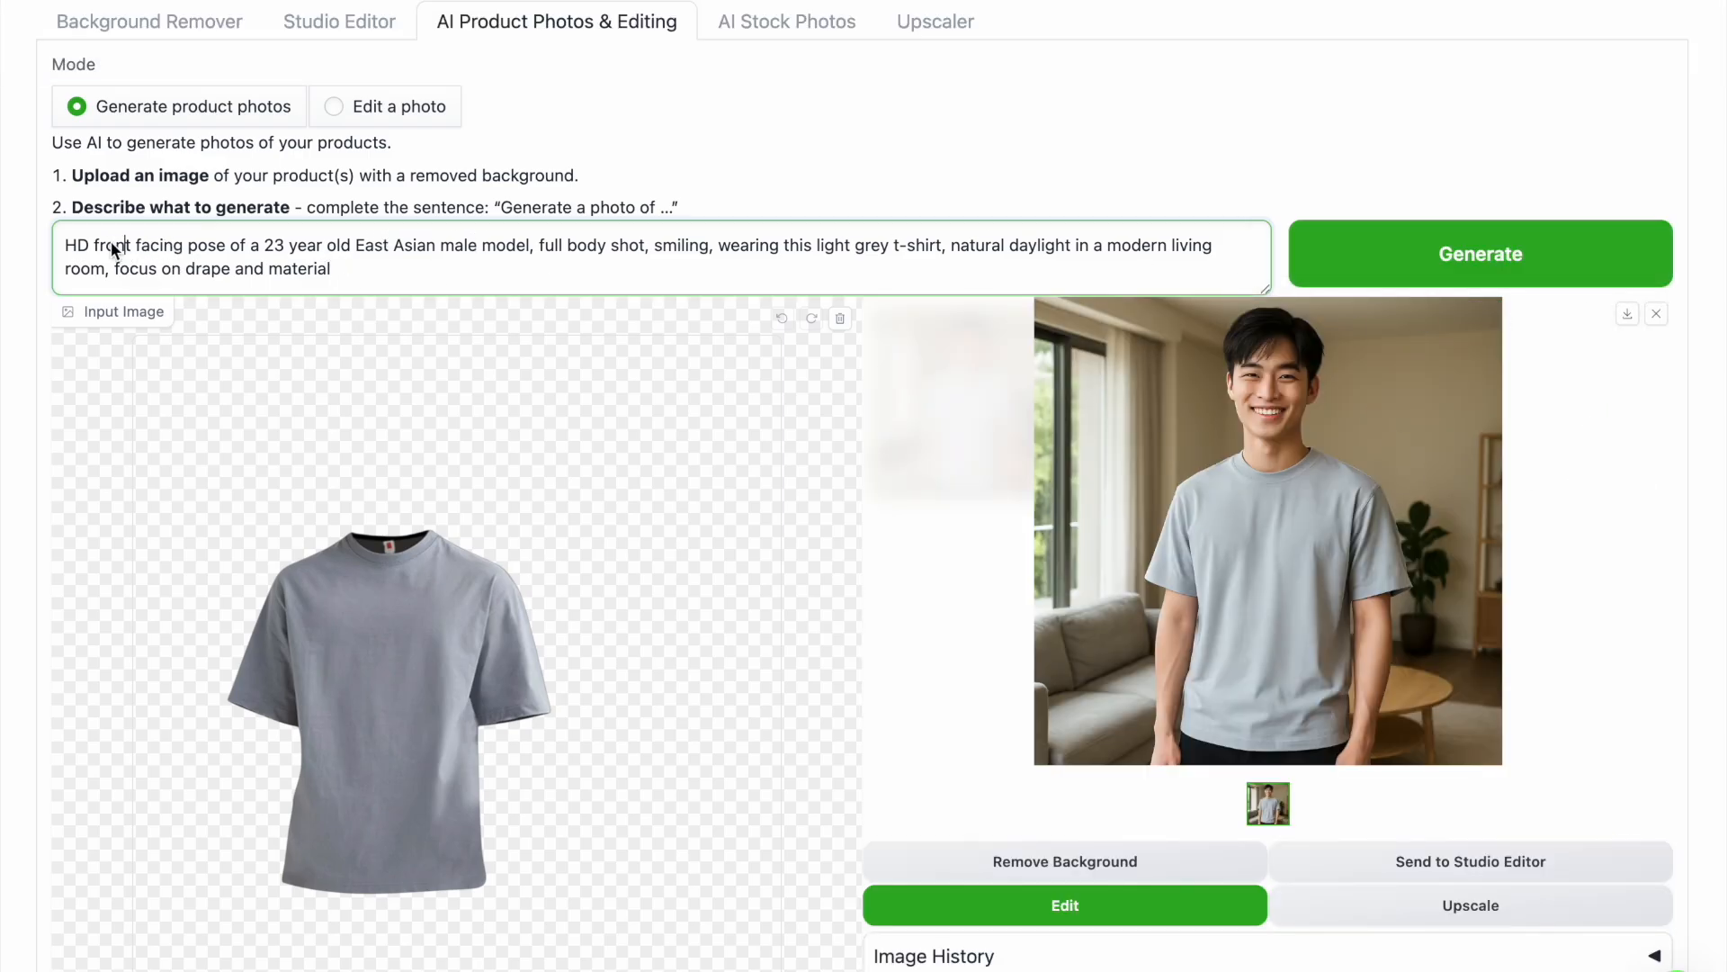
# Generate and save the side-facing t-shirt photo, then load the white nightdress as input
pyautogui.click(1479, 253)
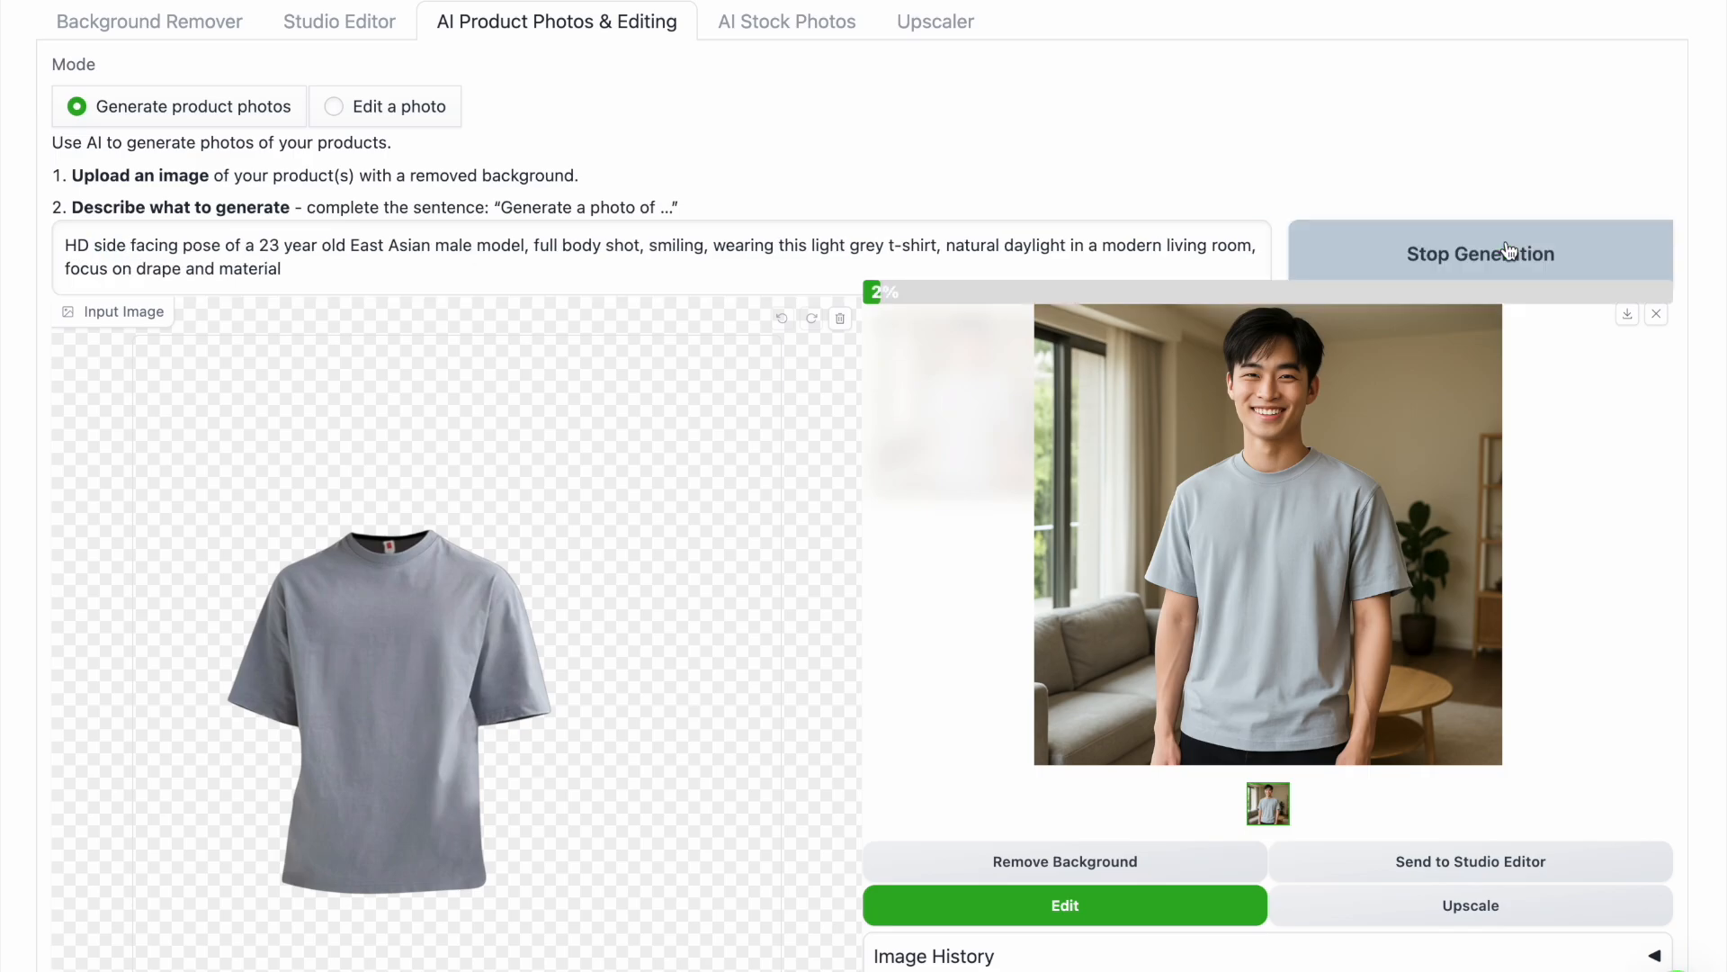
pyautogui.click(1479, 254)
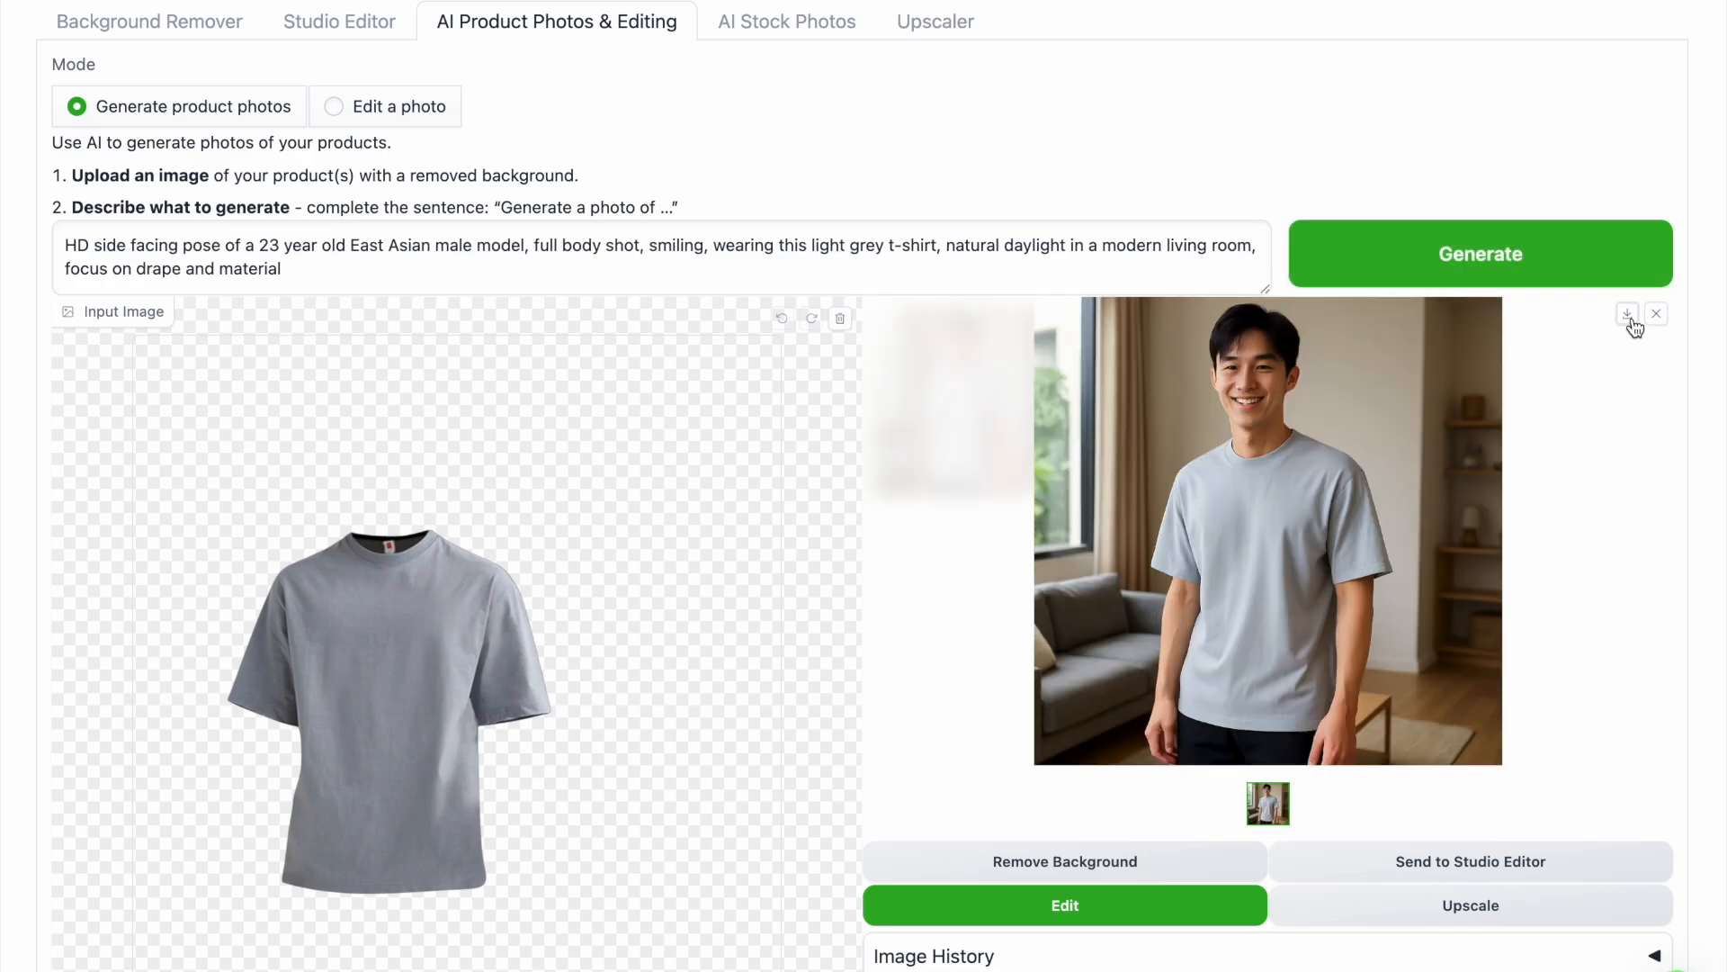
pyautogui.click(1479, 253)
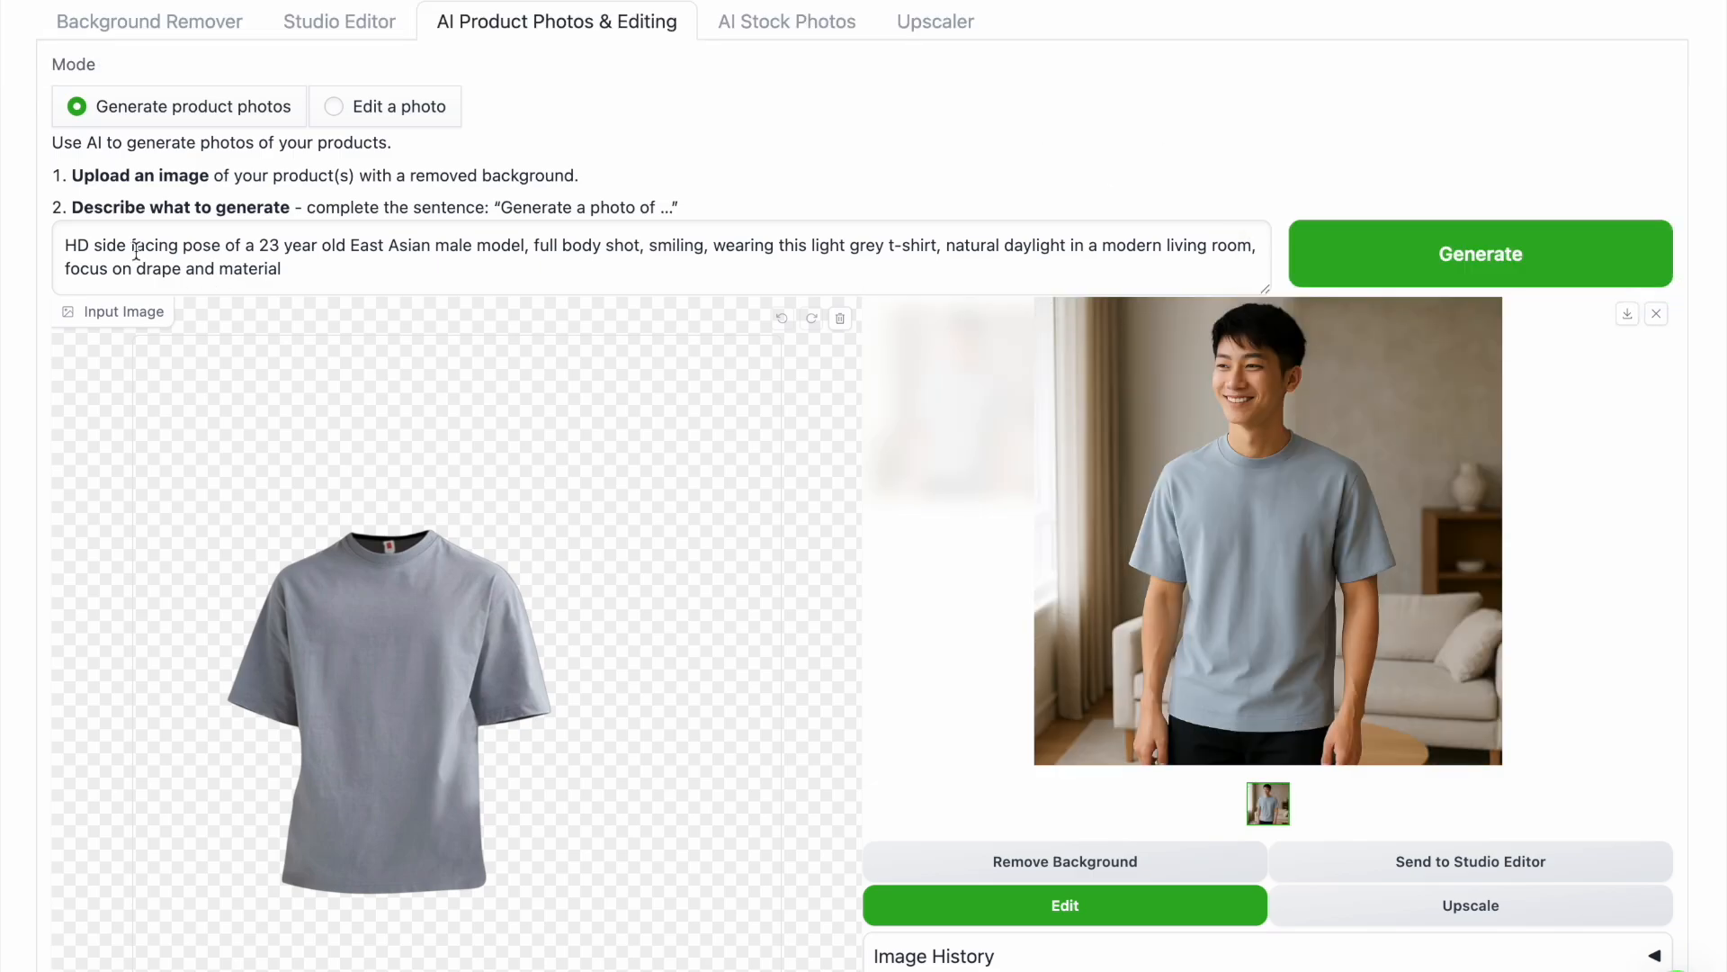
pyautogui.click(1479, 254)
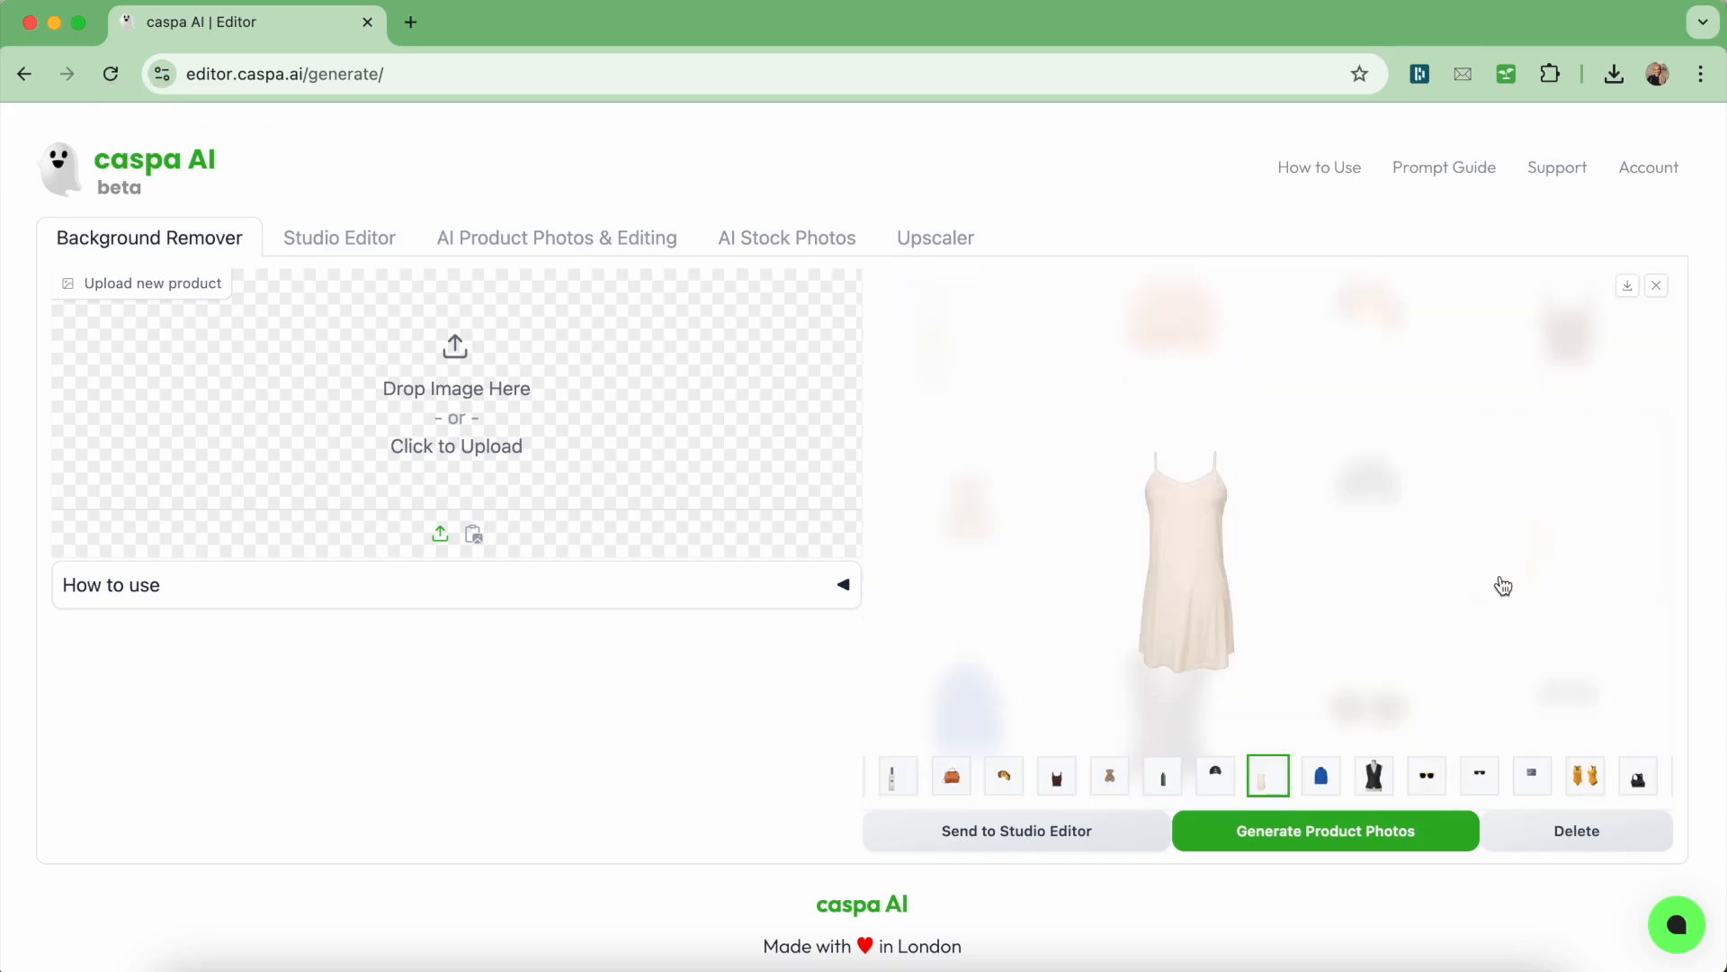
pyautogui.click(556, 237)
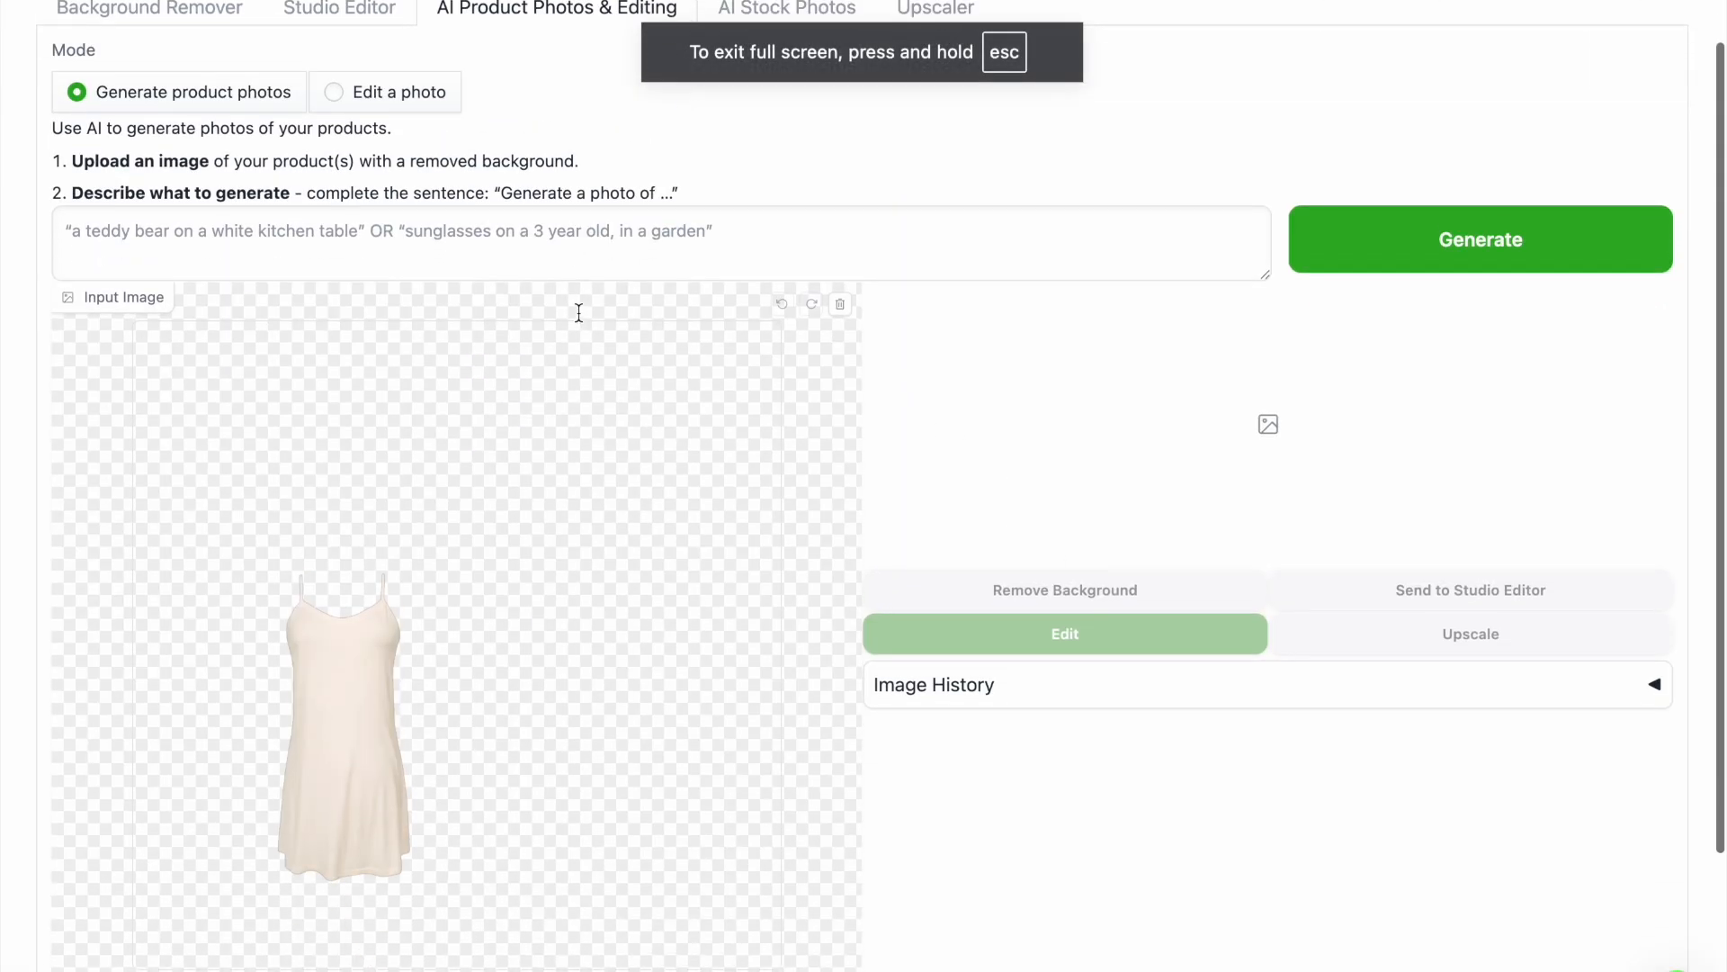
# Generate a full-body, ultra-realistic photo of a smiling 30-year-old model in the nightdress in a cosy bedroom
pyautogui.write('30 year old Swedish female')
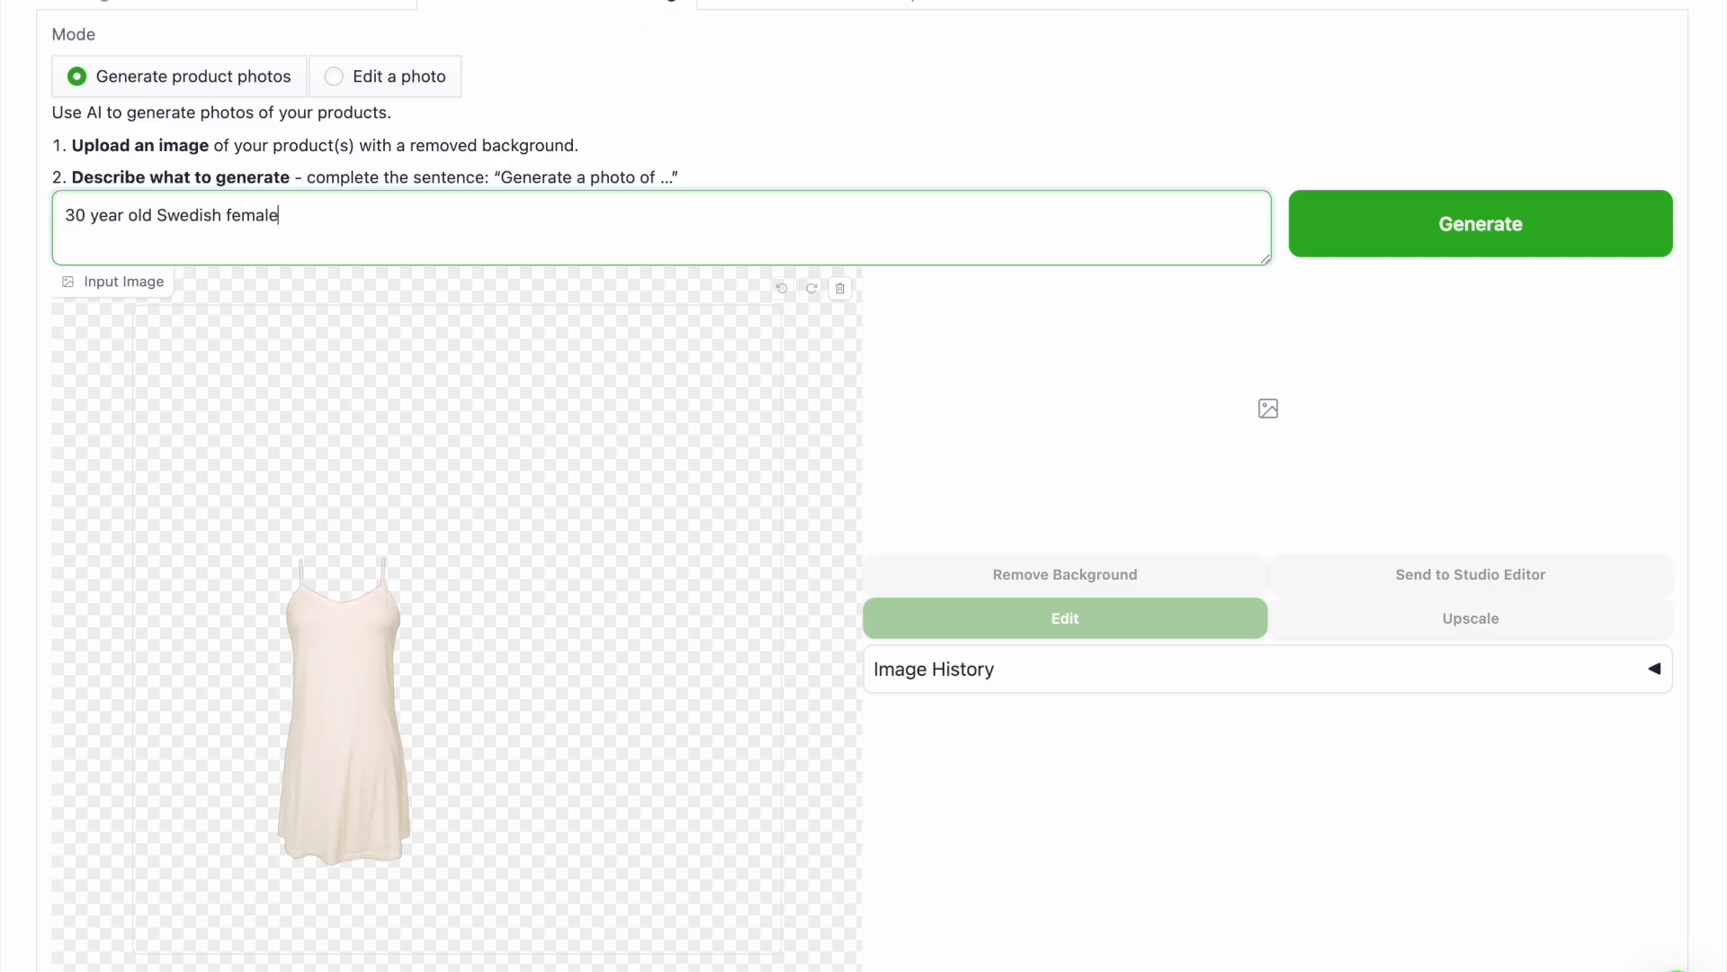
pyautogui.write('model, wearing this dress, f')
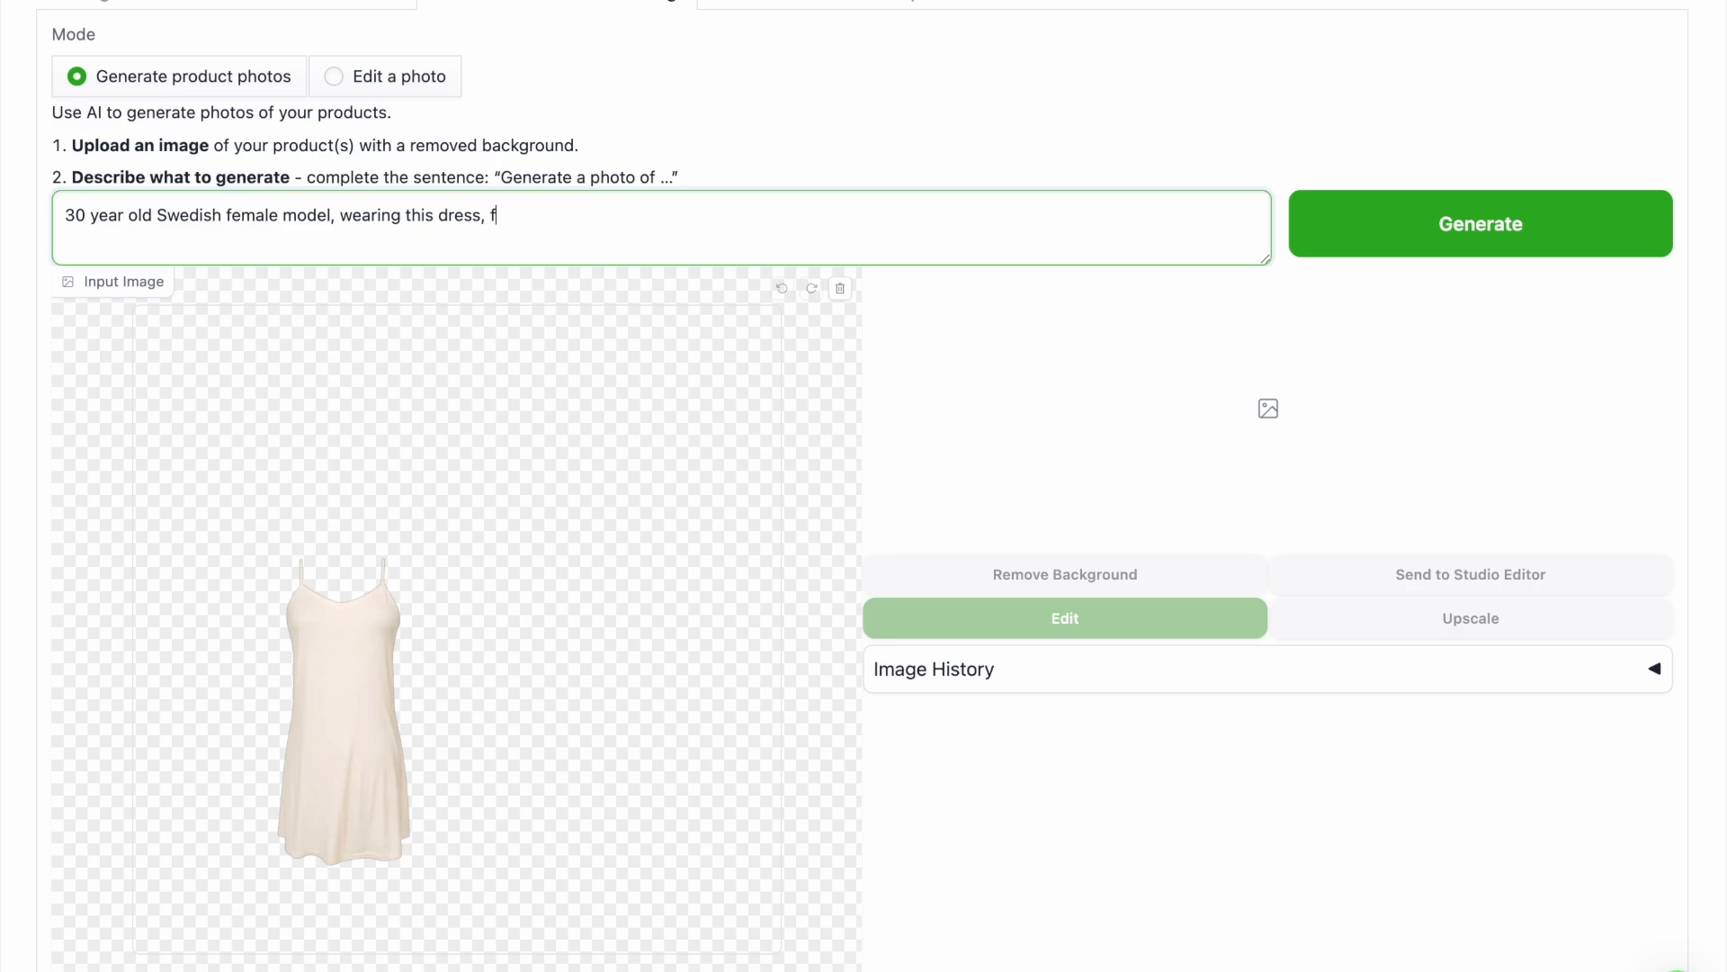
pyautogui.write('ull body shot, smiling, in a modern cos')
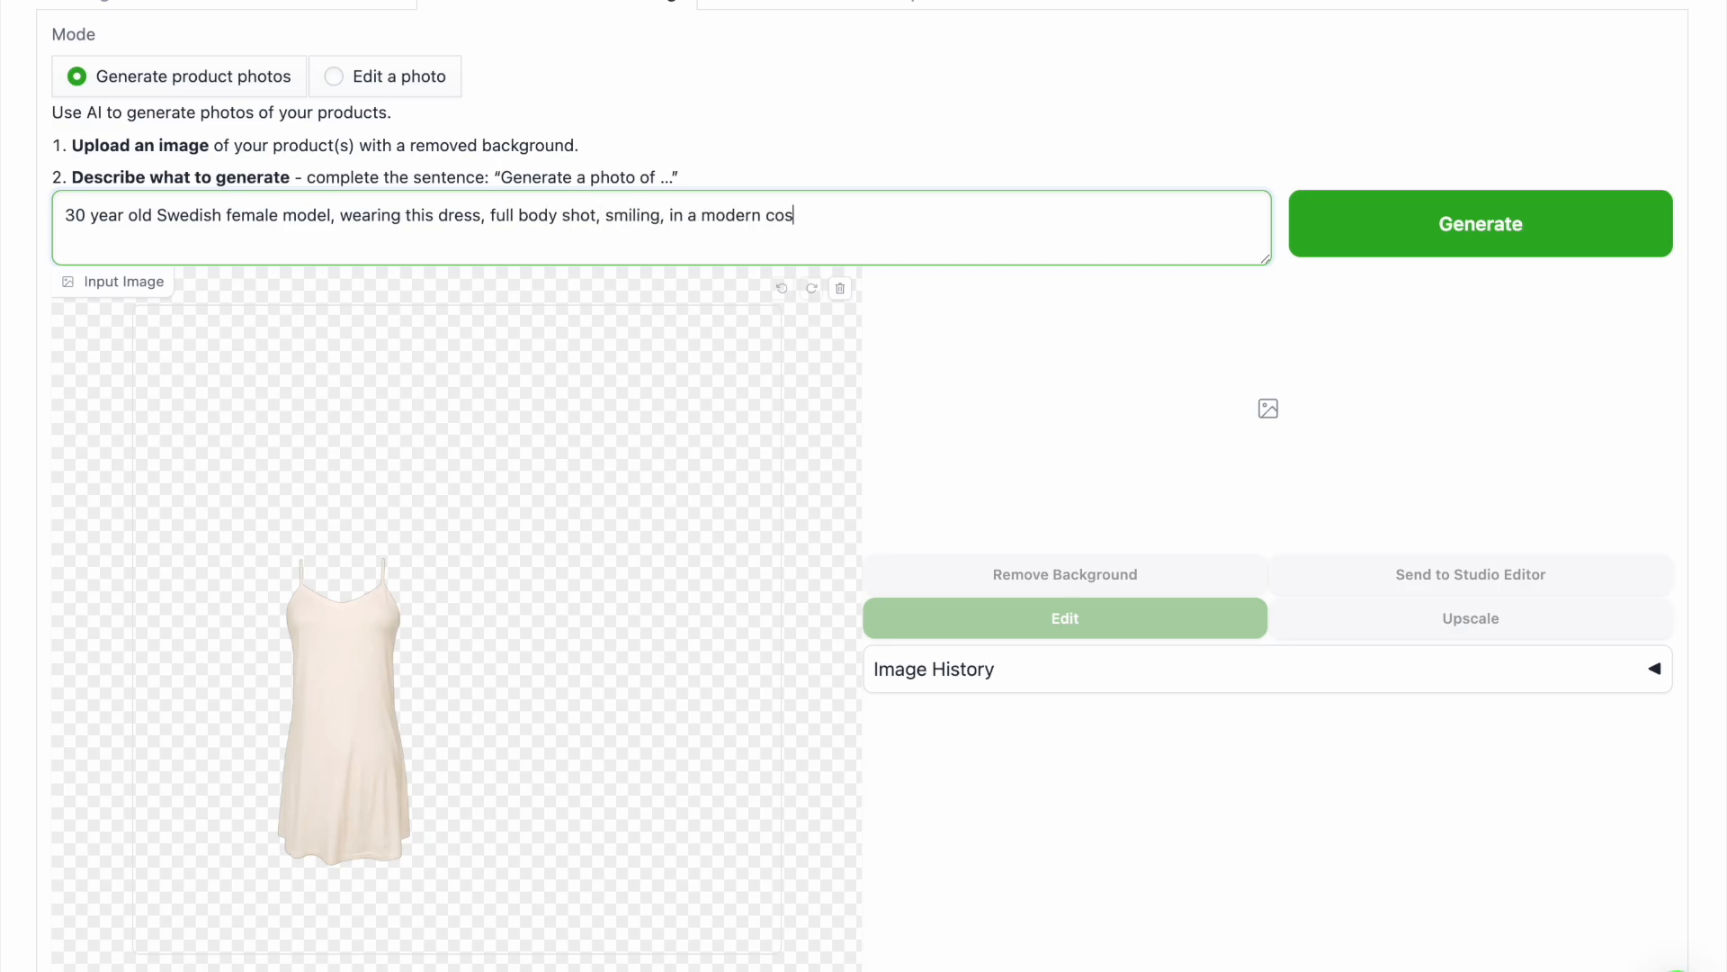
pyautogui.write('y bedroom, crisp fabric')
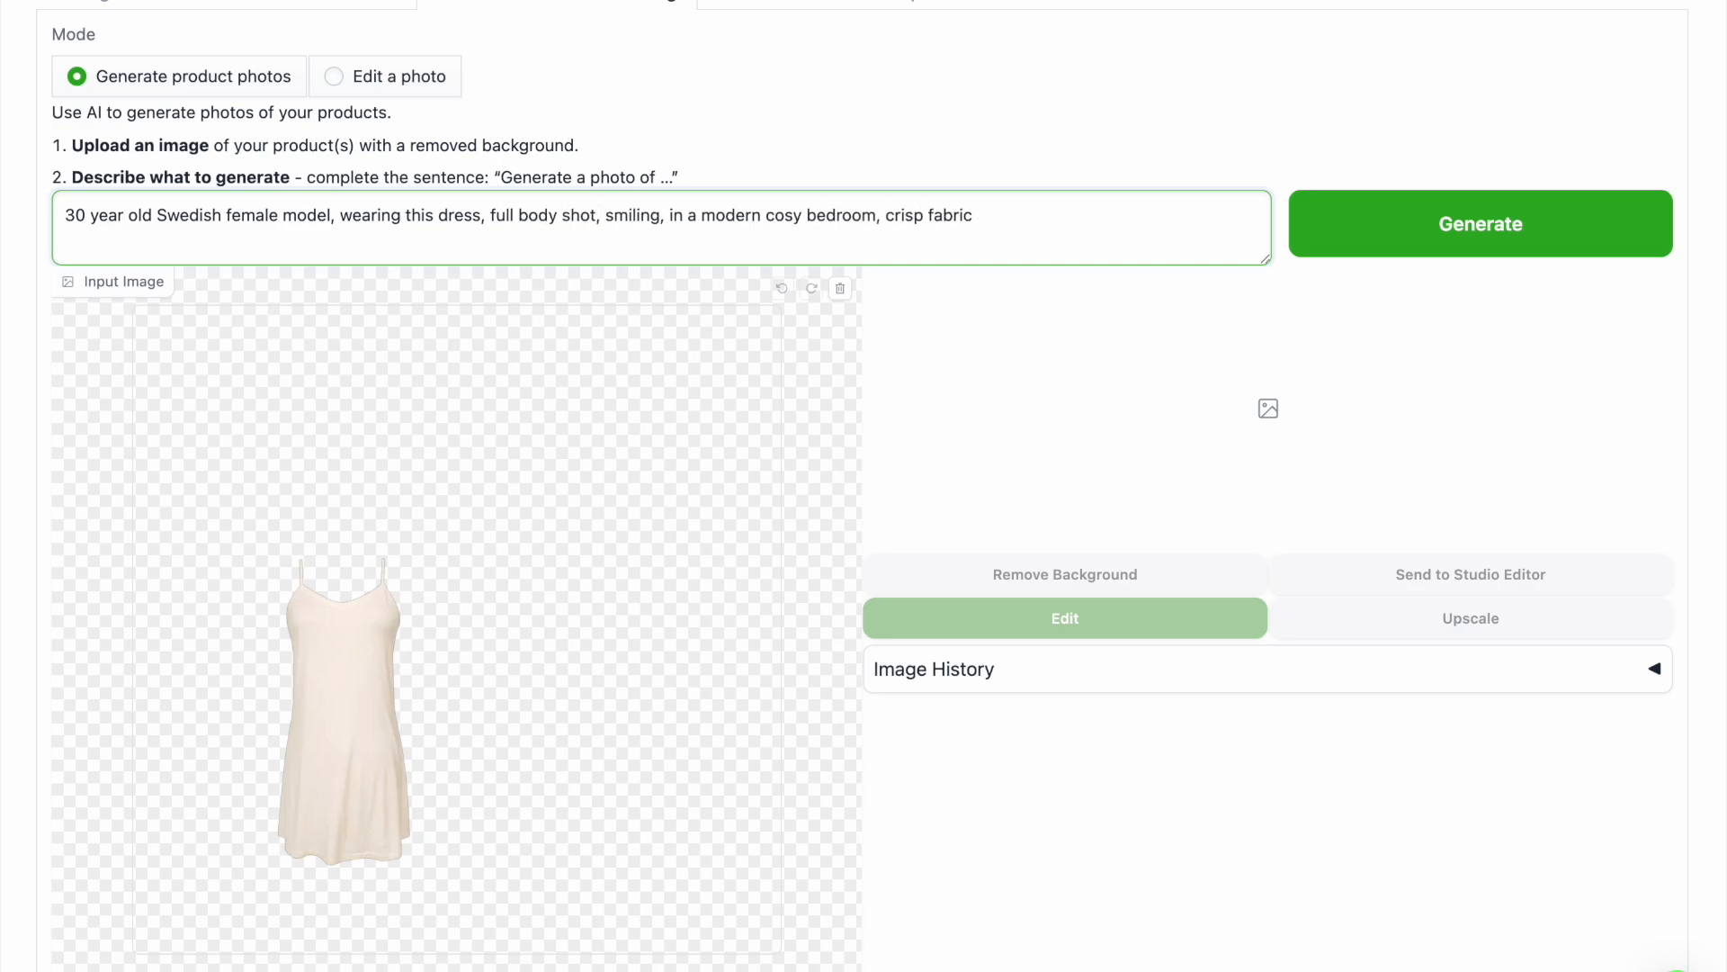
pyautogui.write('detail and shadows, ultra realist')
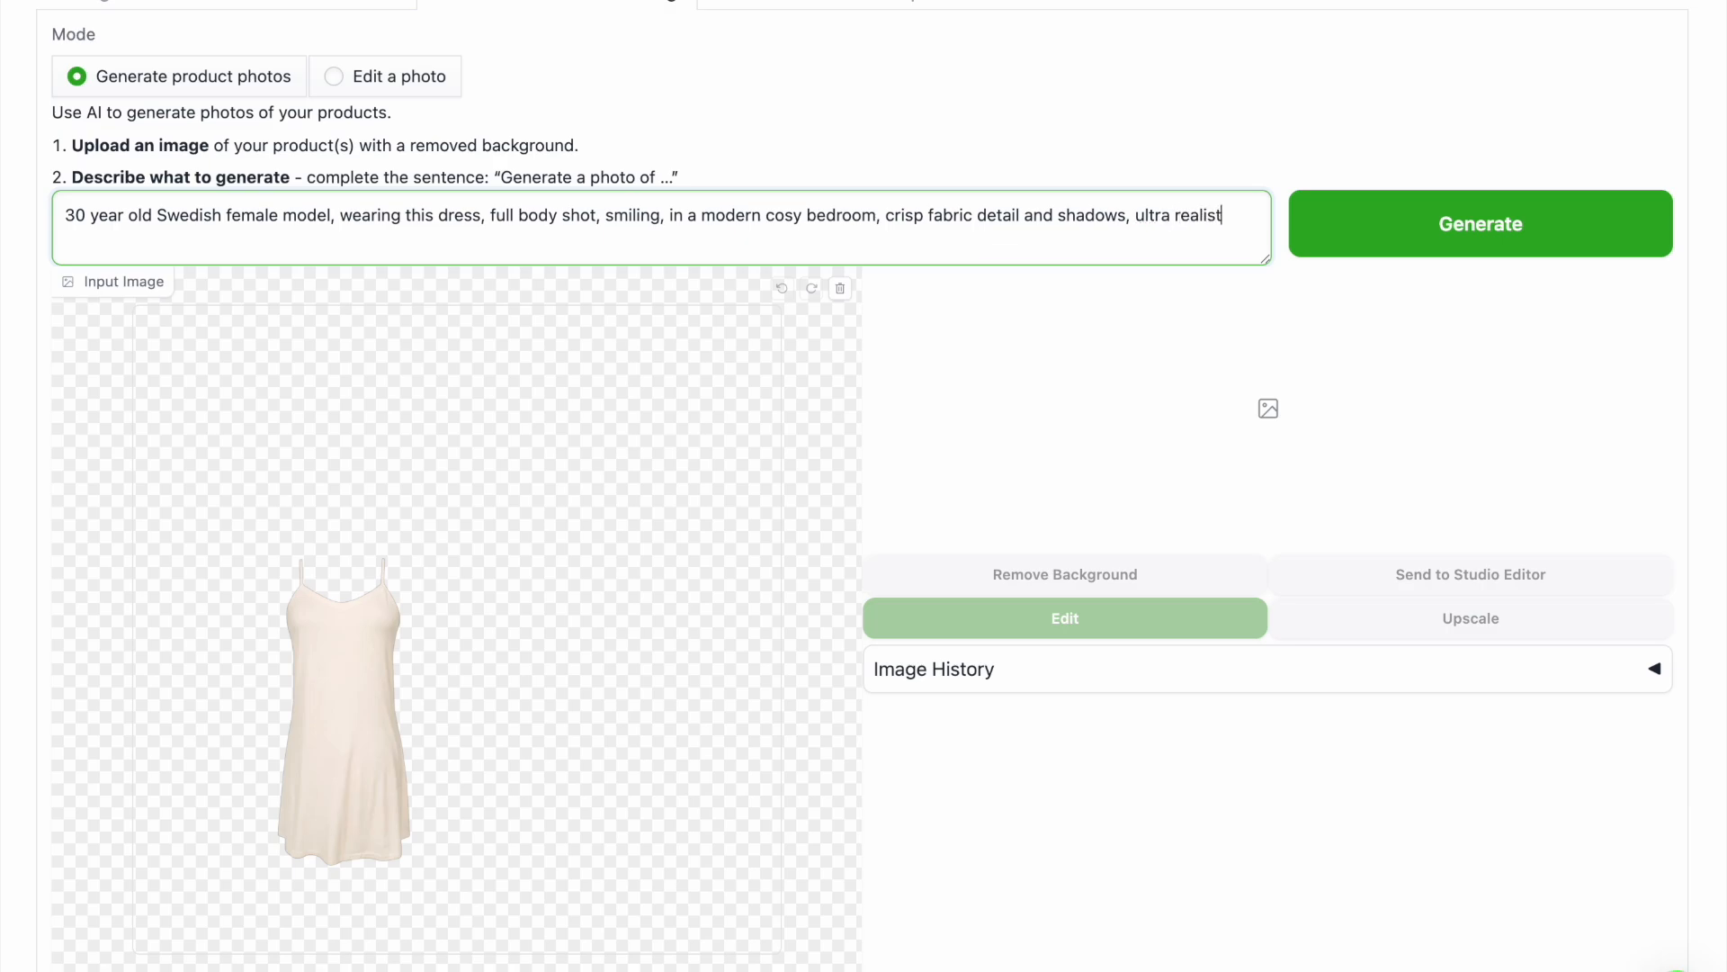
pyautogui.click(1479, 224)
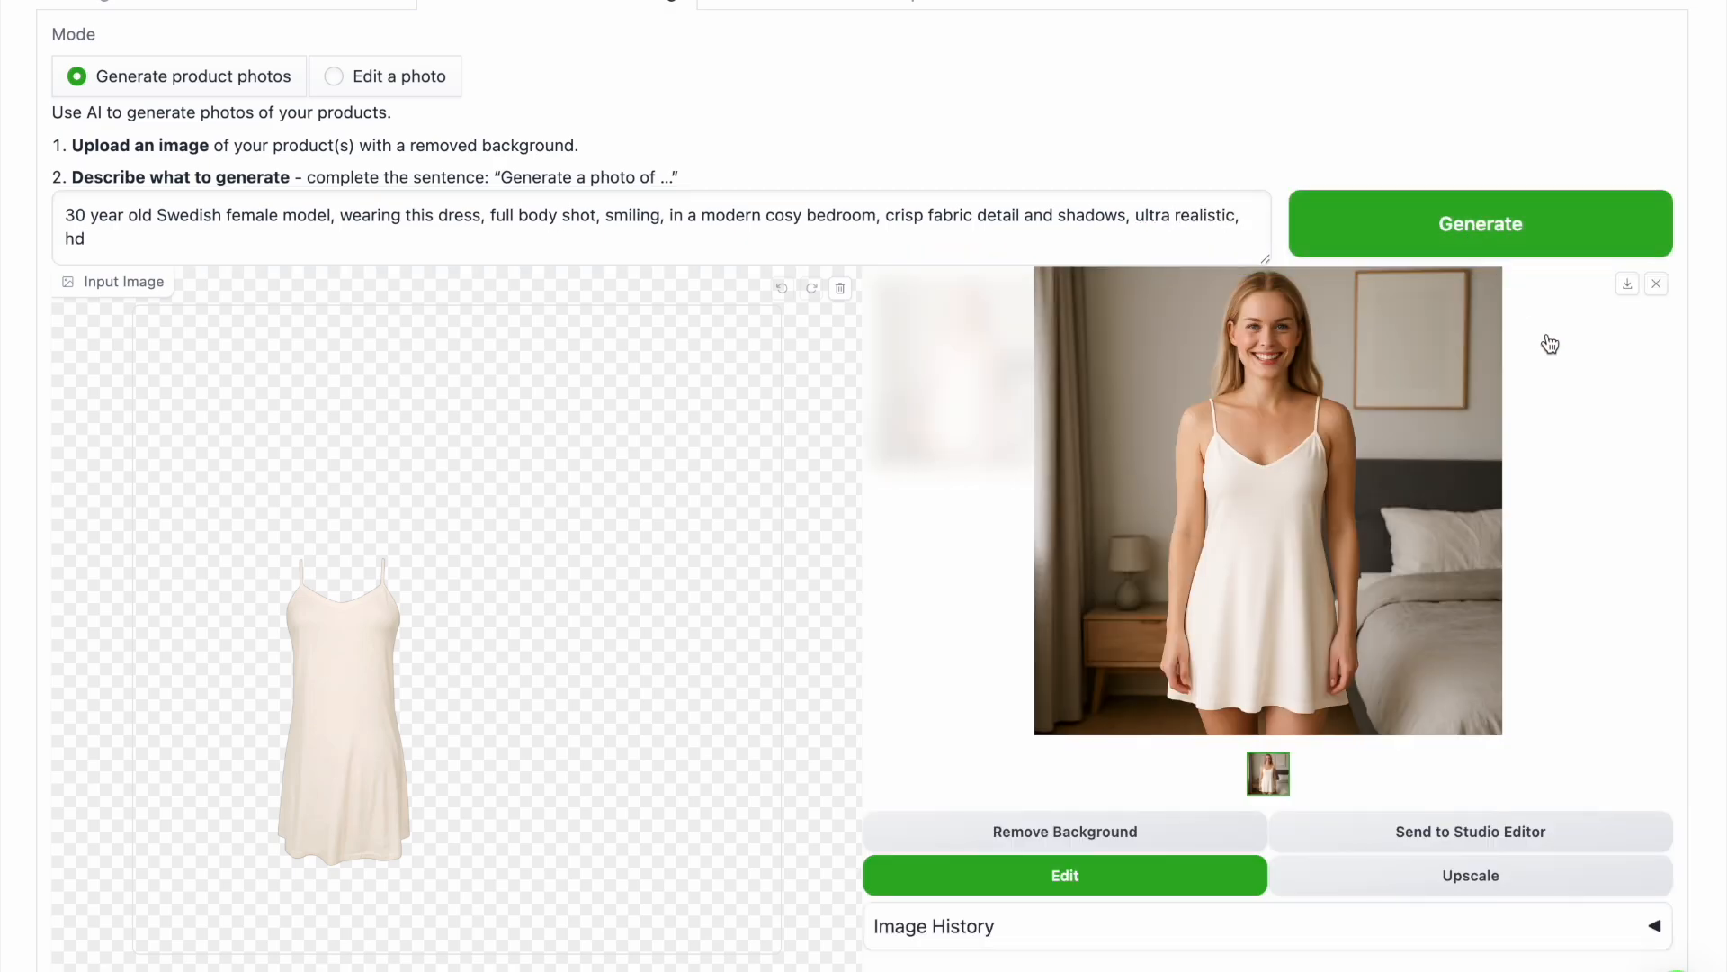
# Replace 'smiling' with back-facing, then side-facing pose, generating and downloading each nightdress photo
pyautogui.click(1613, 45)
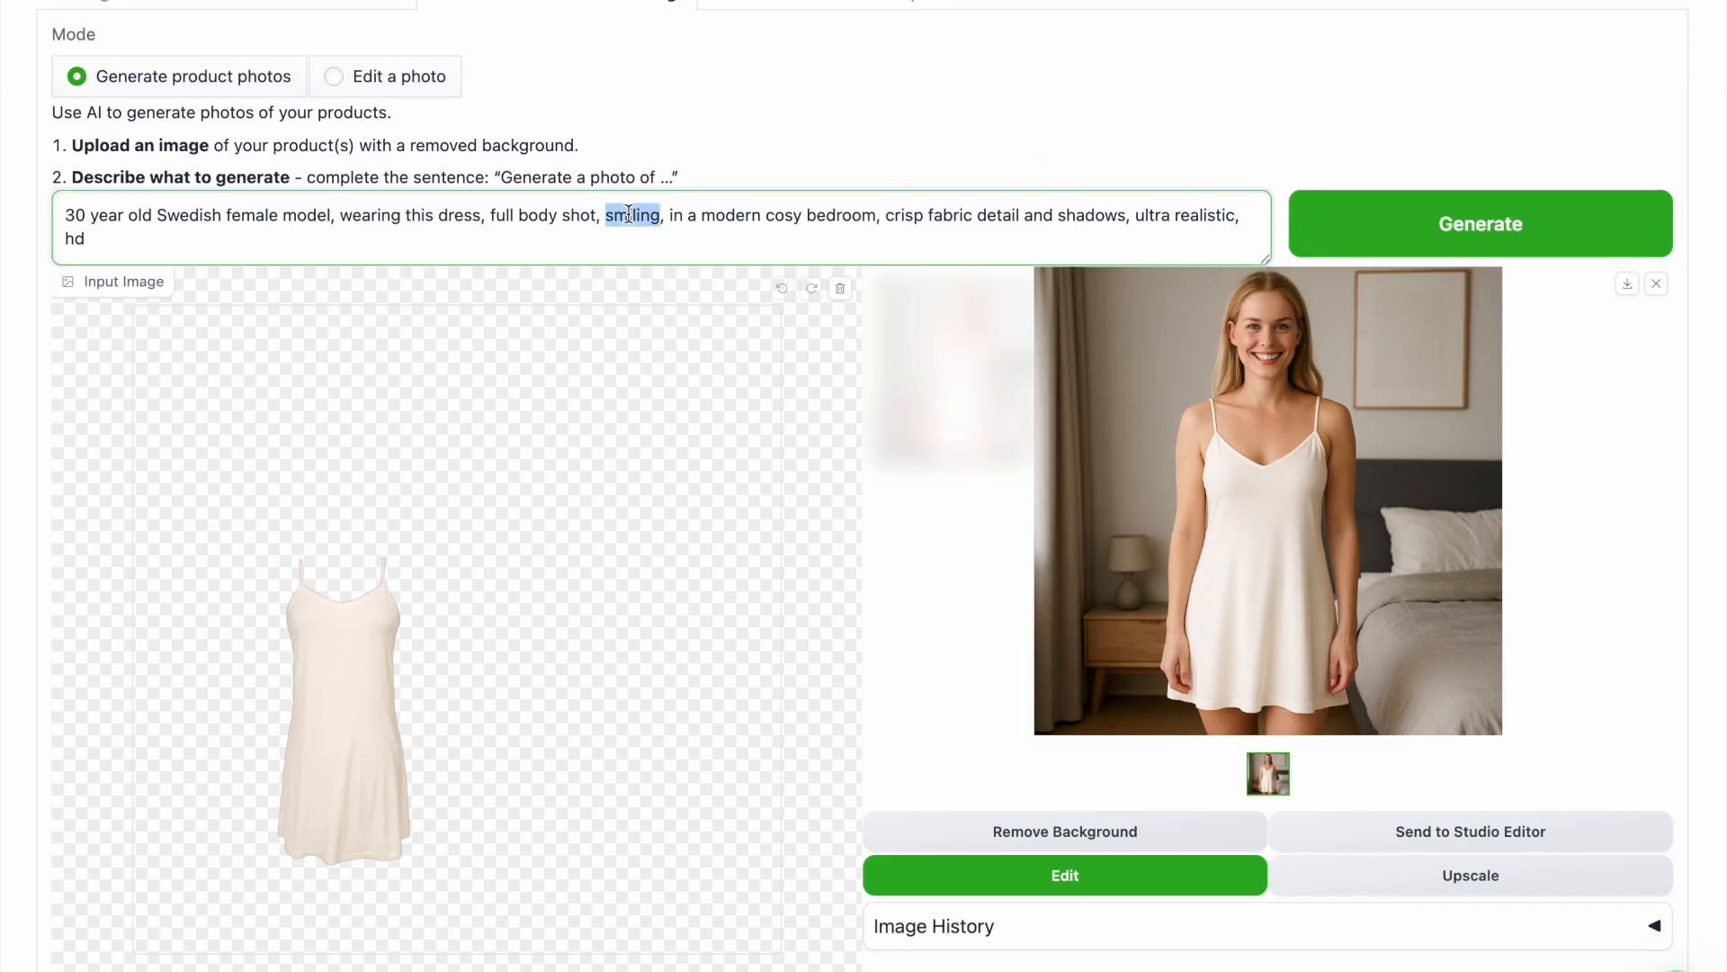
pyautogui.click(1479, 224)
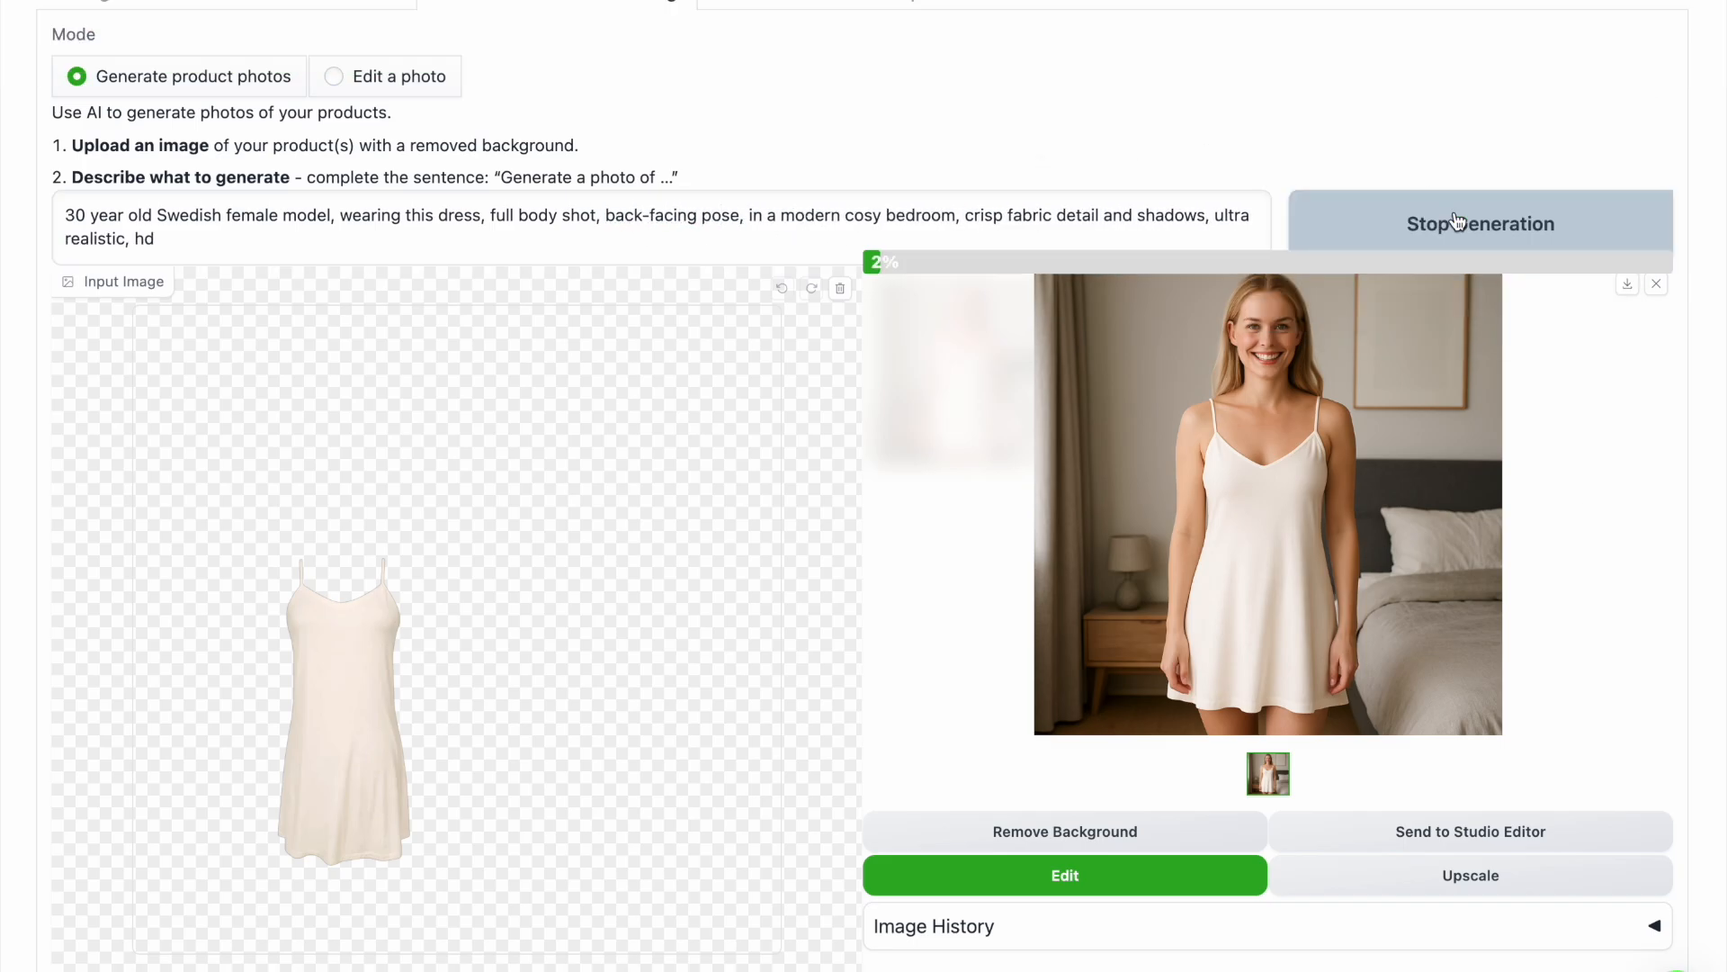
pyautogui.click(1613, 45)
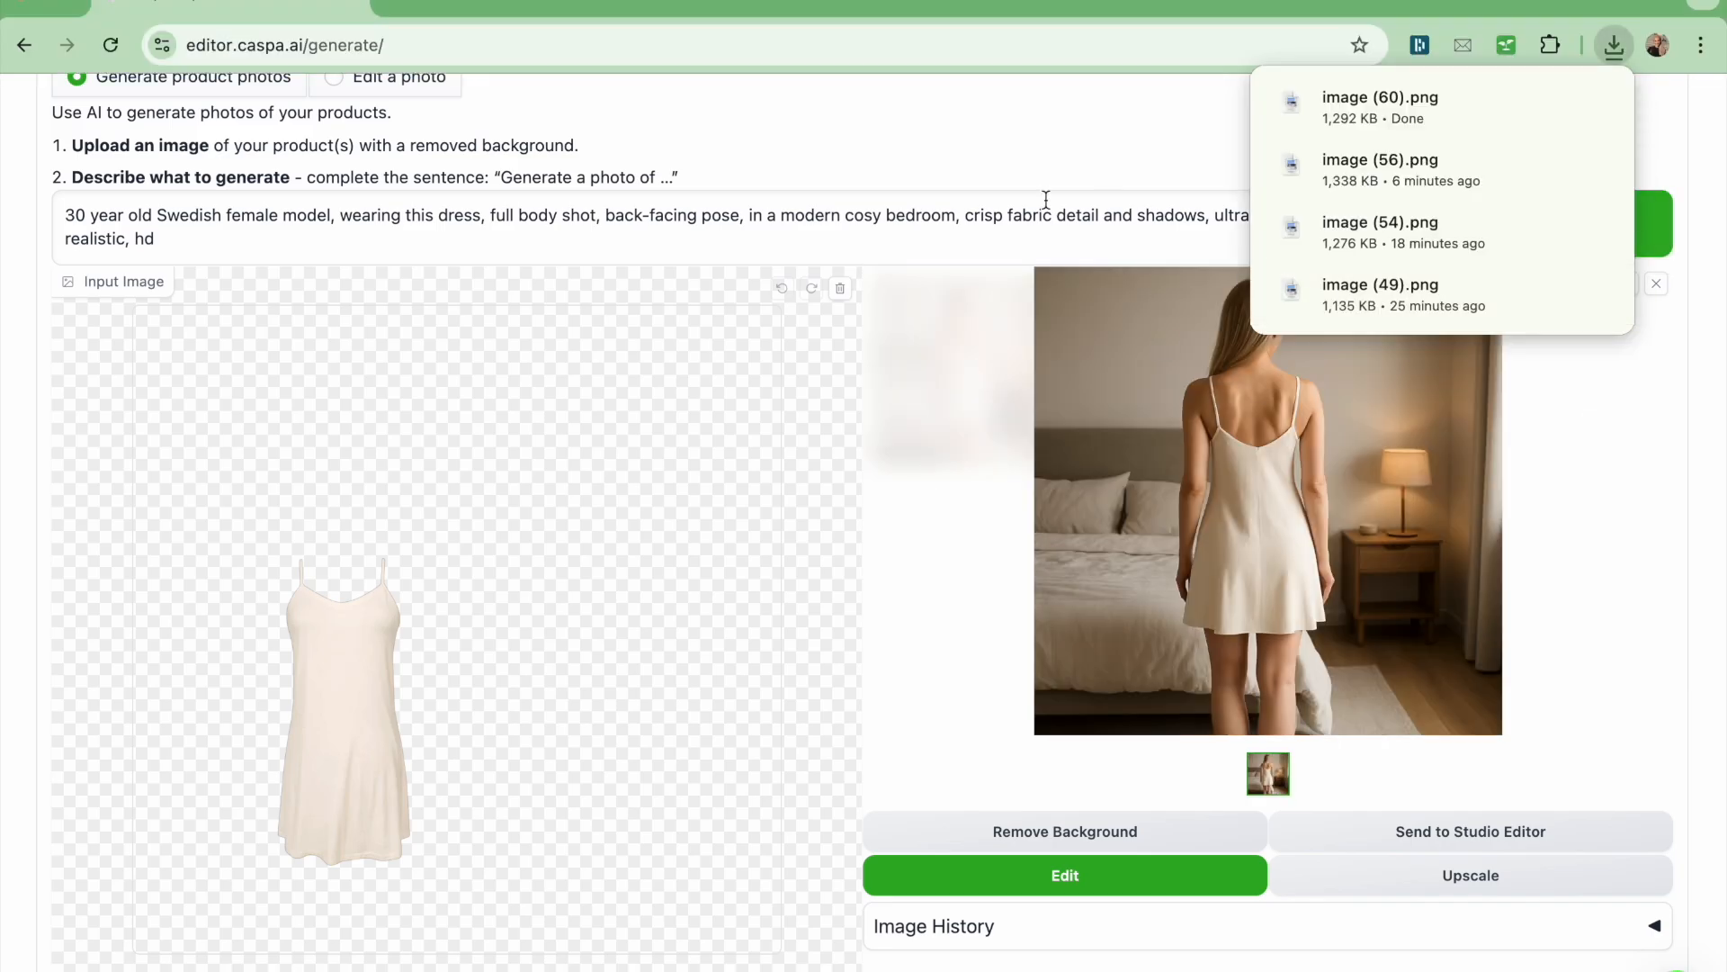
pyautogui.click(1478, 224)
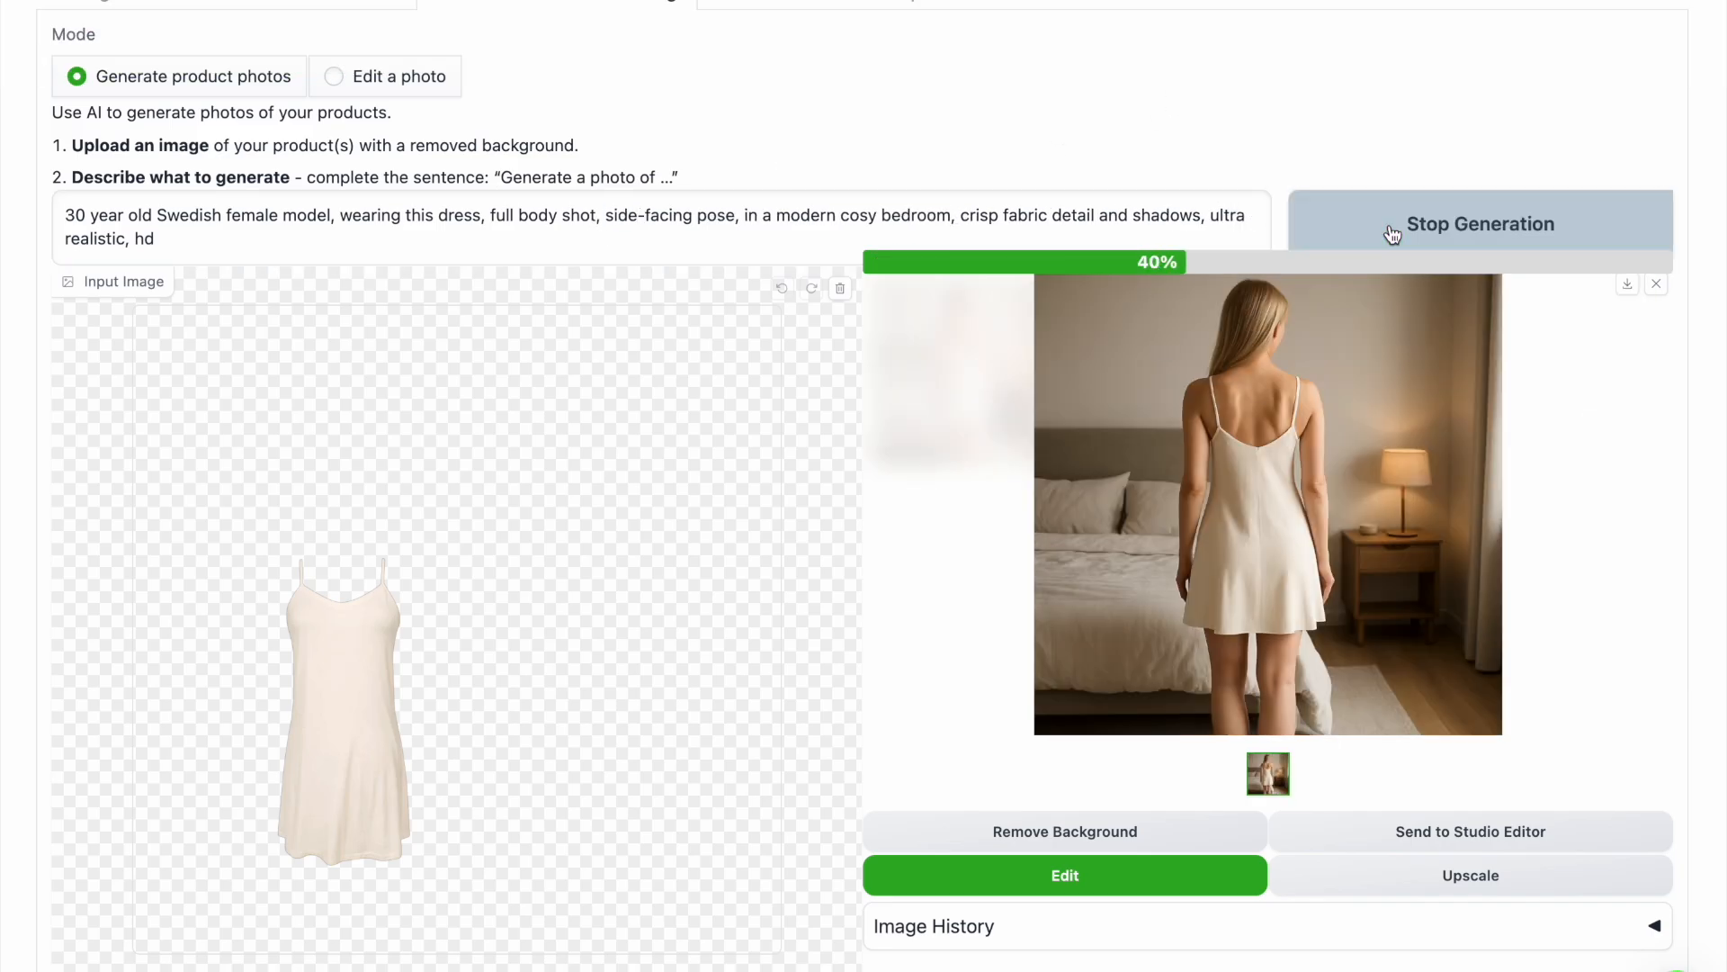
pyautogui.click(1613, 45)
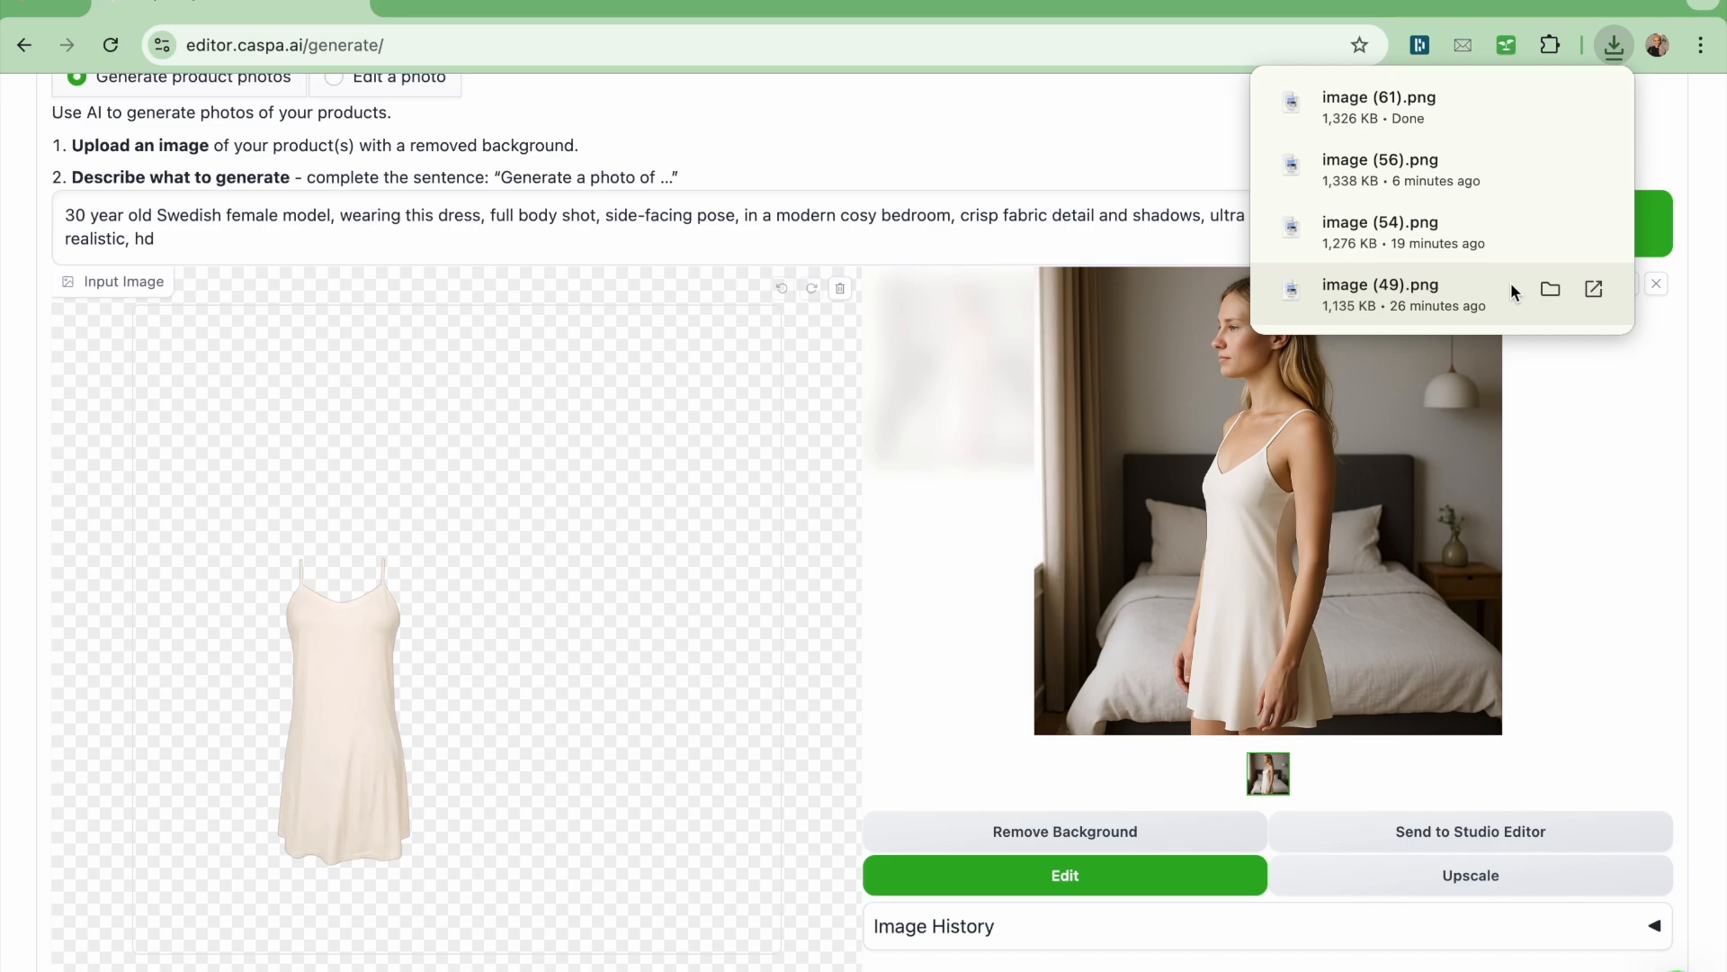